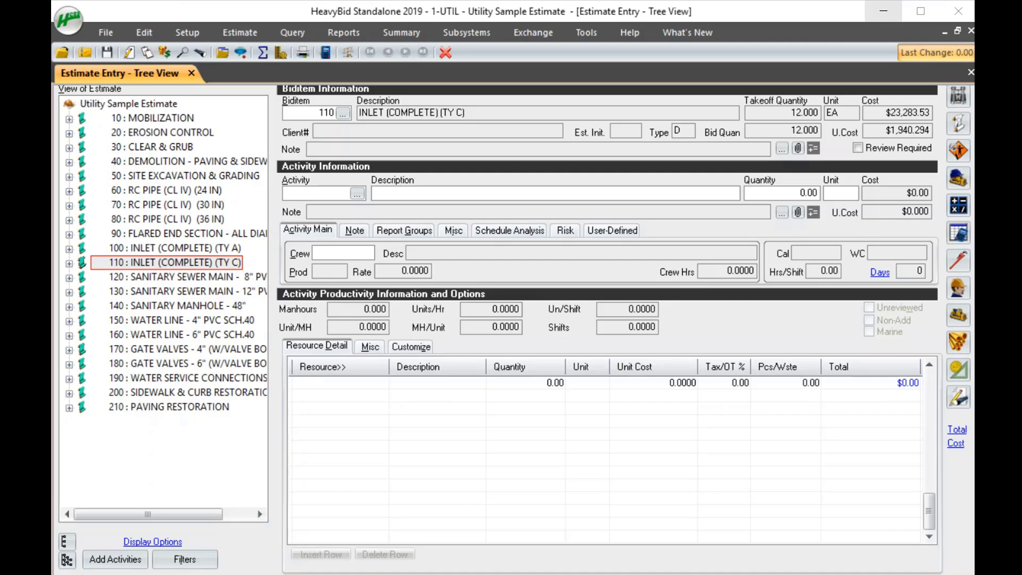
mouse_move(176, 33)
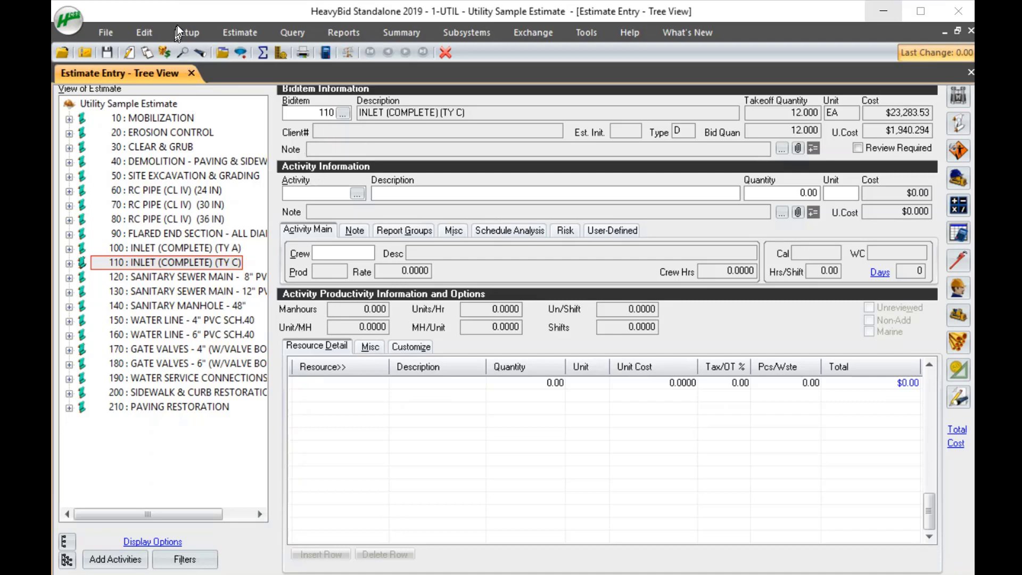
Bring up Overtime Rule Setup from the Setup options, showing the STD work rule.
click(351, 70)
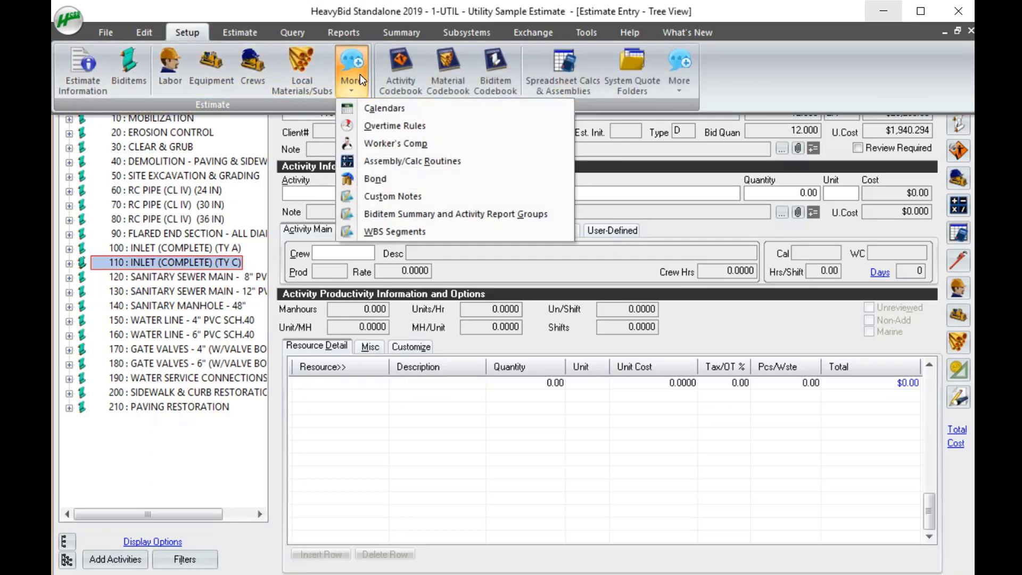
mouse_move(379, 130)
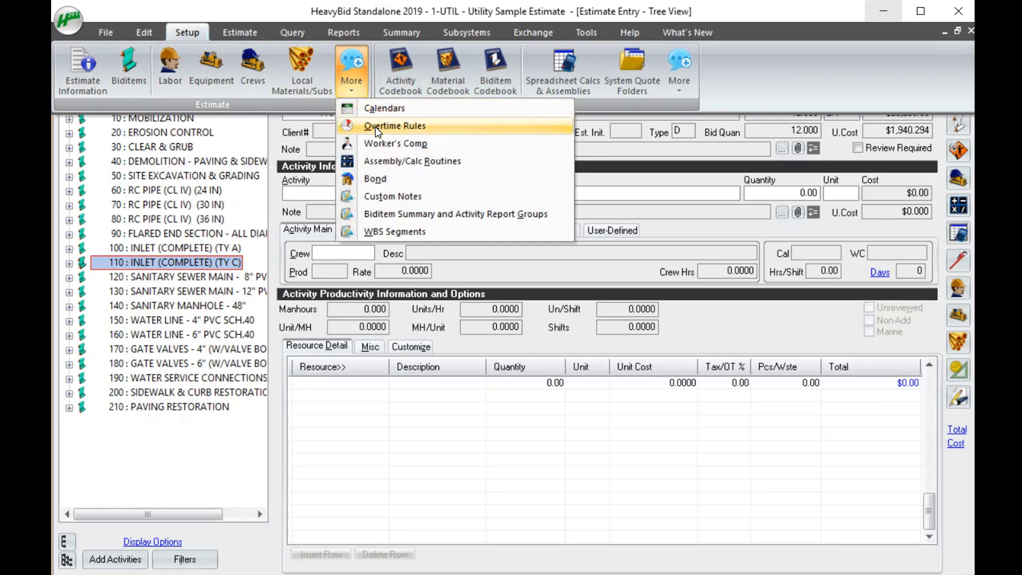
click(395, 126)
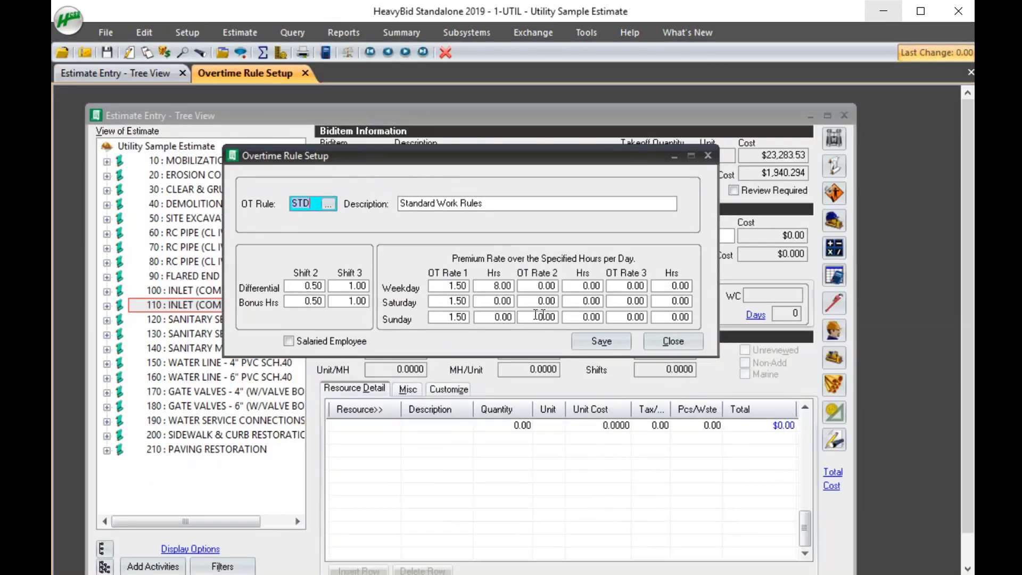
click(494, 287)
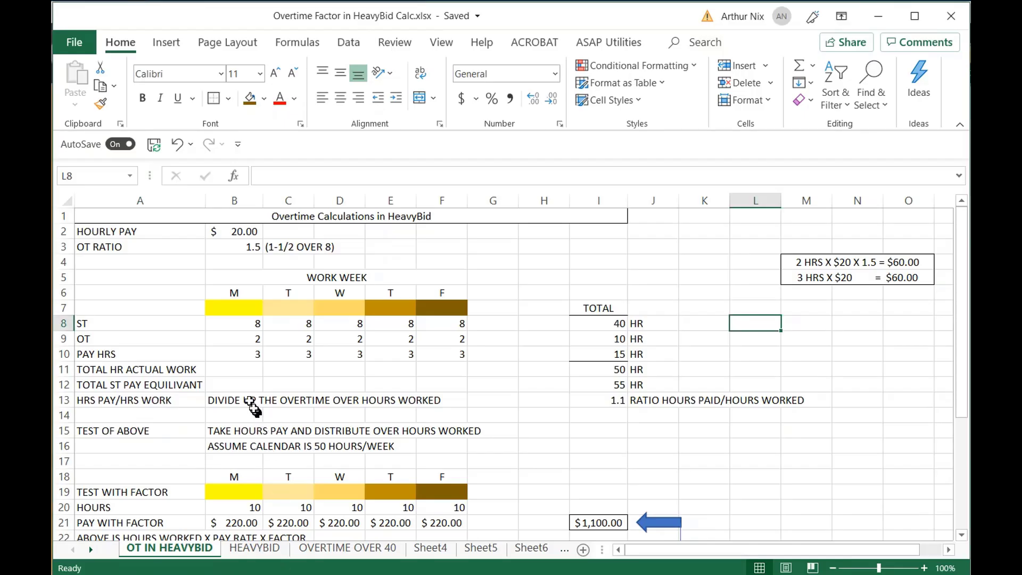
click(234, 232)
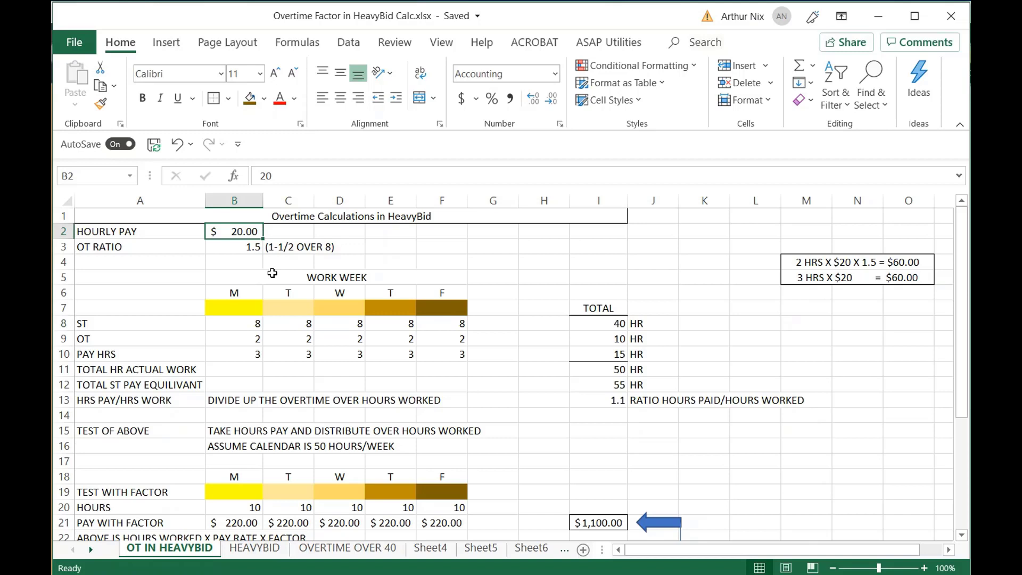
mouse_move(269, 283)
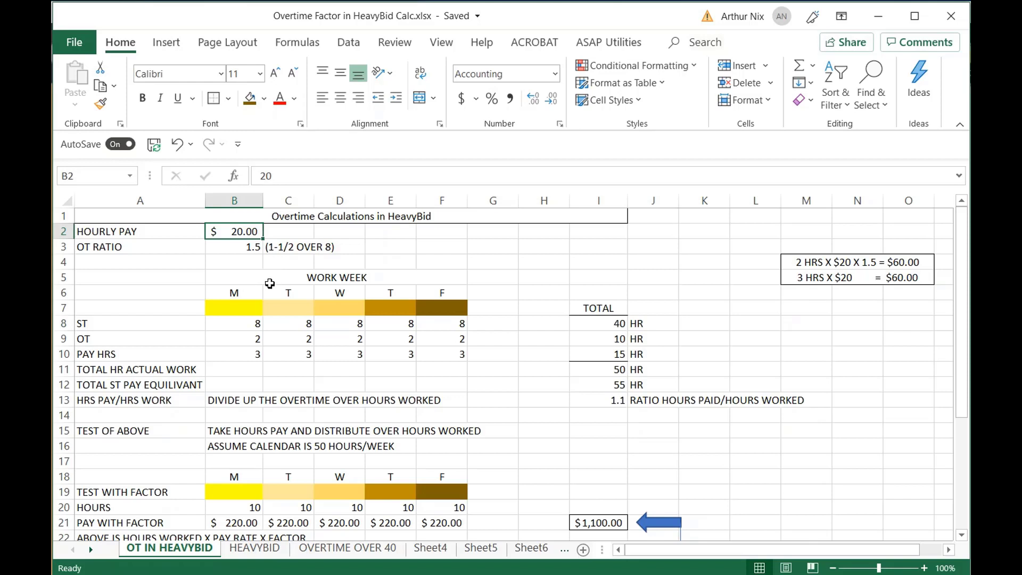
mouse_move(161, 321)
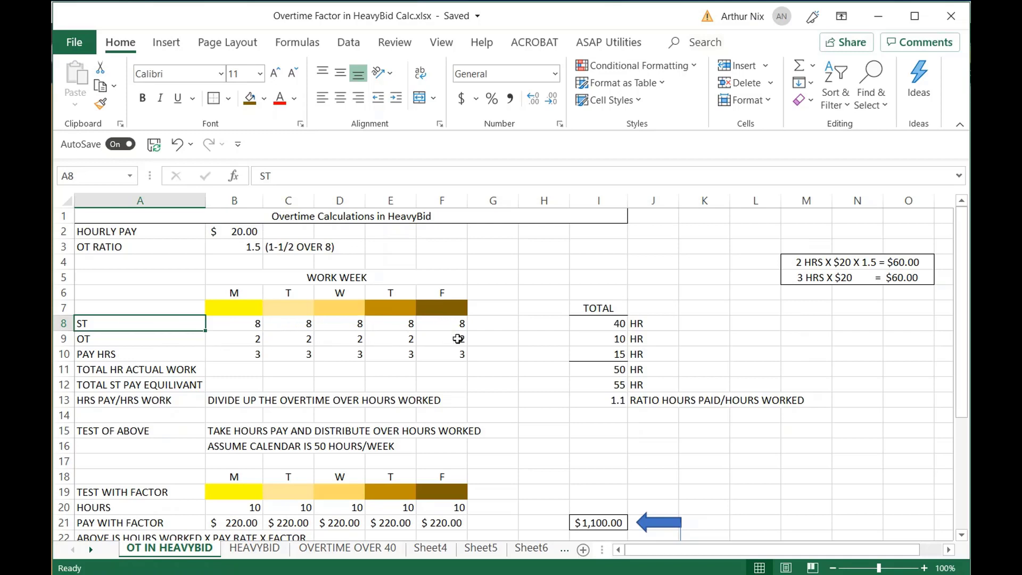
click(247, 354)
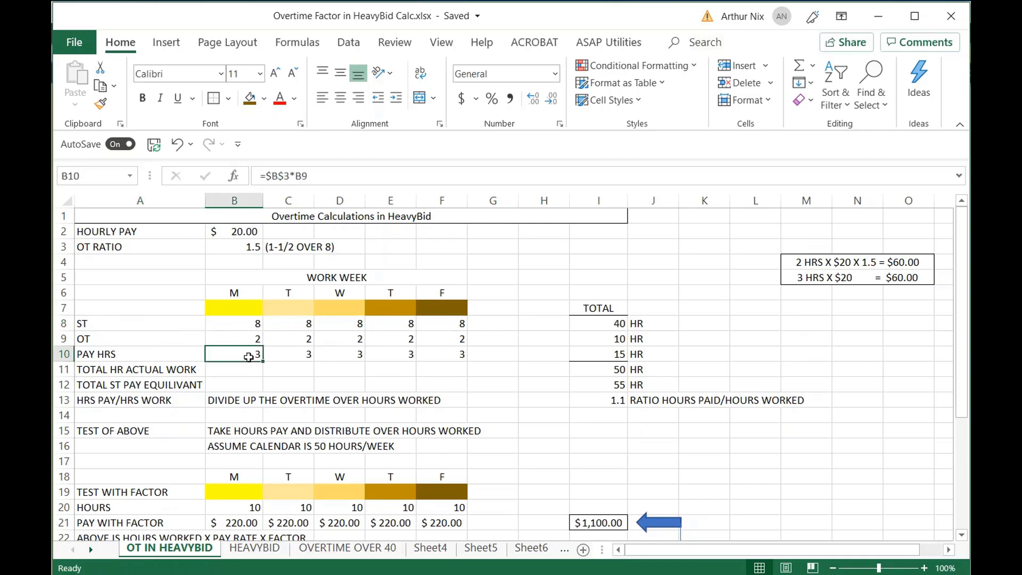
click(234, 339)
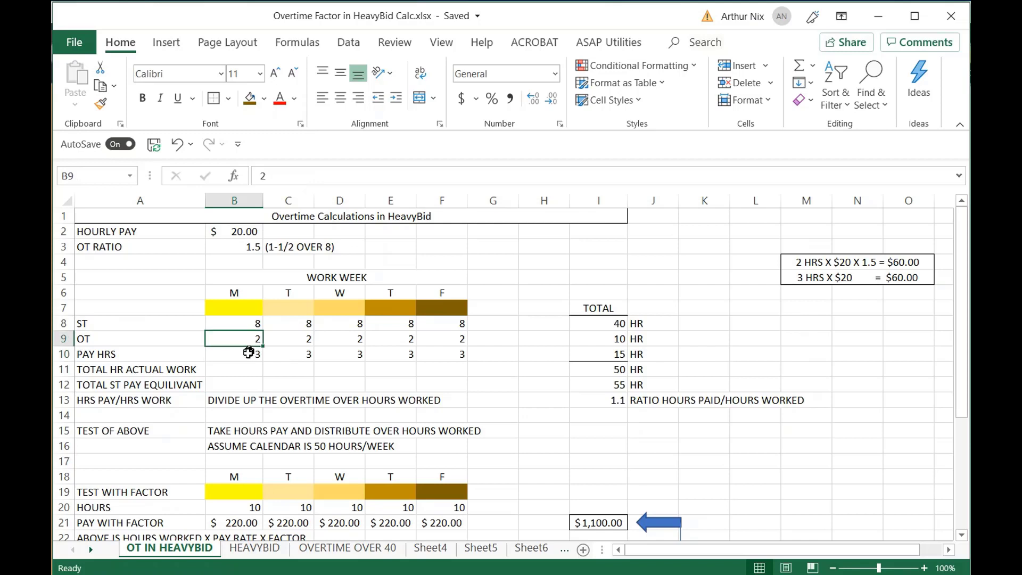
click(234, 355)
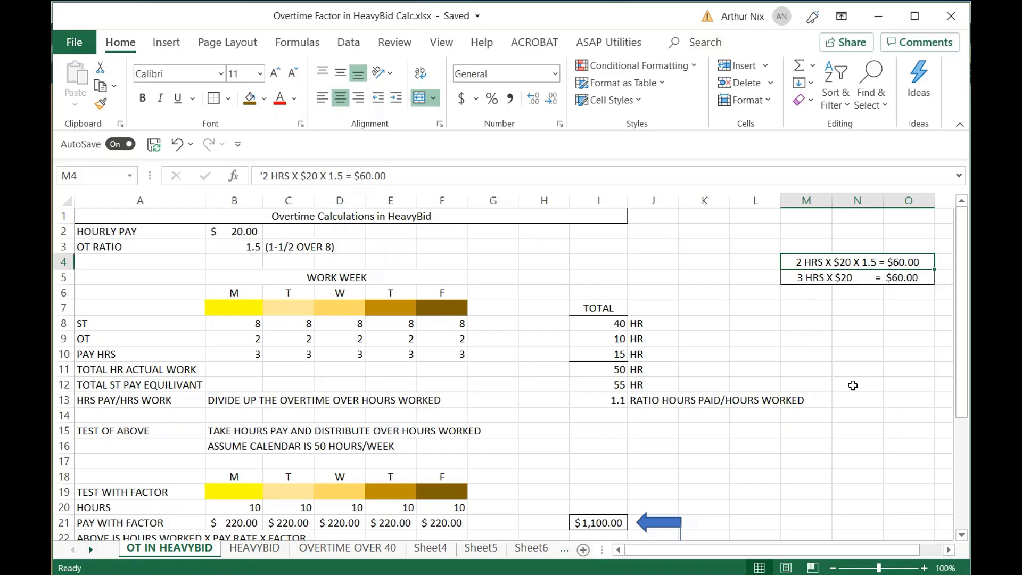
mouse_move(914, 170)
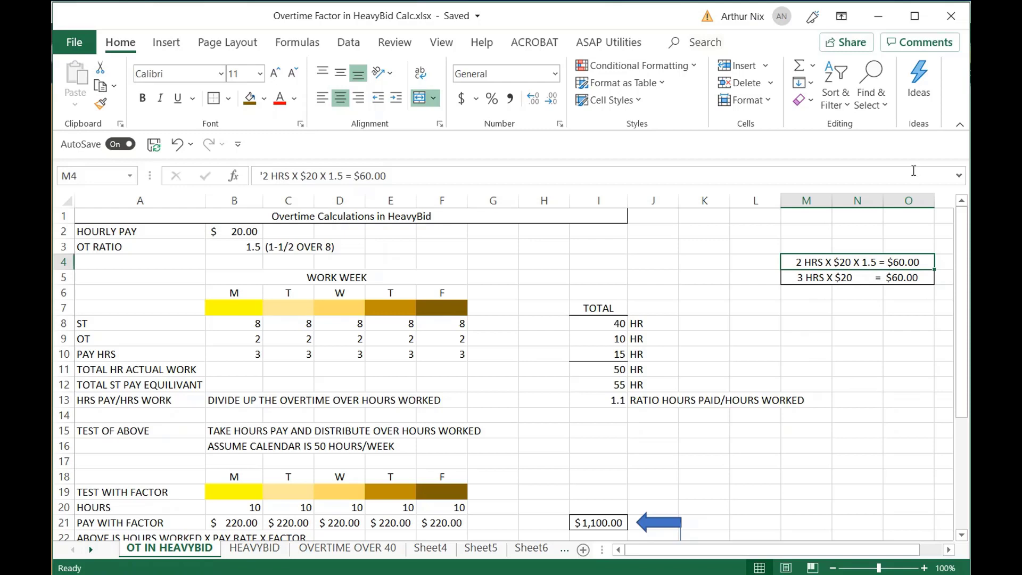
click(598, 323)
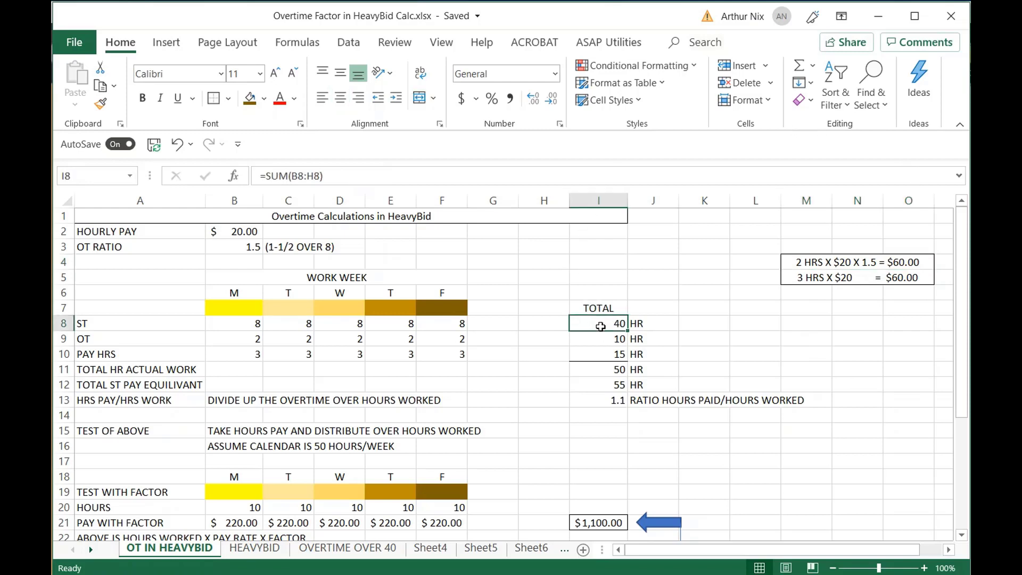
click(603, 355)
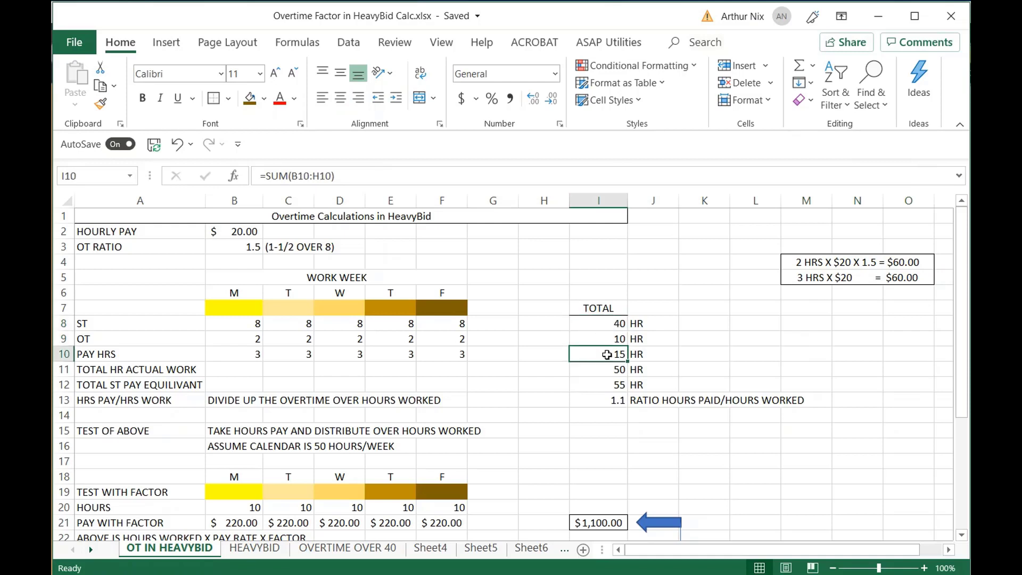
mouse_move(390, 377)
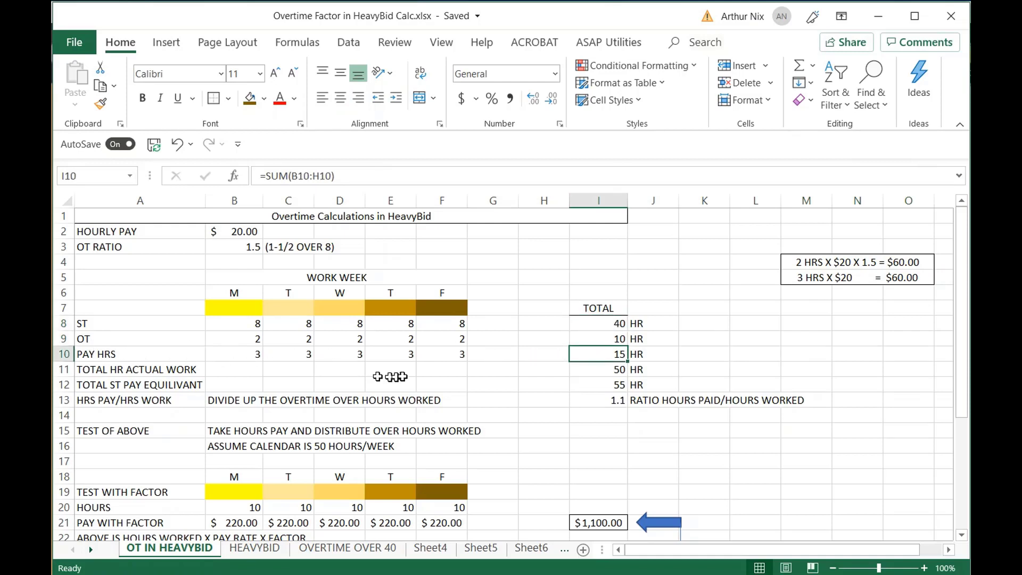
mouse_move(312, 370)
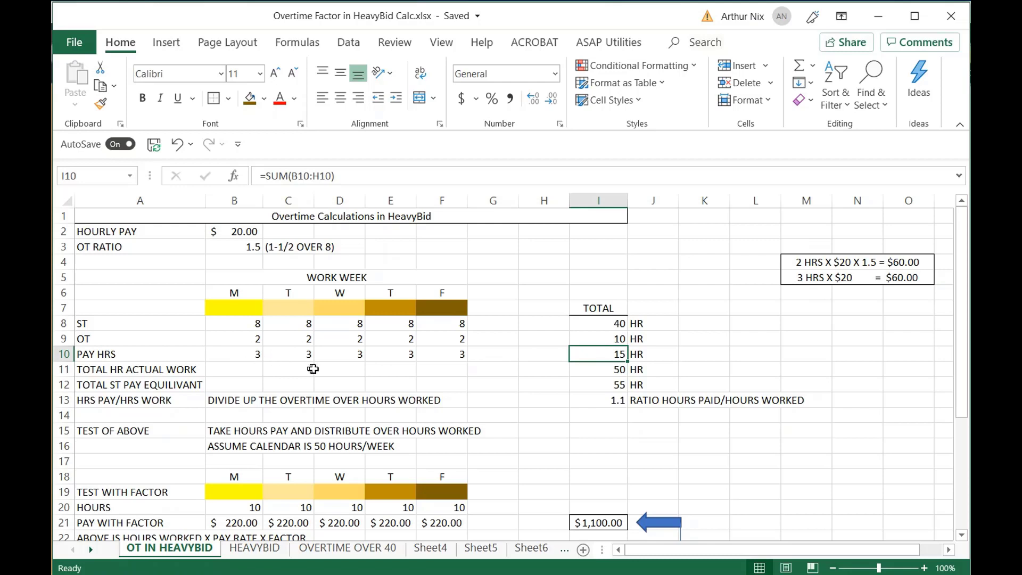
mouse_move(585, 354)
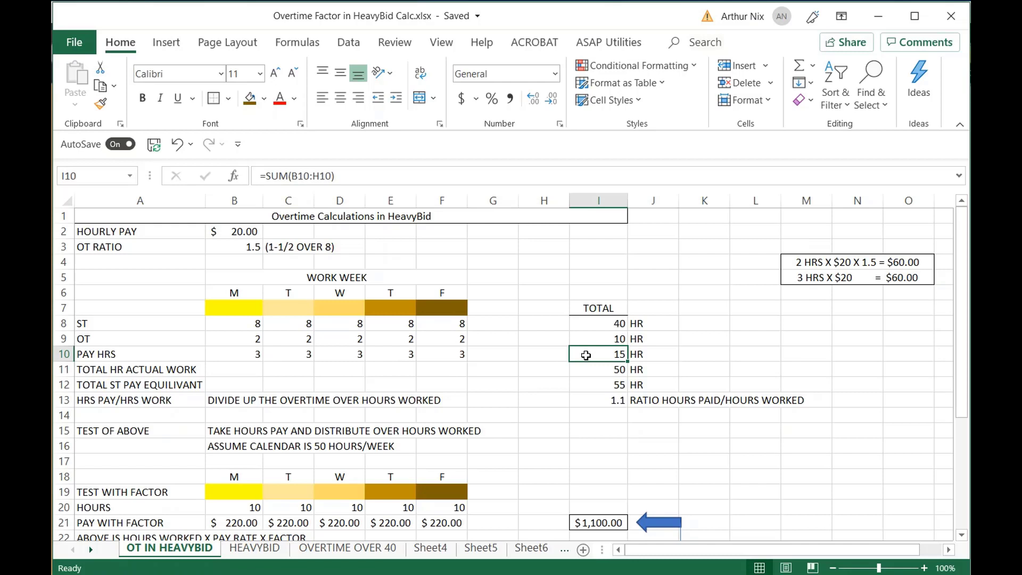
click(598, 339)
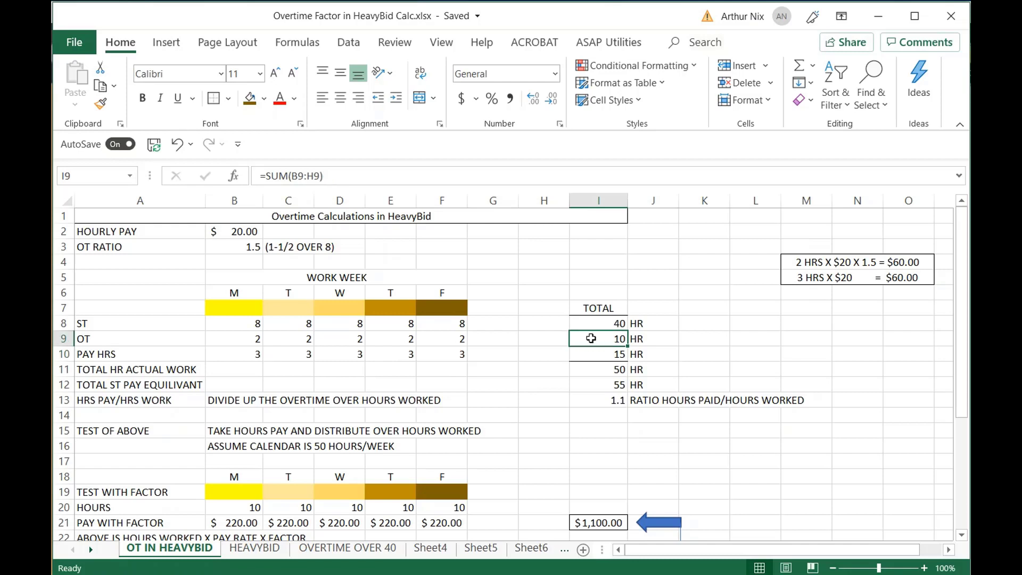
mouse_move(588, 349)
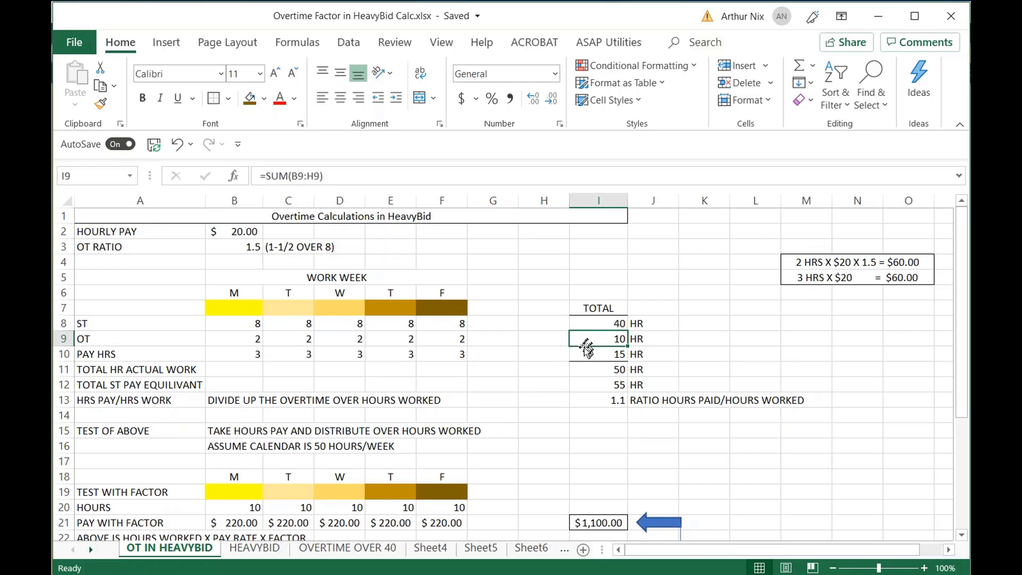
mouse_move(634, 417)
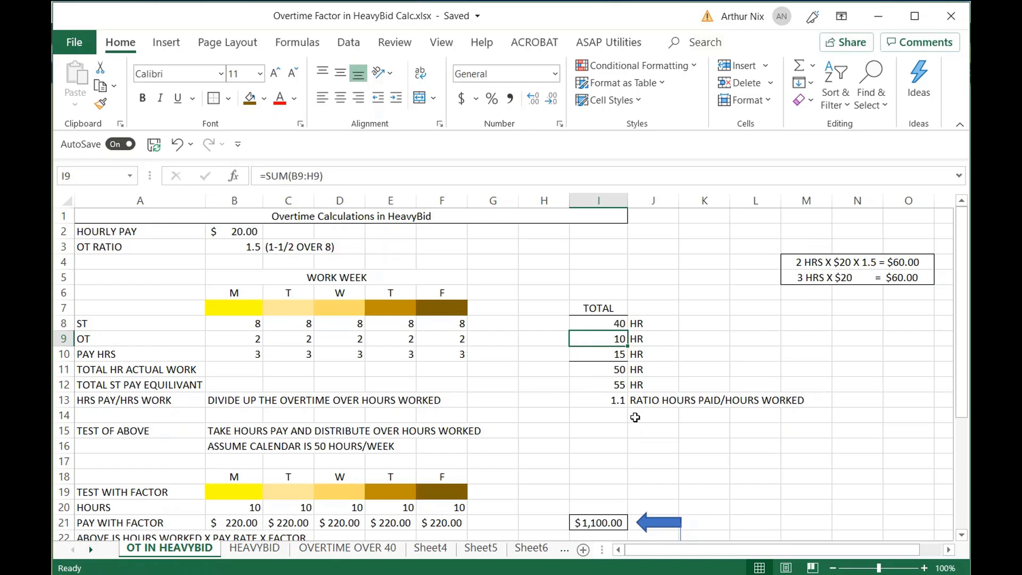
mouse_move(653, 403)
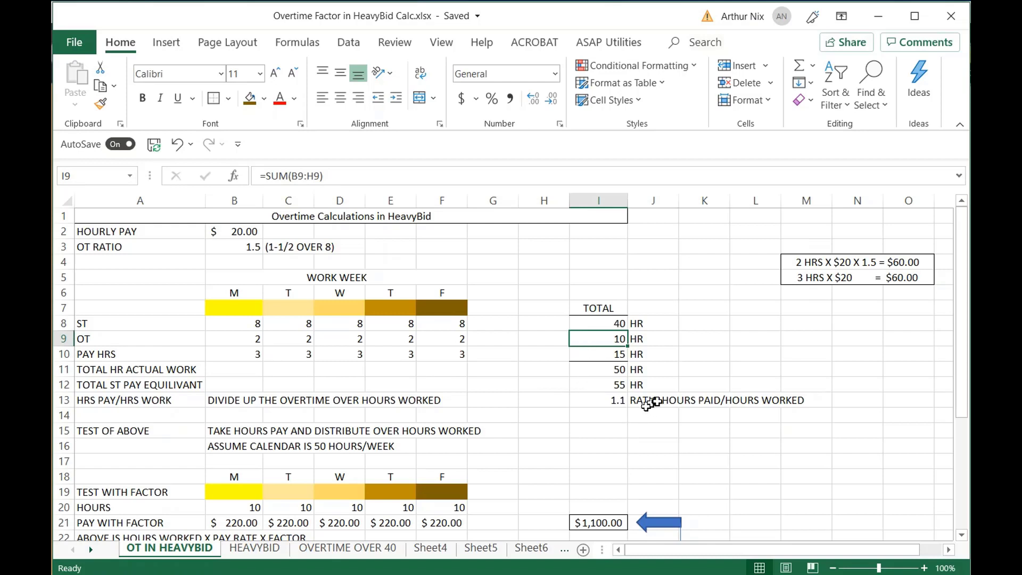
click(598, 384)
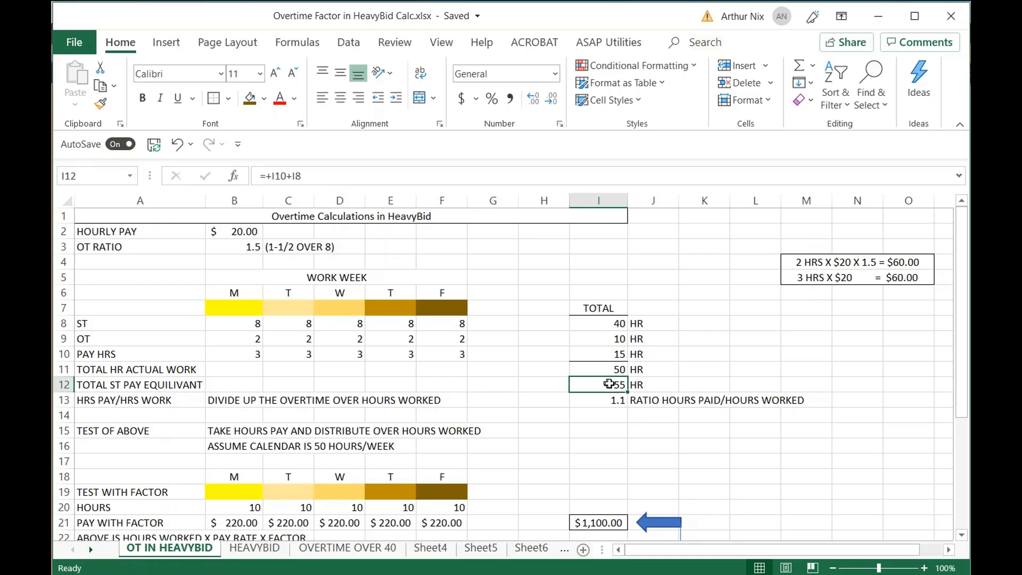
click(598, 370)
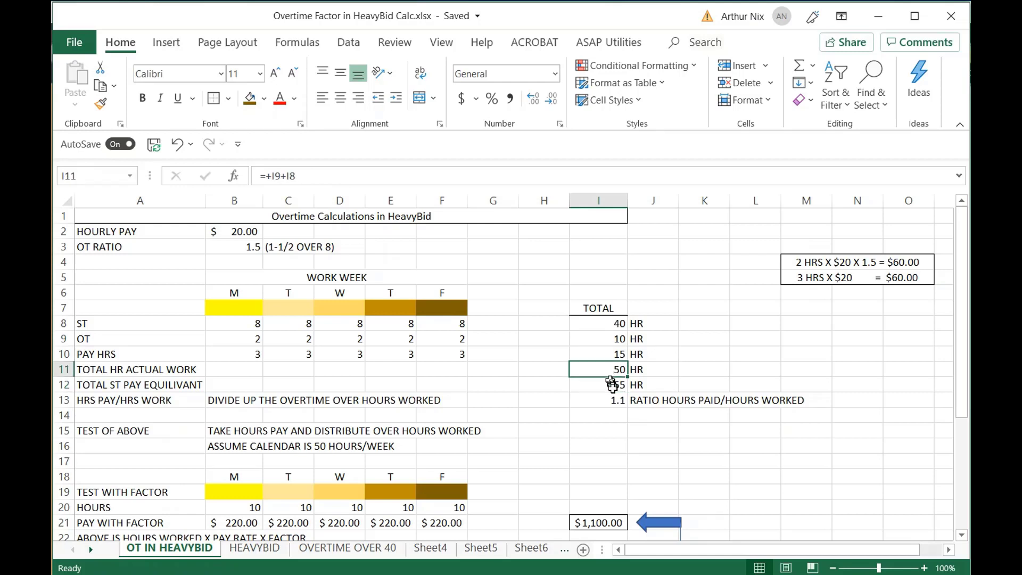
click(598, 399)
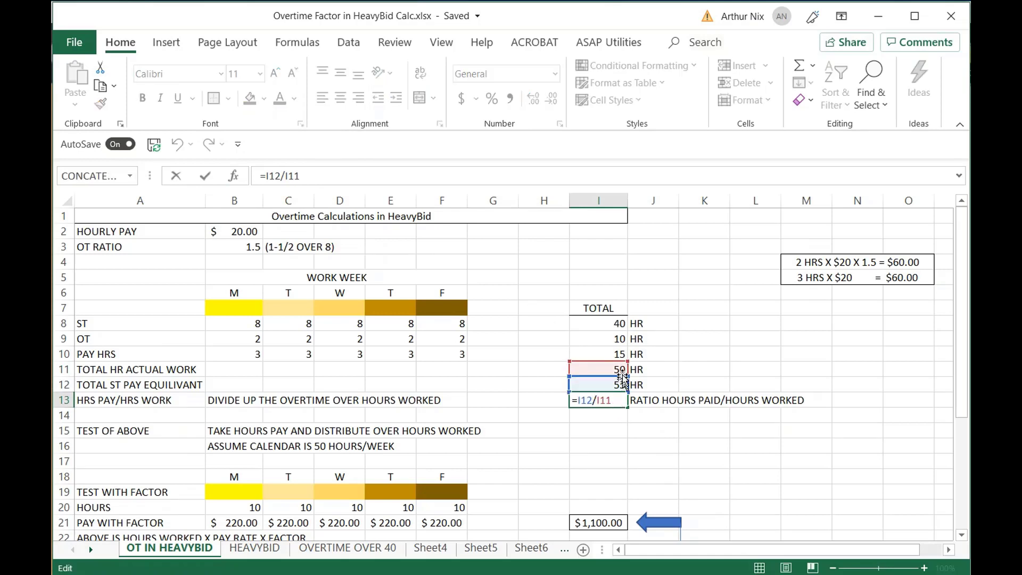
key(Enter)
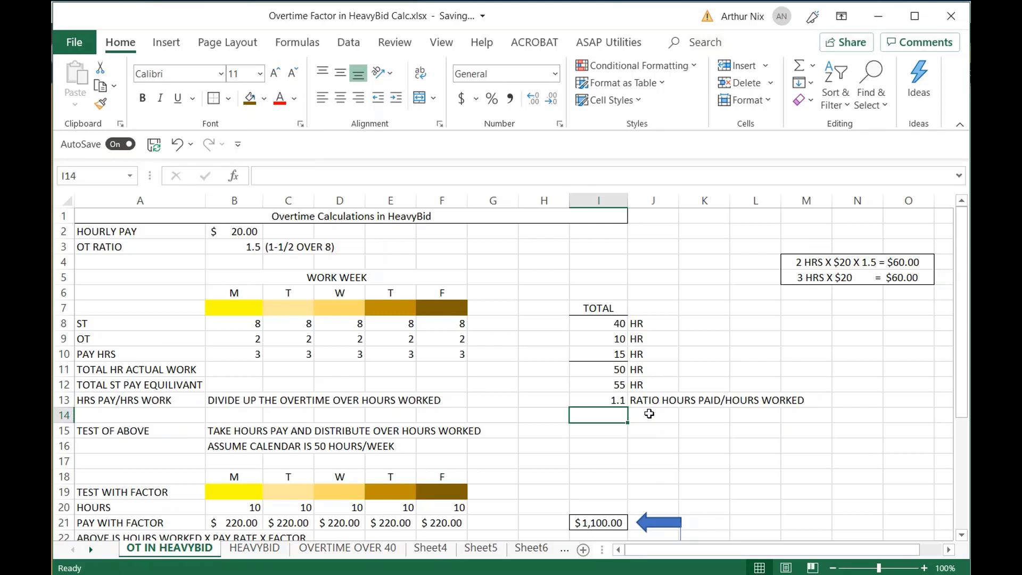
scroll(down, 3)
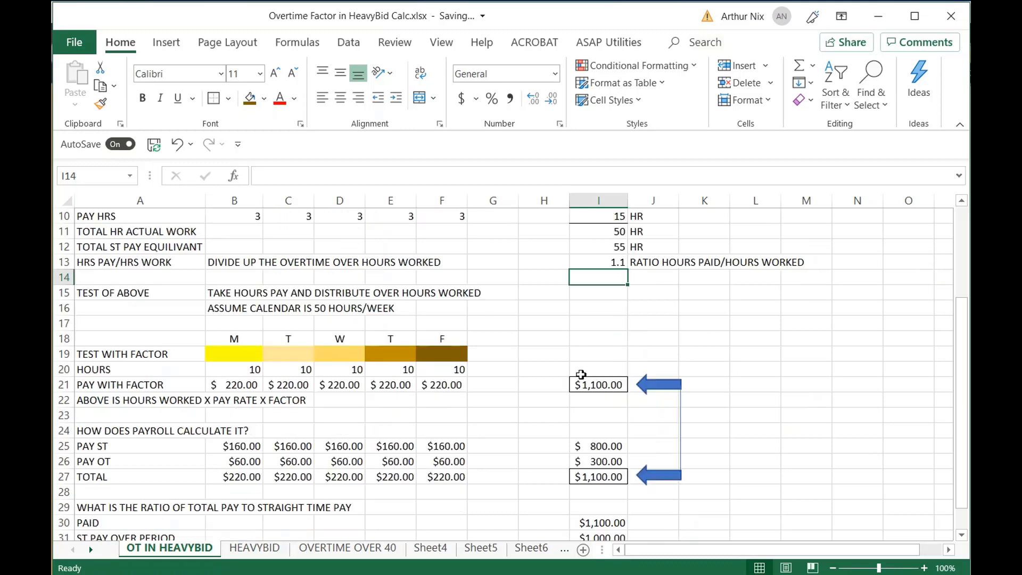
mouse_move(445, 384)
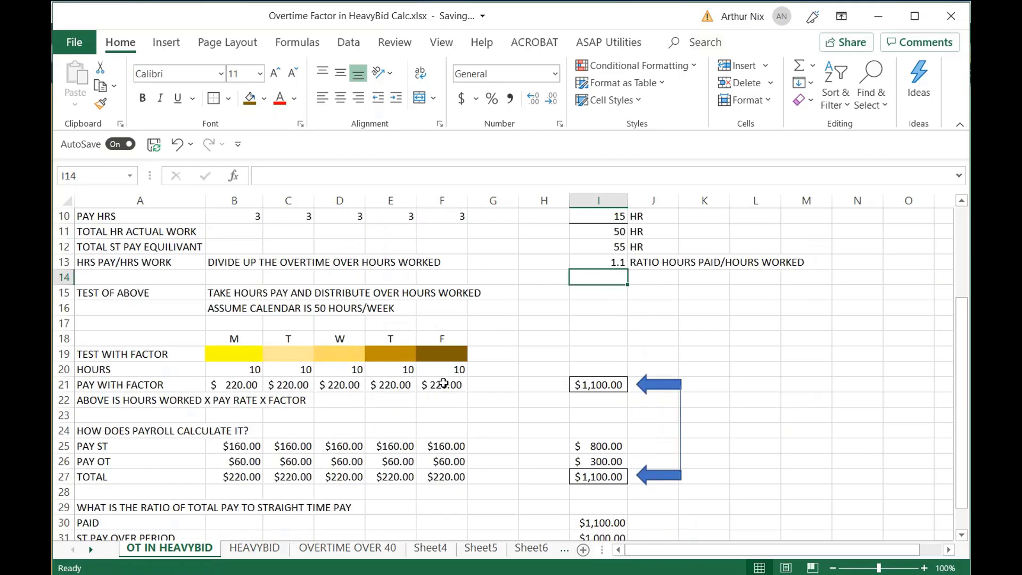
mouse_move(246, 305)
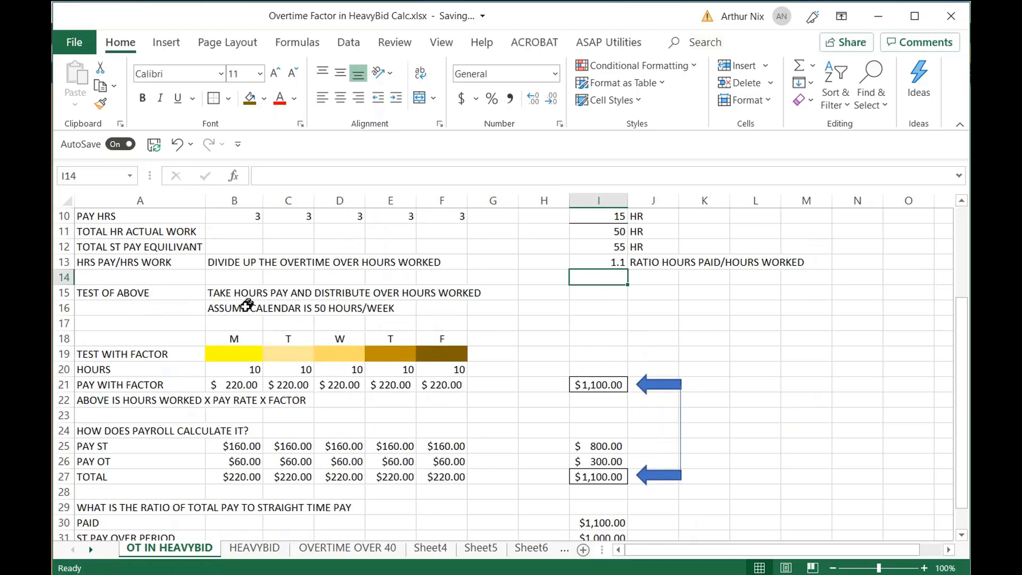
mouse_move(136, 370)
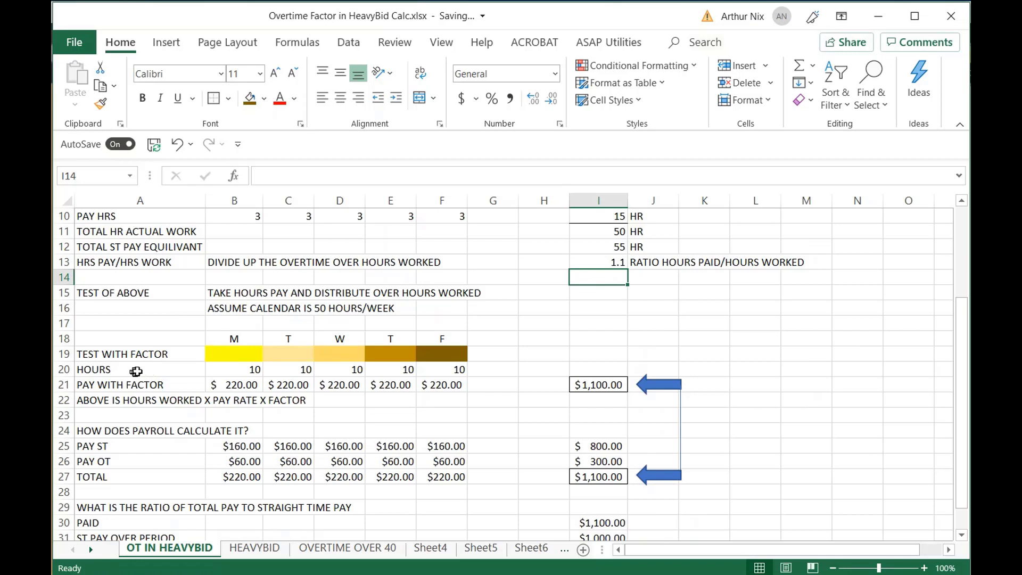
mouse_move(579, 294)
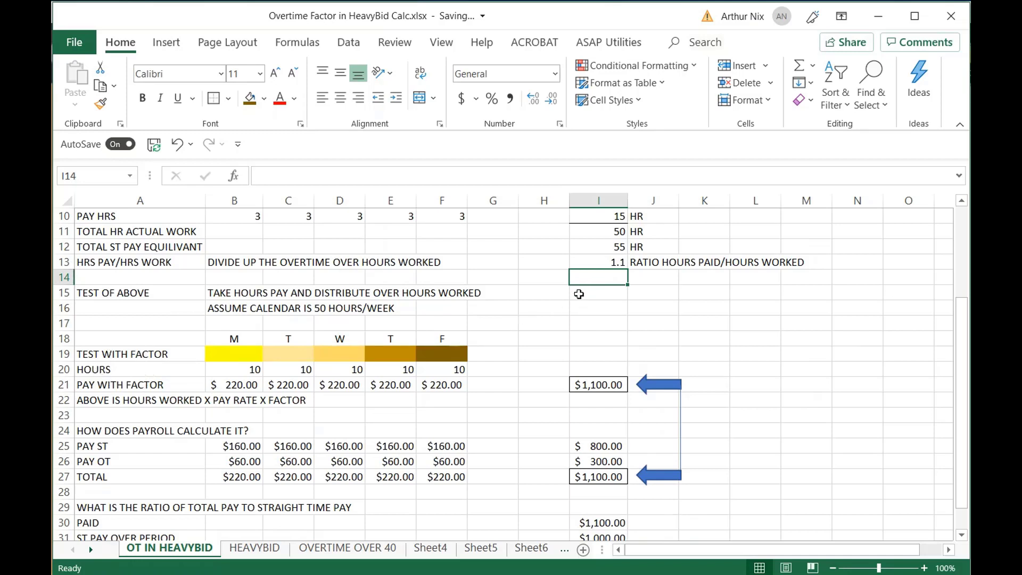
mouse_move(283, 398)
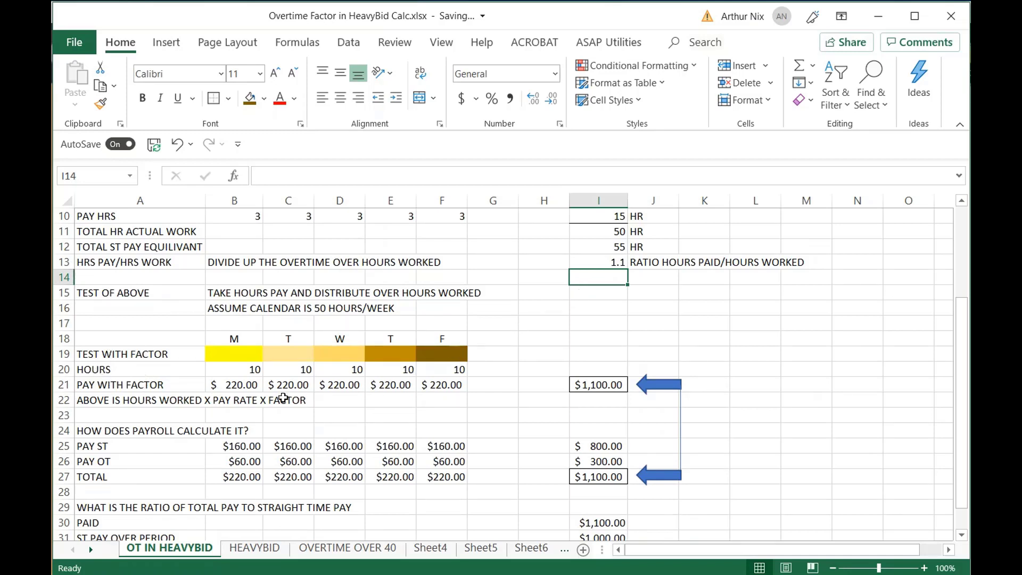
click(234, 385)
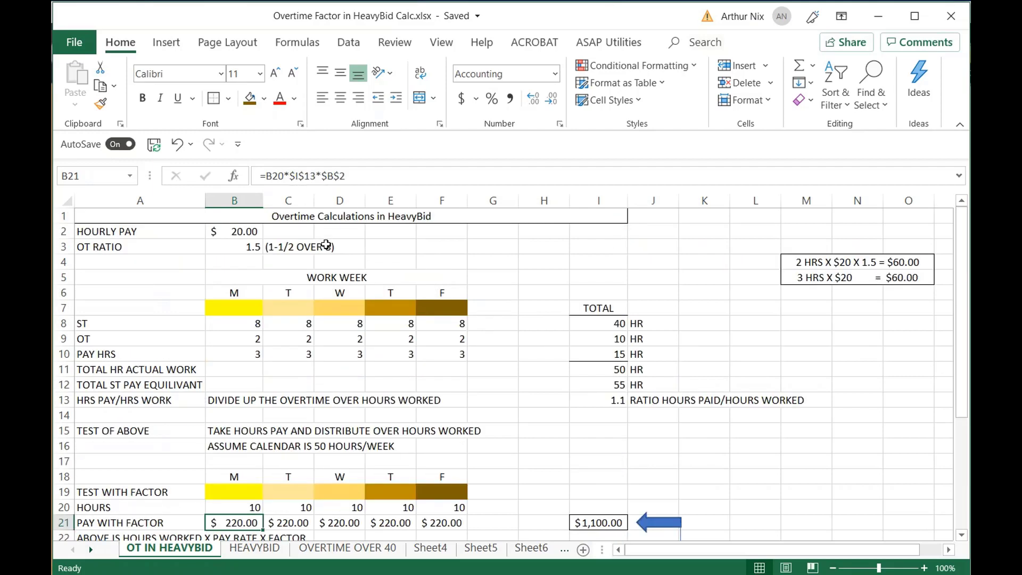
scroll(down, 3)
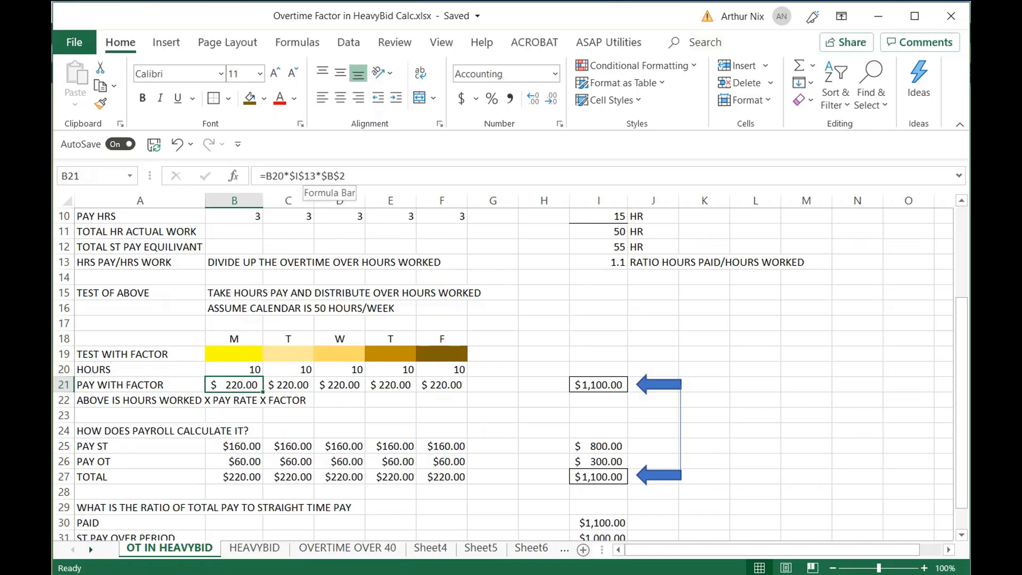
mouse_move(316, 192)
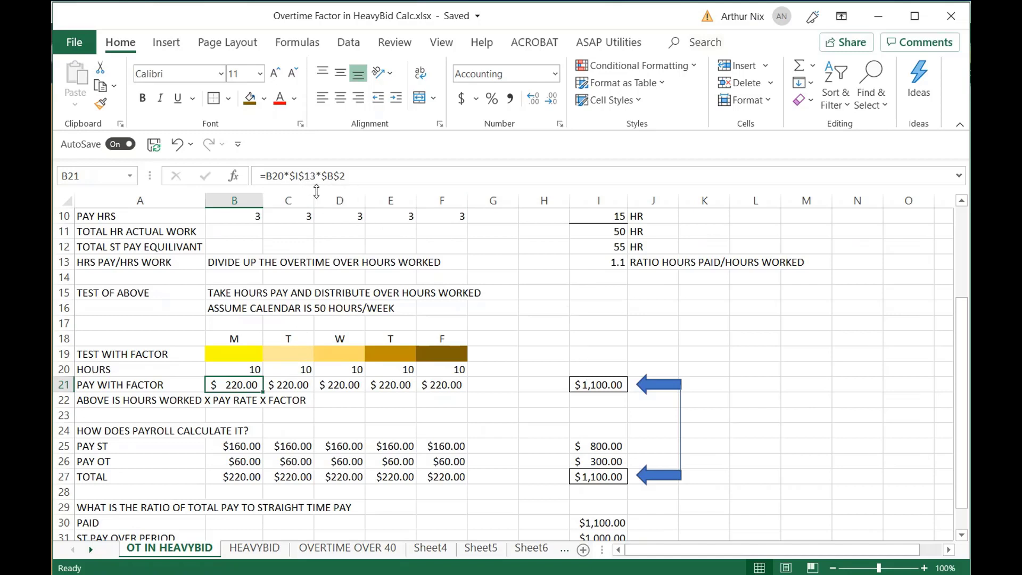
mouse_move(317, 189)
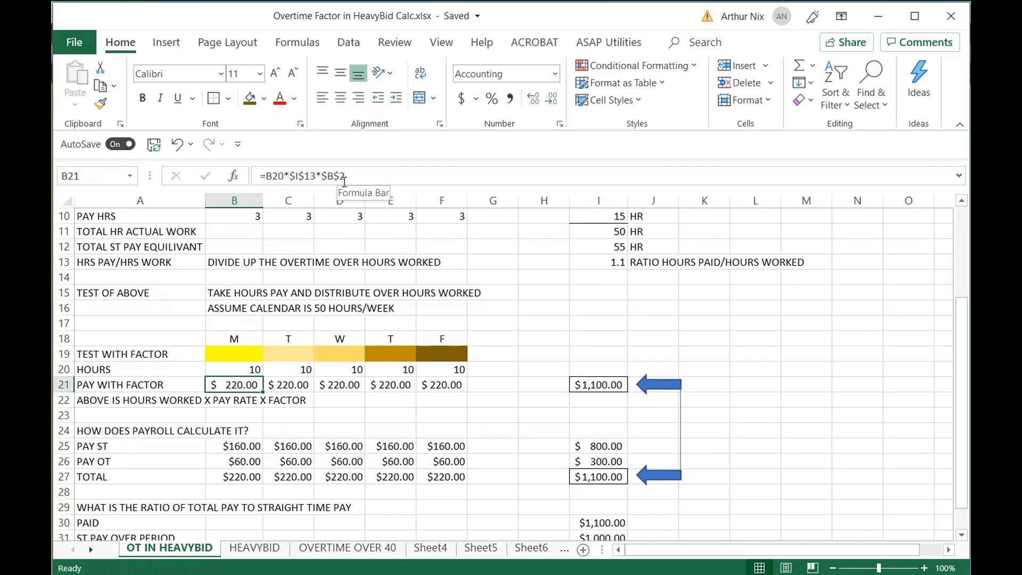
click(234, 369)
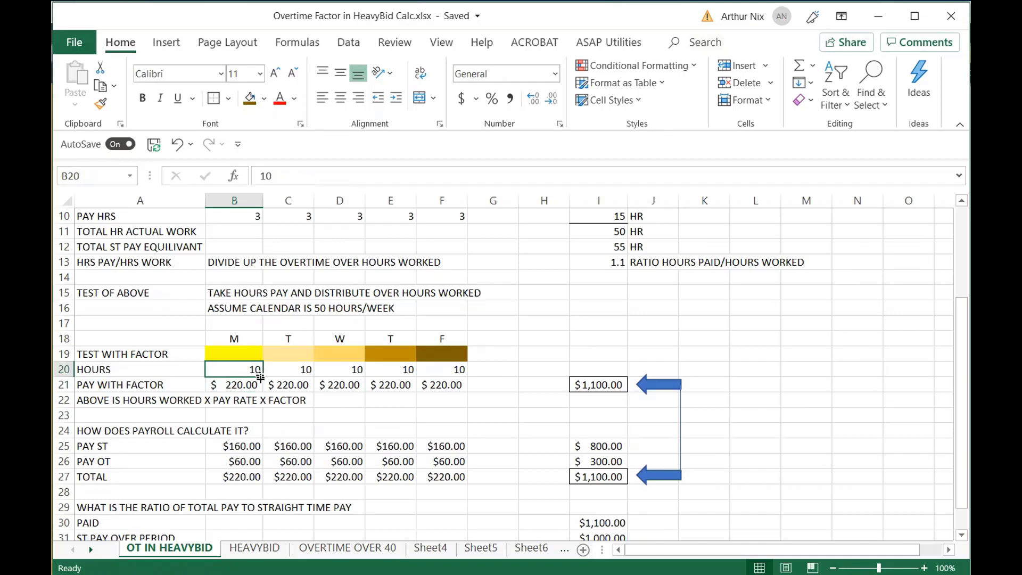
click(233, 385)
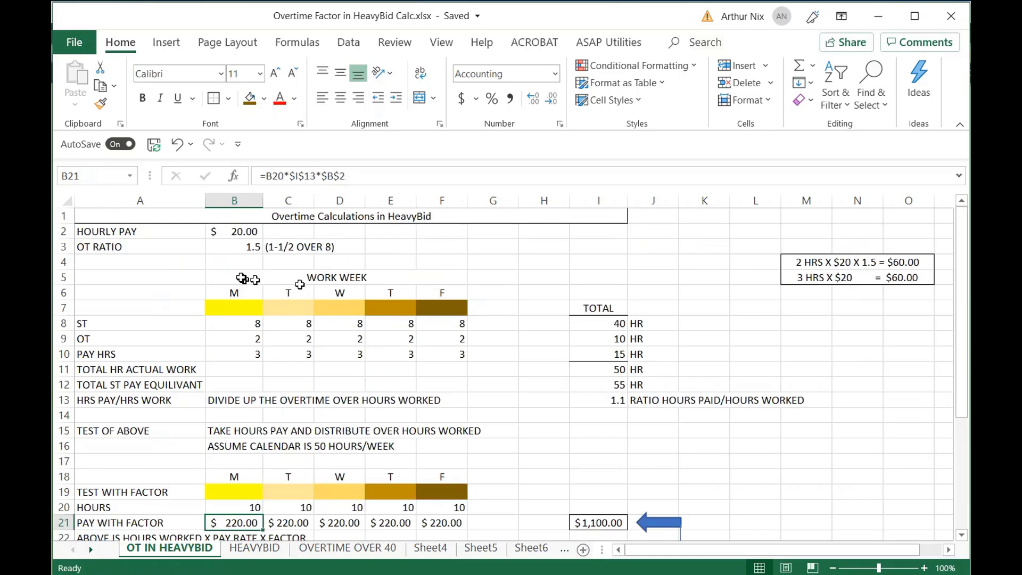
scroll(down, 3)
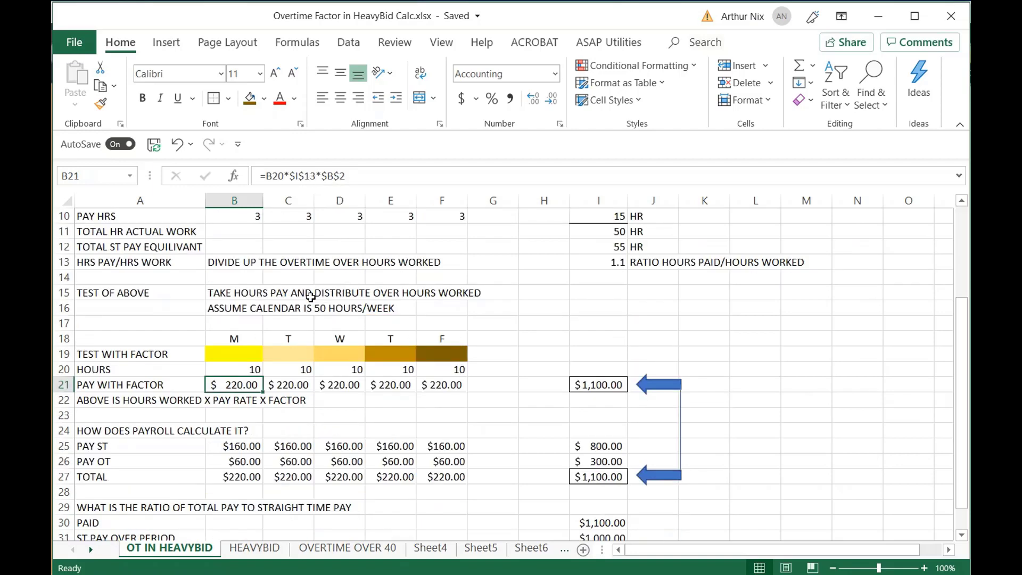
mouse_move(368, 387)
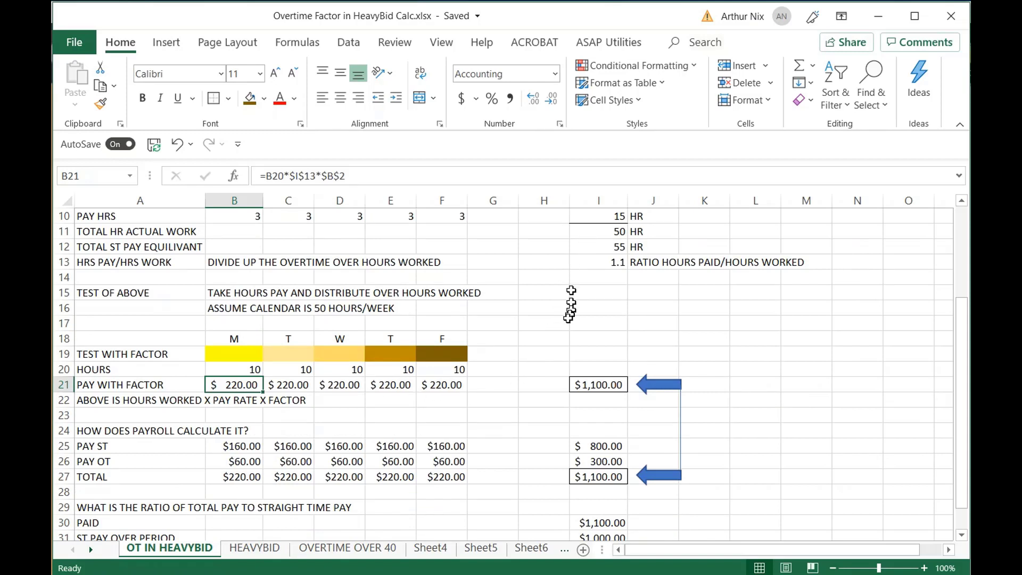
mouse_move(596, 264)
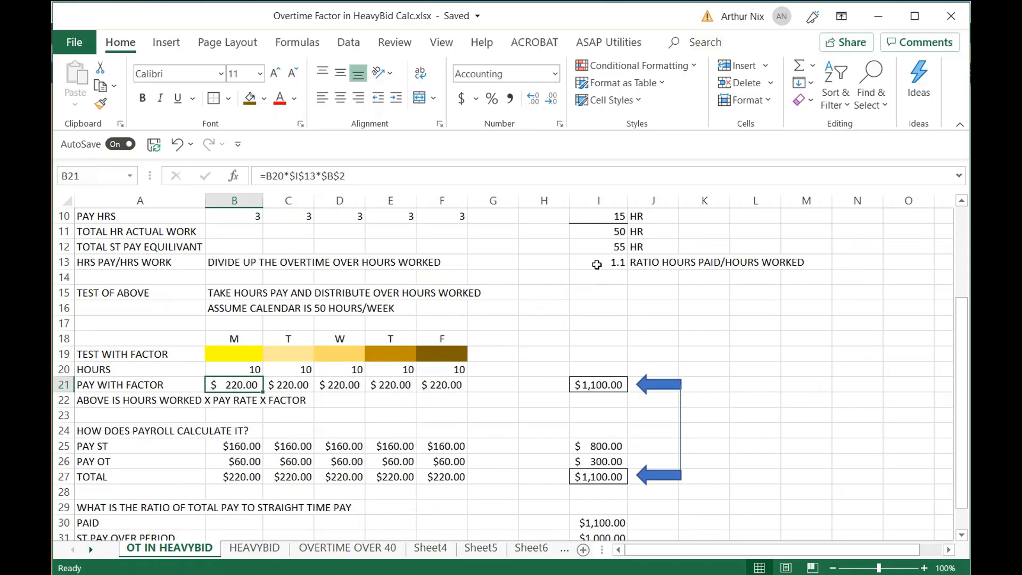
mouse_move(260, 384)
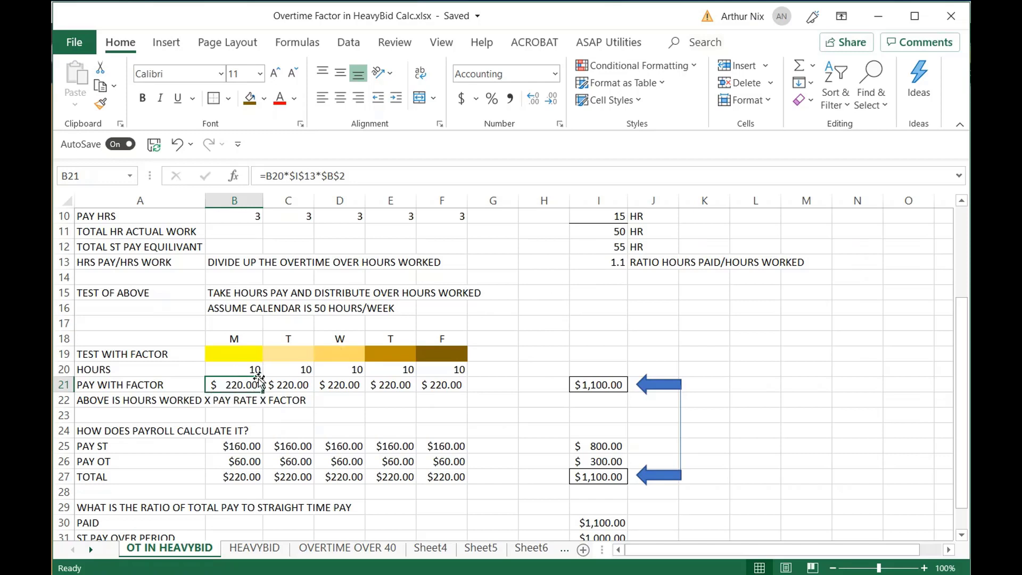
mouse_move(250, 386)
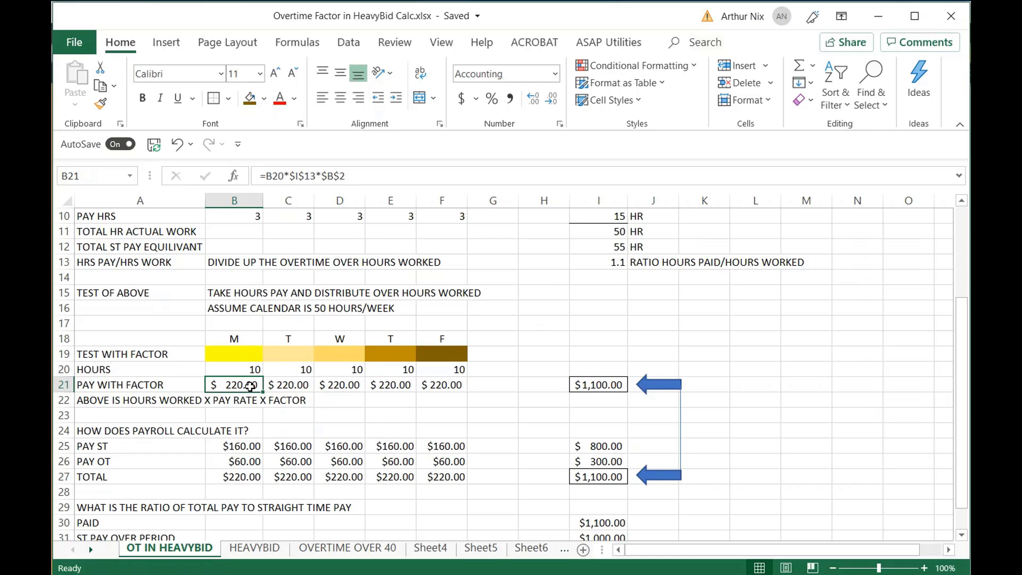
click(391, 385)
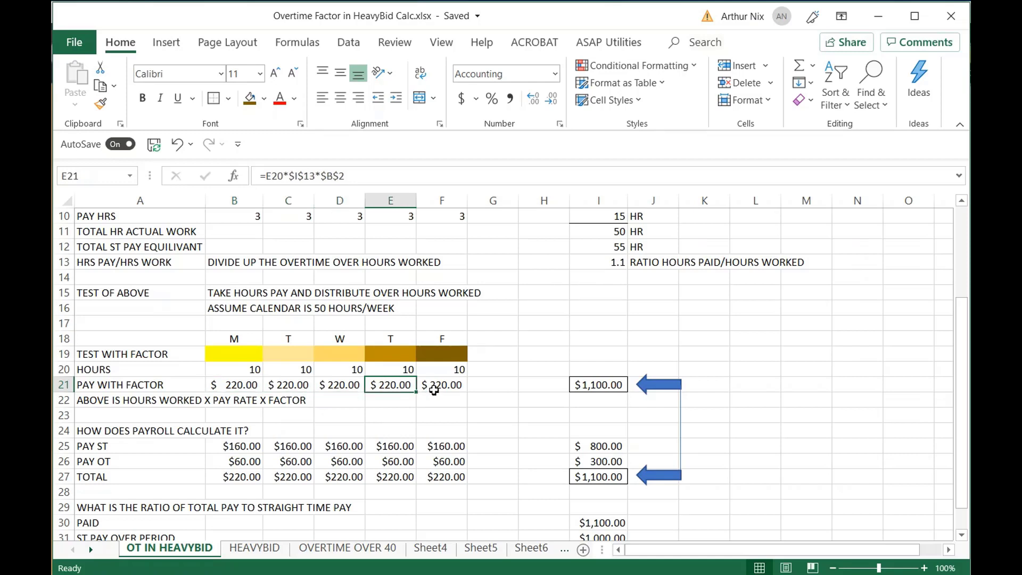
click(442, 384)
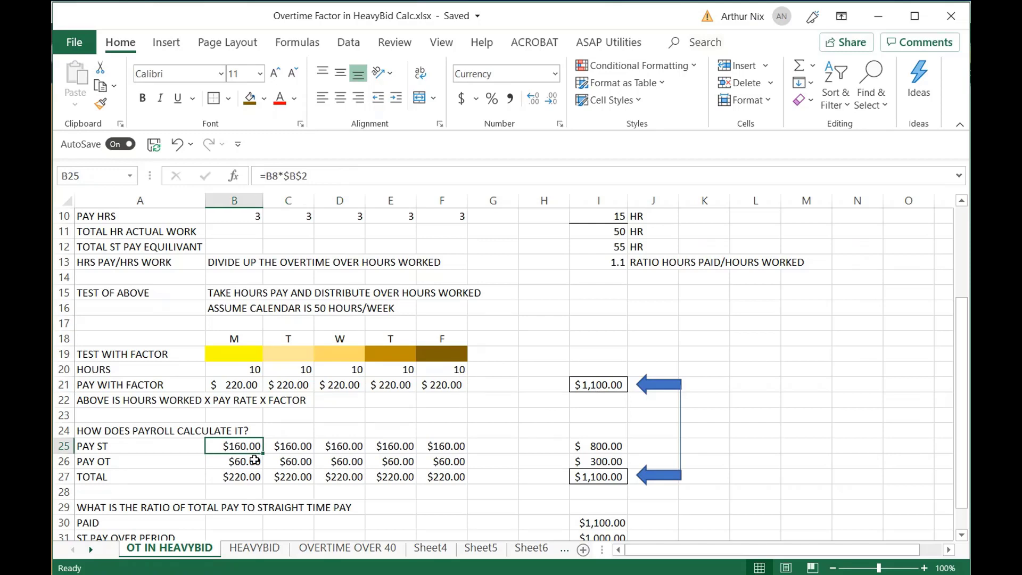
click(240, 461)
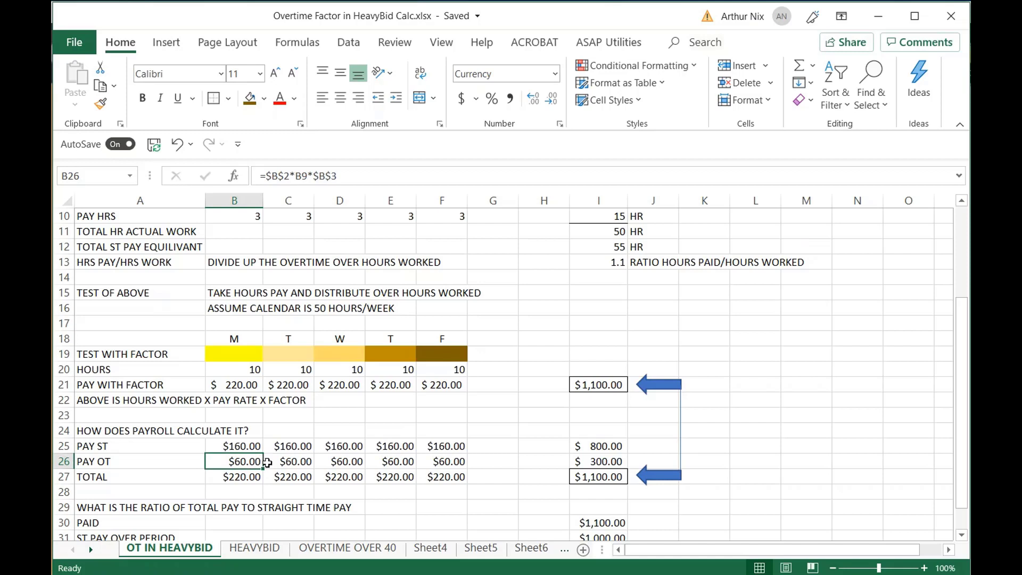
mouse_move(257, 462)
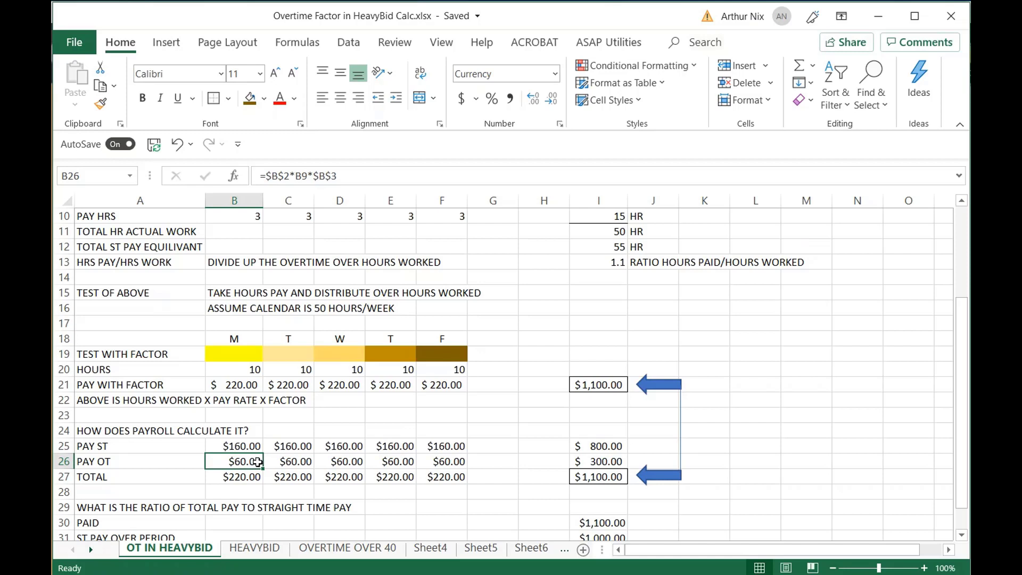
click(240, 475)
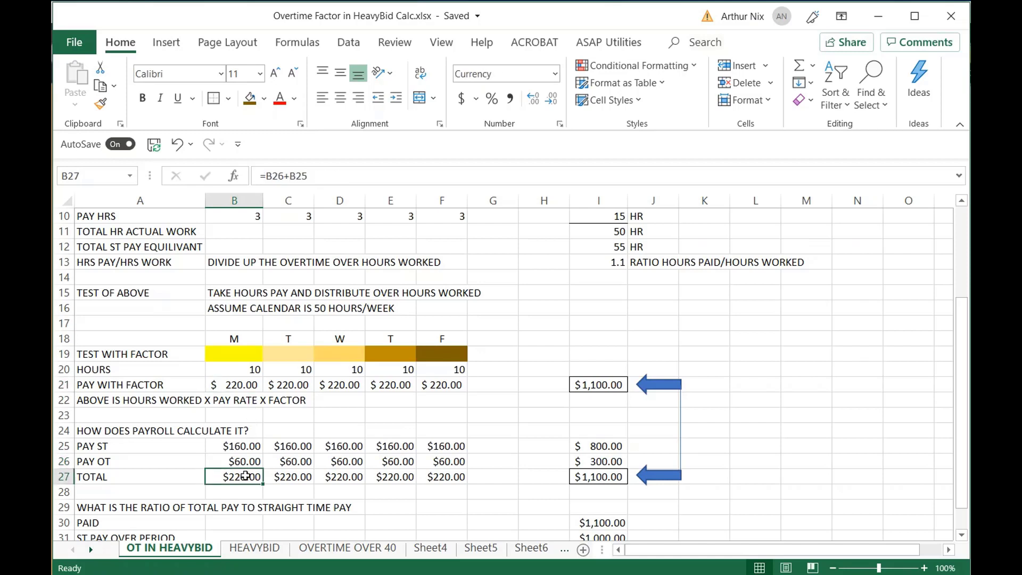
click(598, 386)
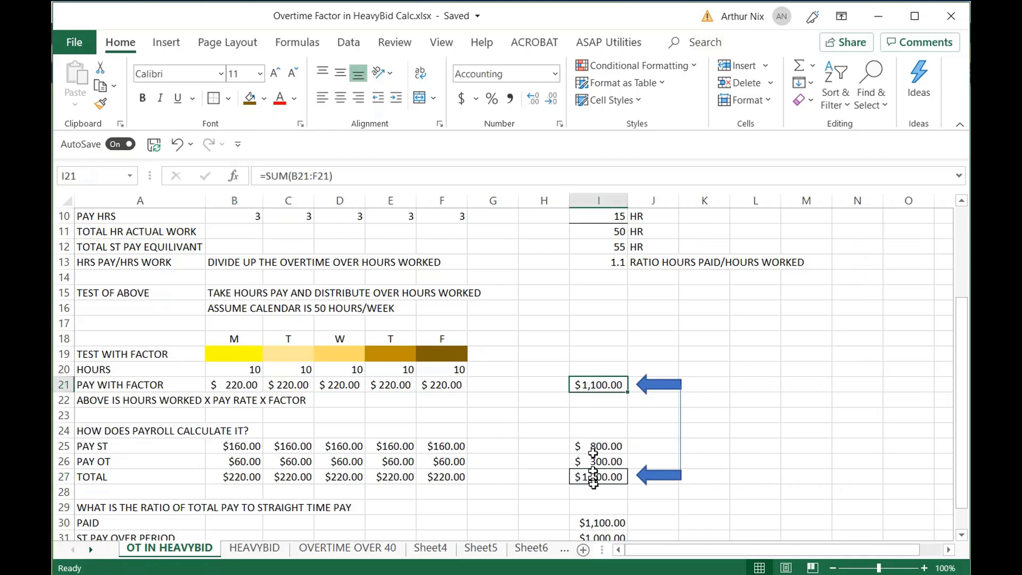
click(596, 475)
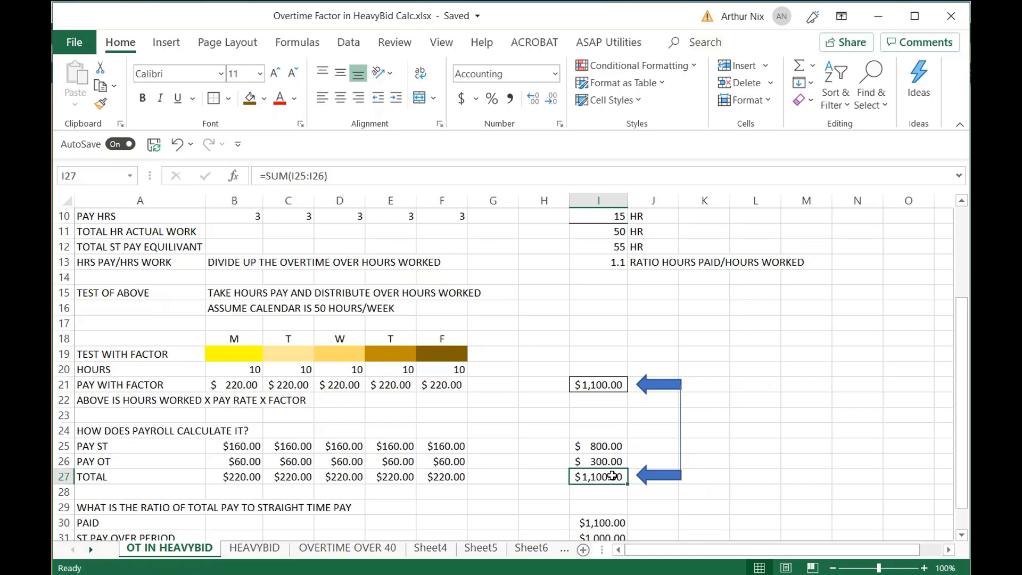
scroll(down, 3)
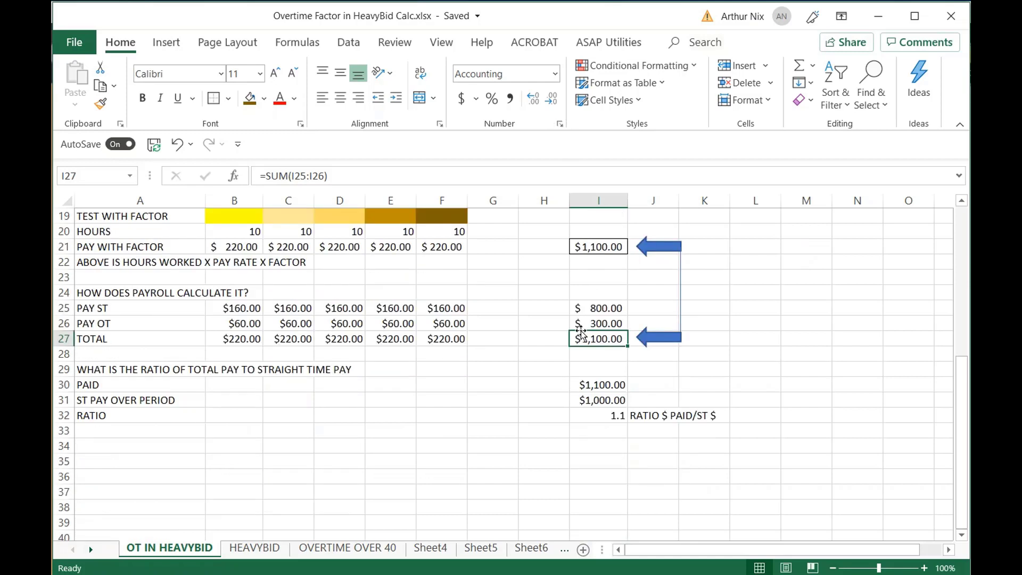
mouse_move(502, 395)
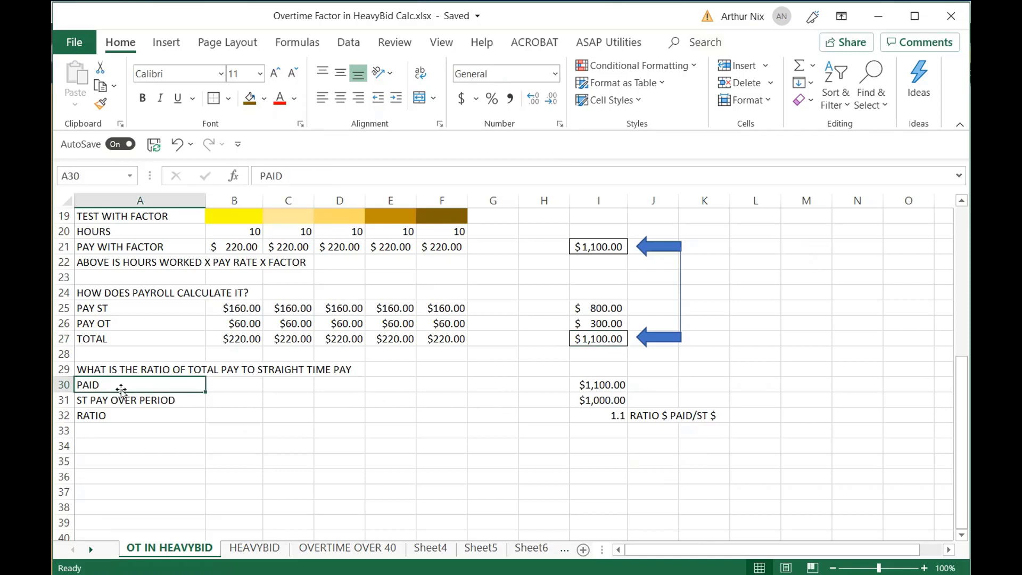
mouse_move(137, 370)
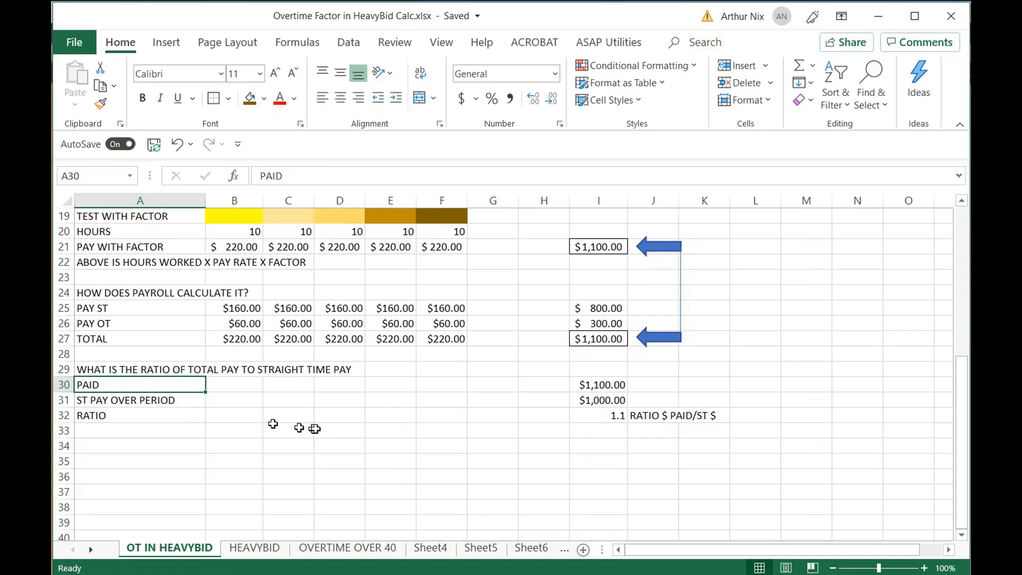
scroll(up, 3)
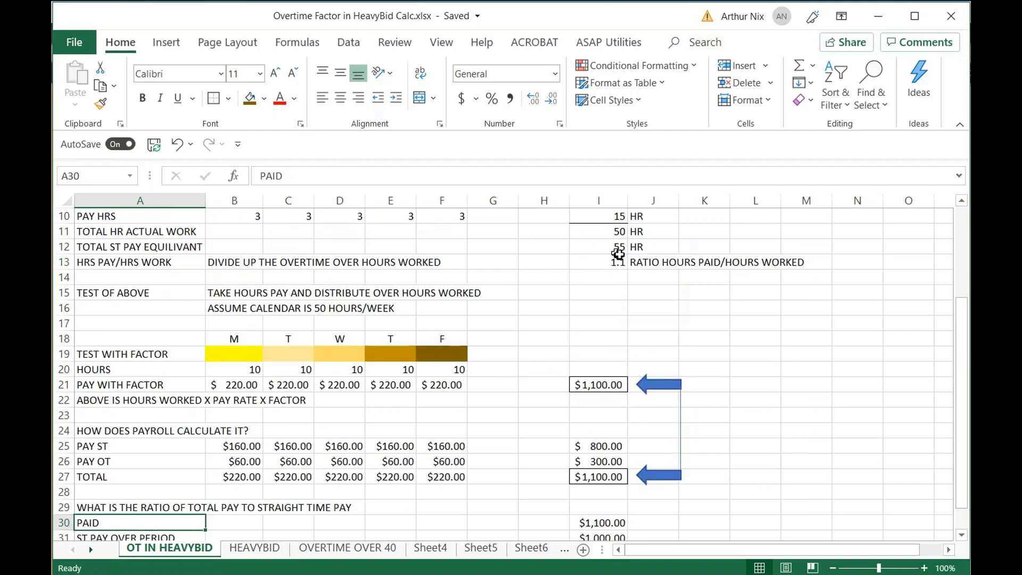
mouse_move(635, 334)
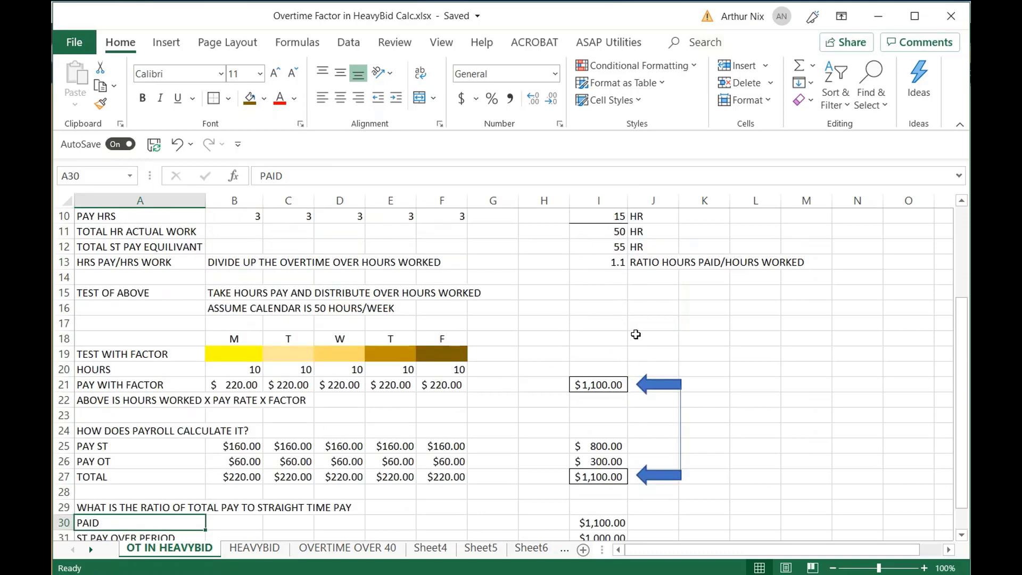
scroll(down, 3)
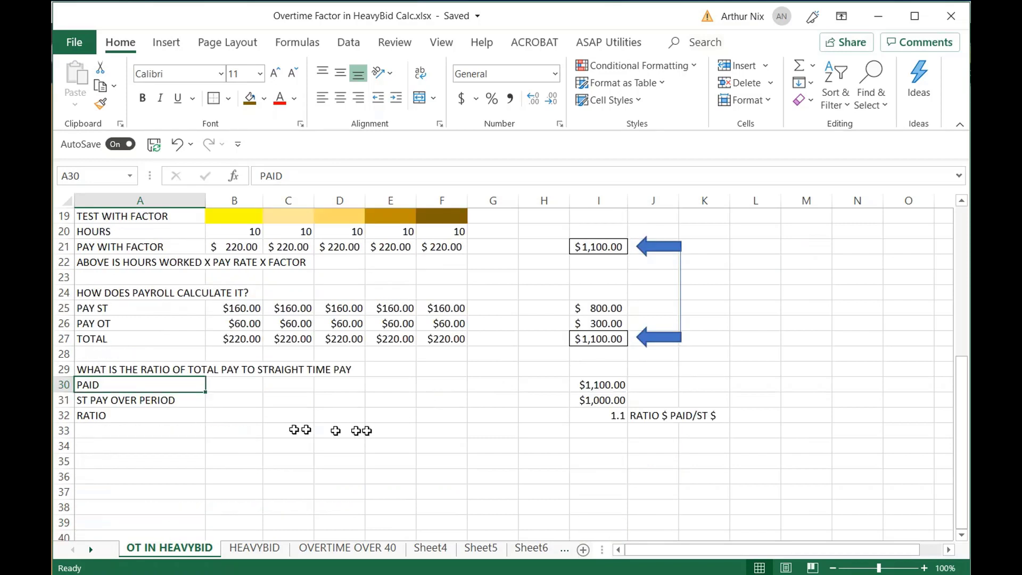
click(598, 384)
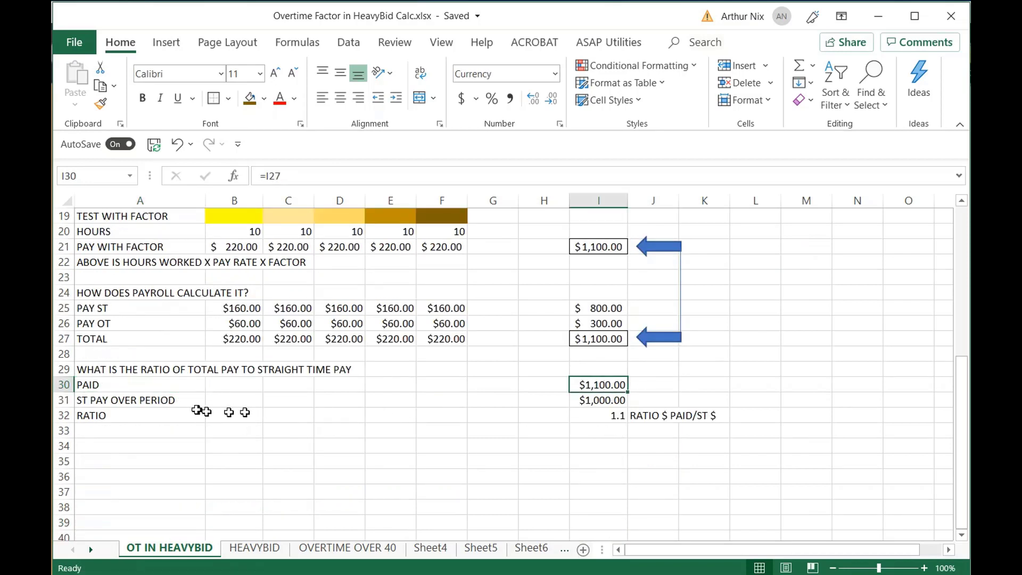
click(128, 399)
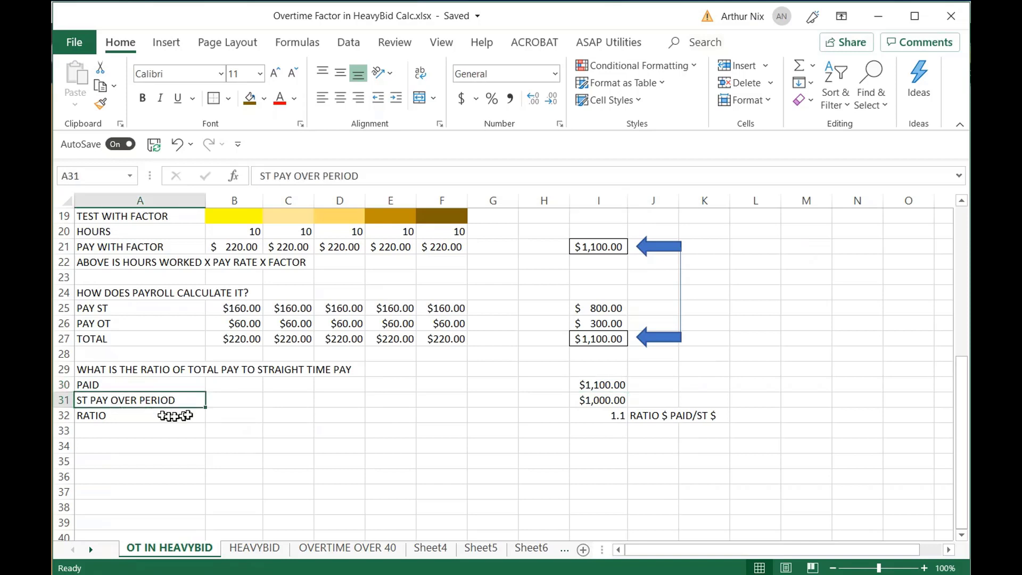
mouse_move(615, 398)
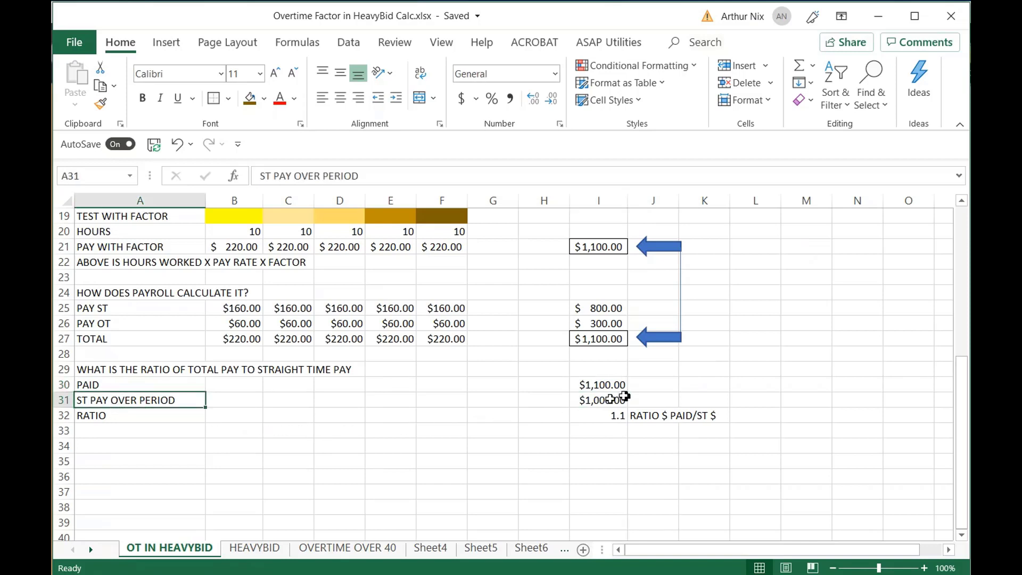
mouse_move(377, 438)
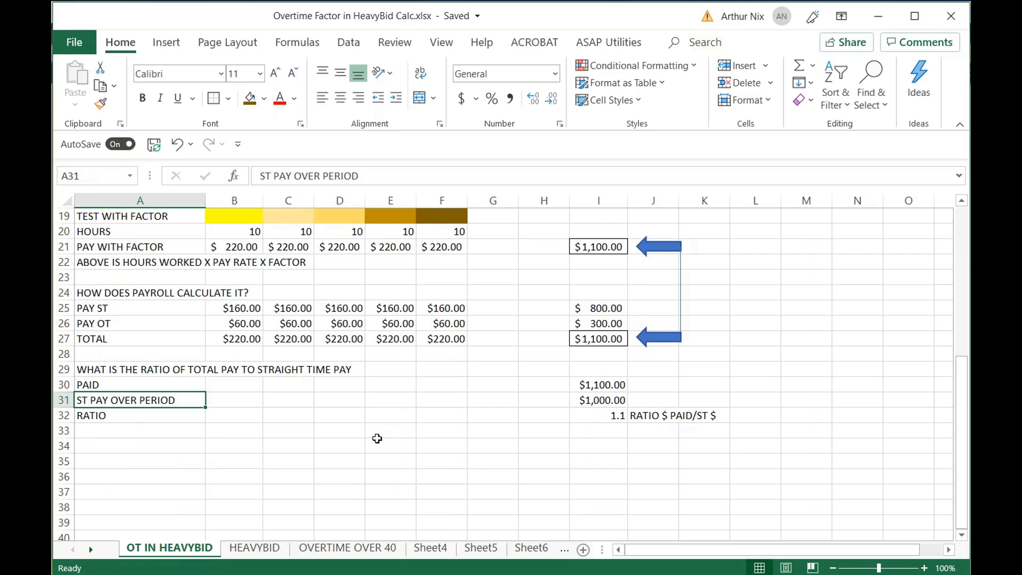
click(601, 415)
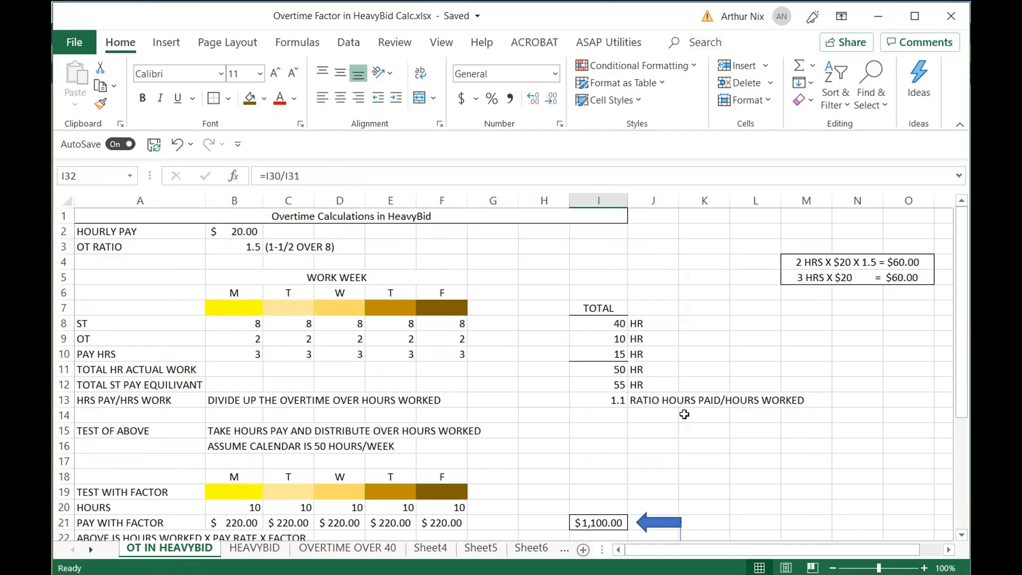
mouse_move(460, 355)
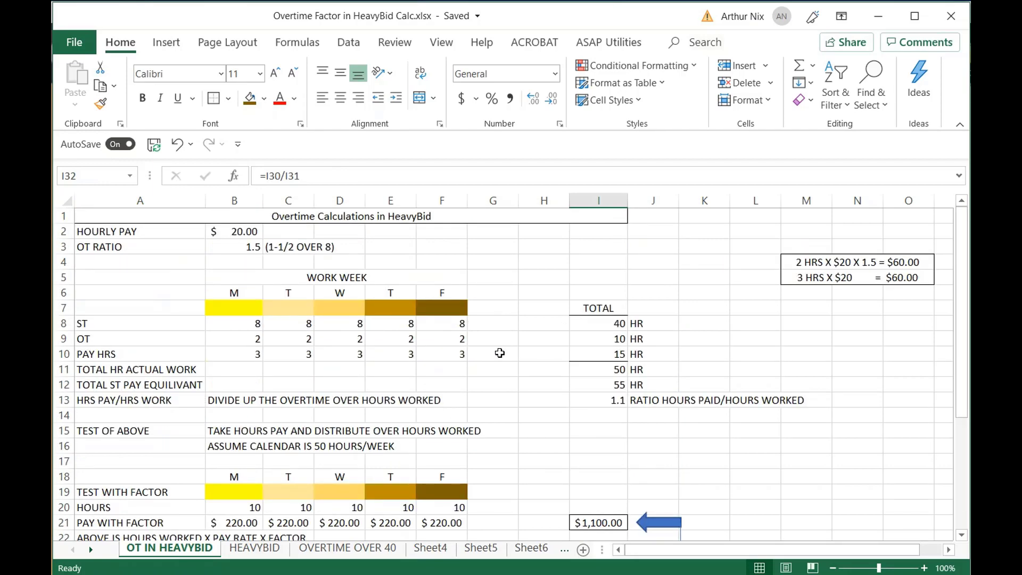
Review I13's hours-paid ratio formula and the payroll section below, then move to the HEAVYBID sheet.
click(596, 399)
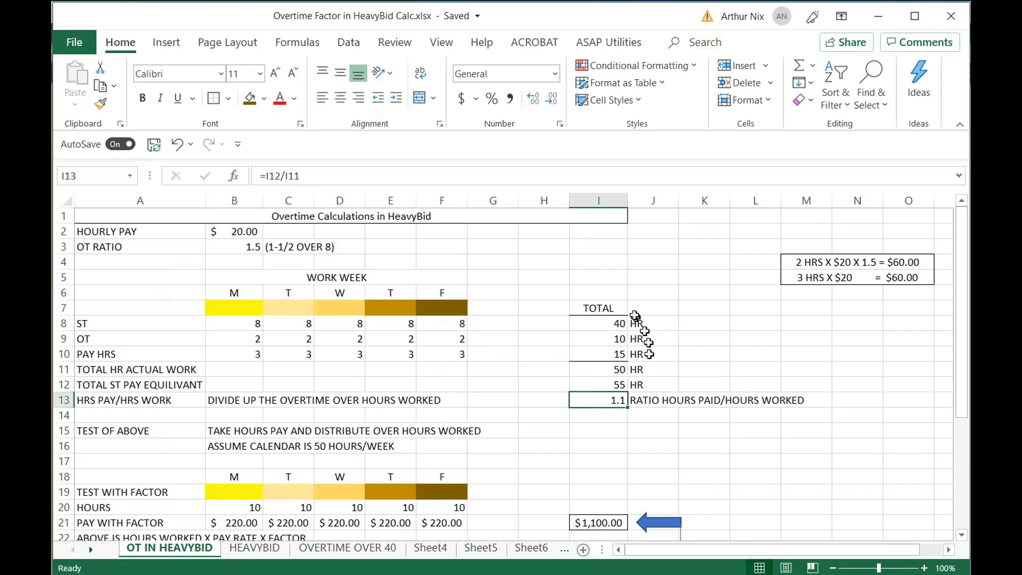
mouse_move(630, 405)
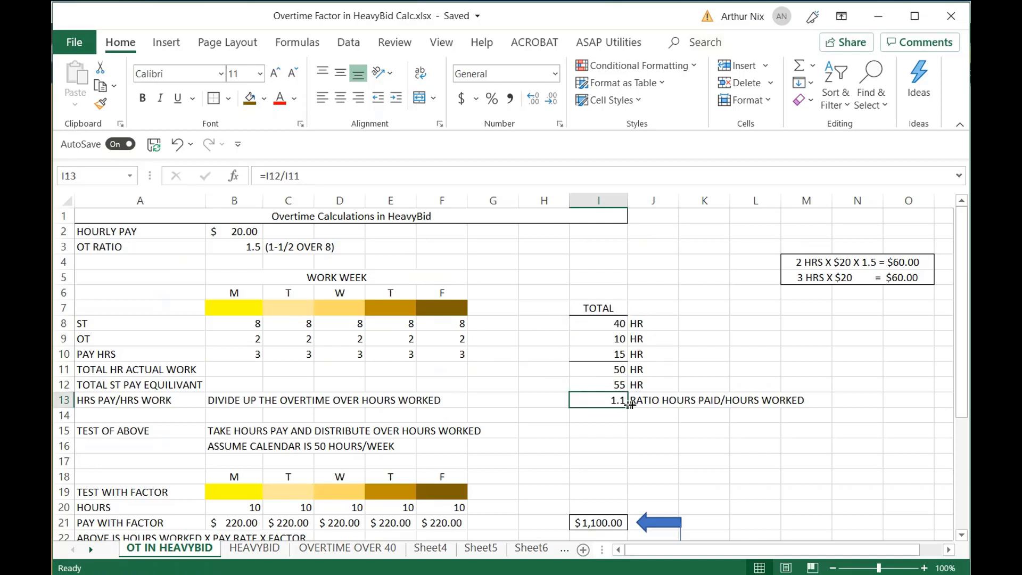
mouse_move(765, 400)
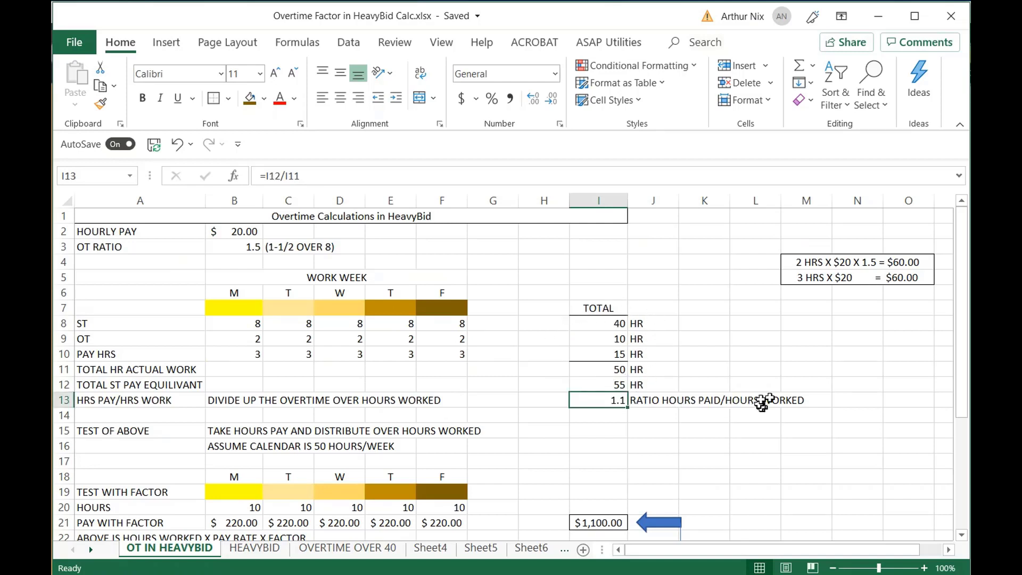
scroll(down, 3)
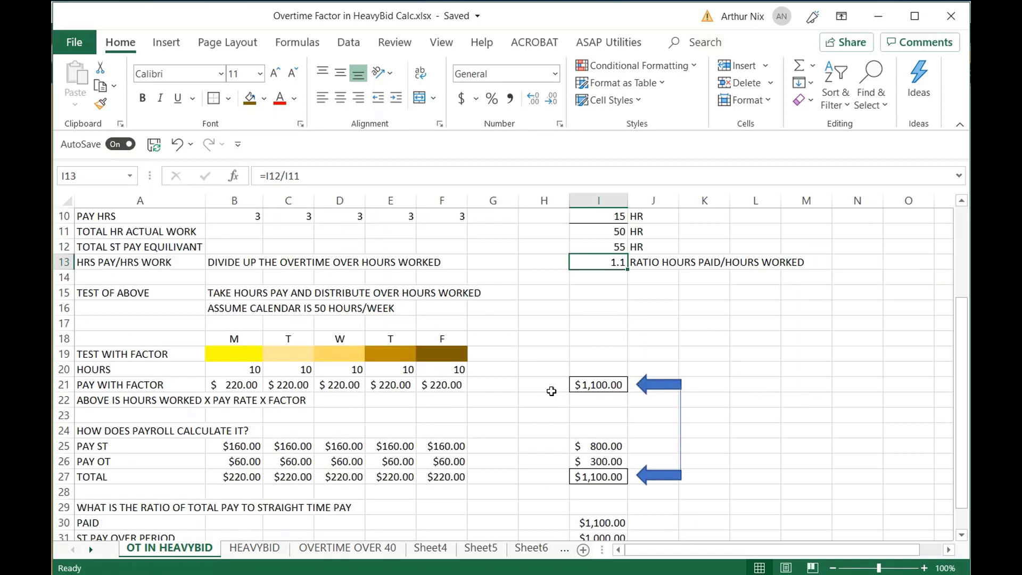
scroll(down, 3)
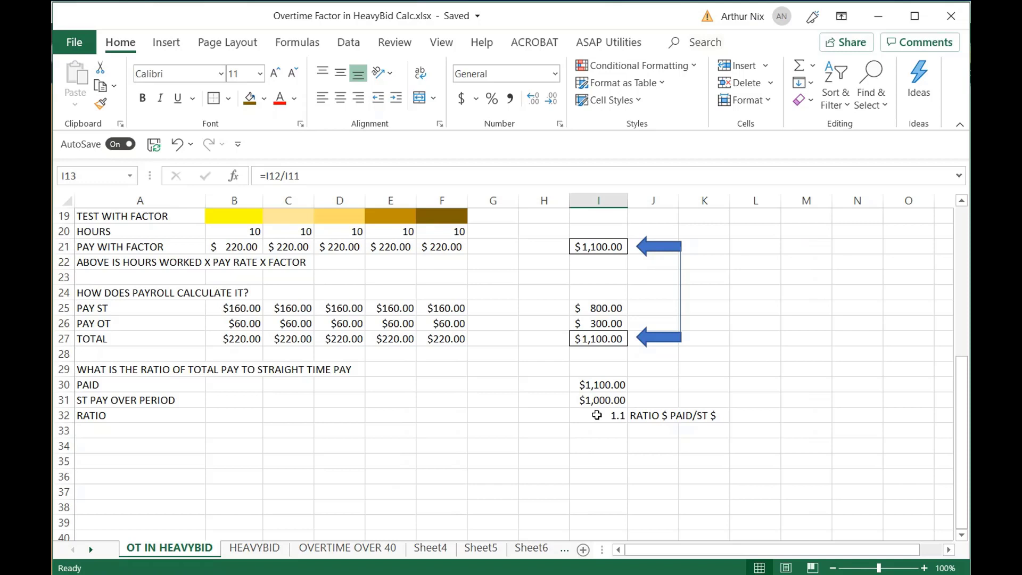
click(263, 547)
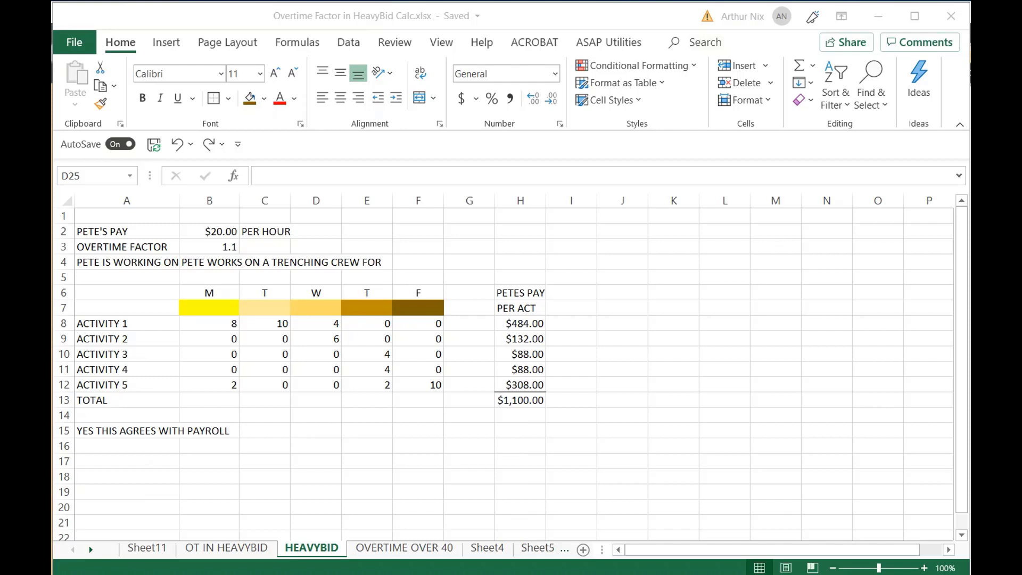
mouse_move(213, 357)
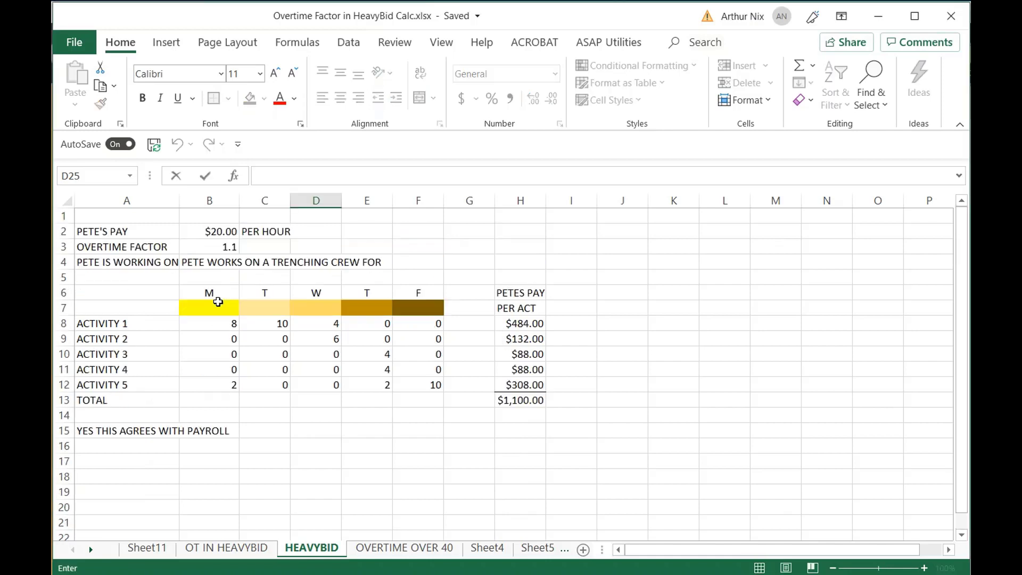
mouse_move(219, 300)
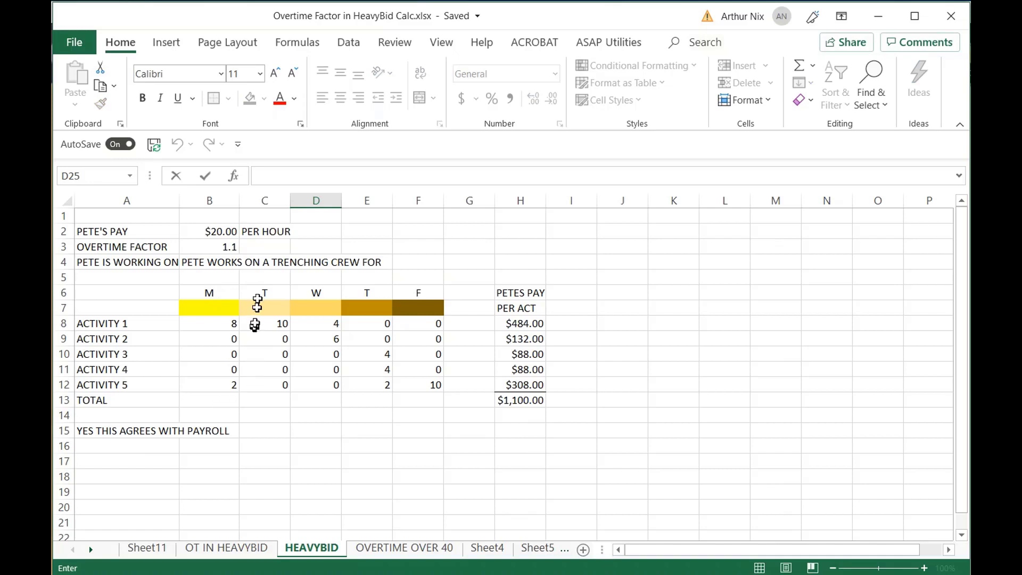
click(209, 324)
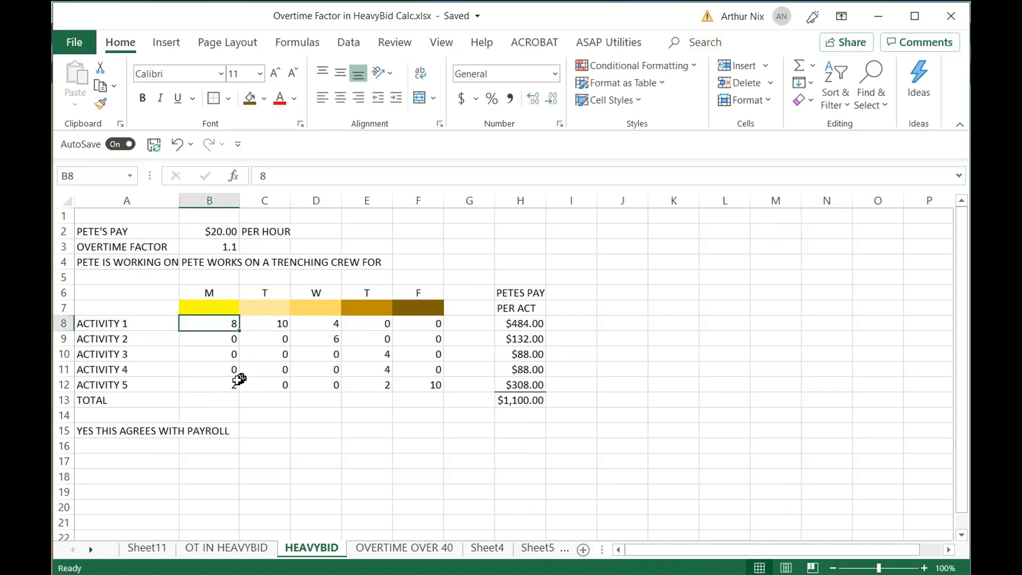
click(209, 384)
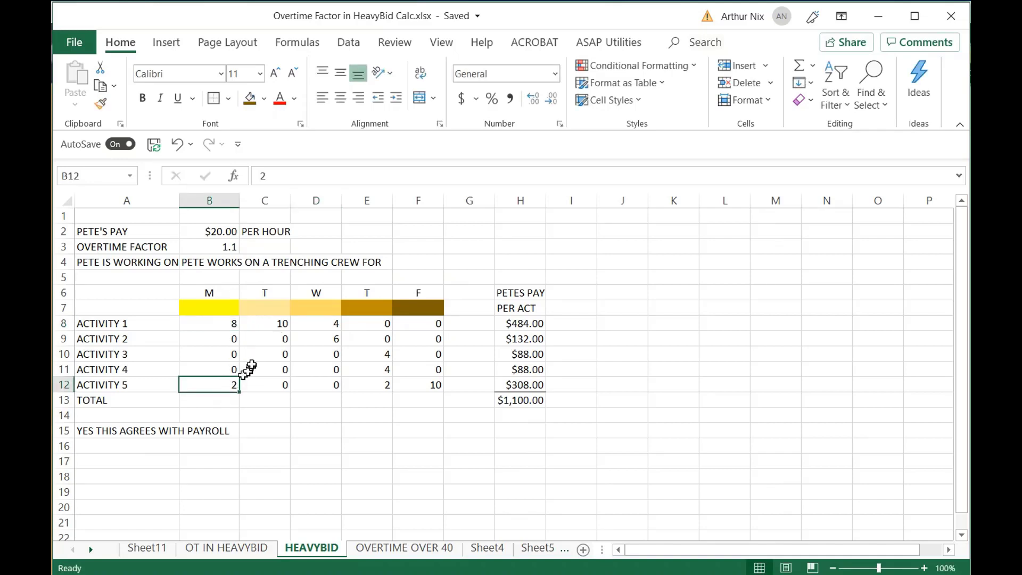
mouse_move(262, 324)
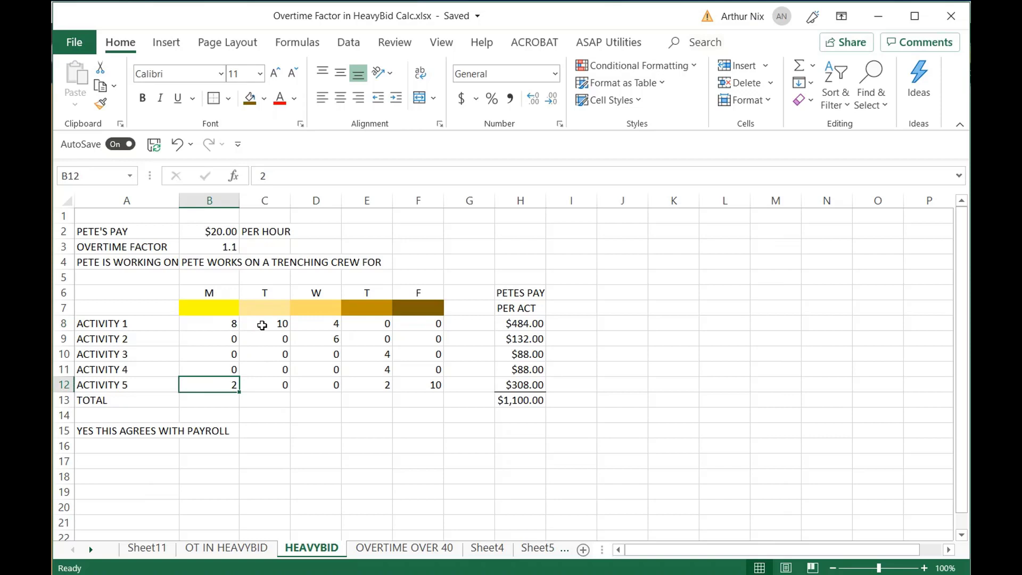
click(264, 323)
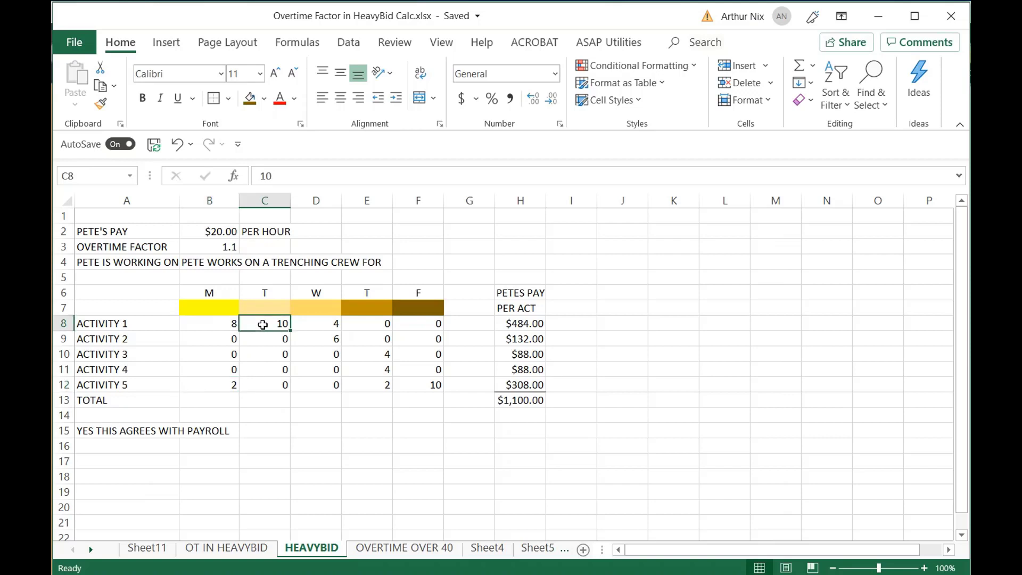
mouse_move(304, 336)
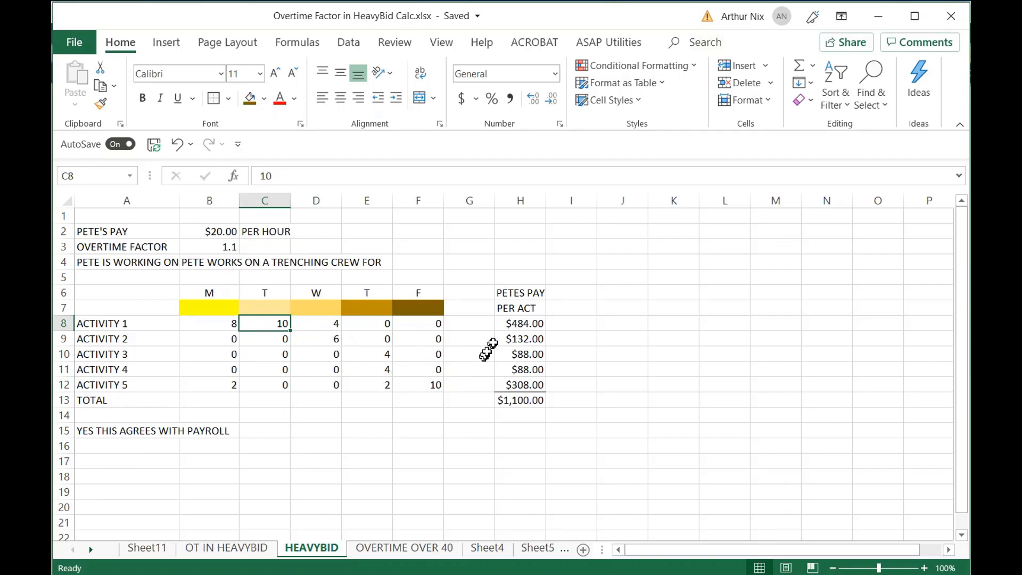
click(519, 324)
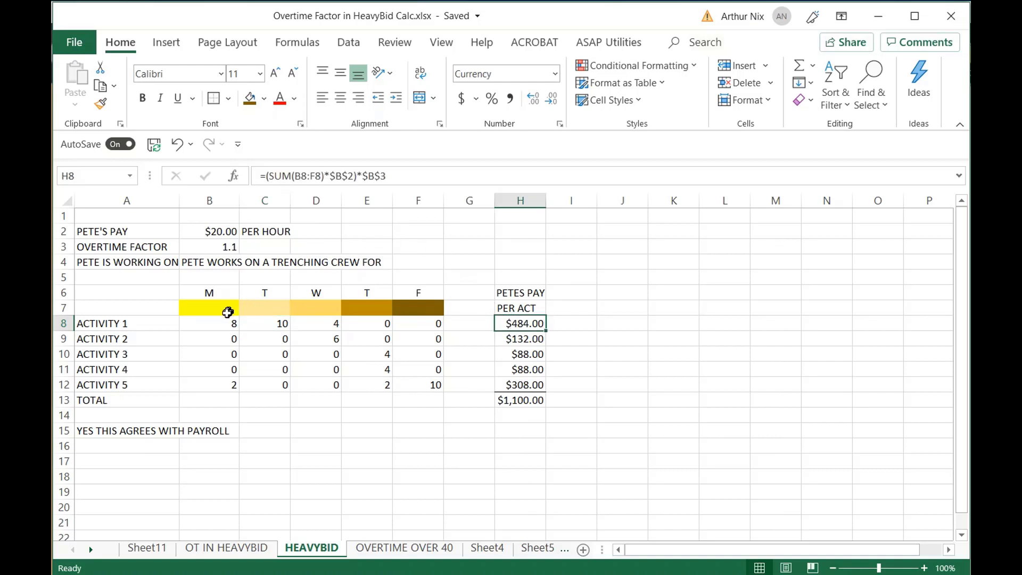
mouse_move(469, 327)
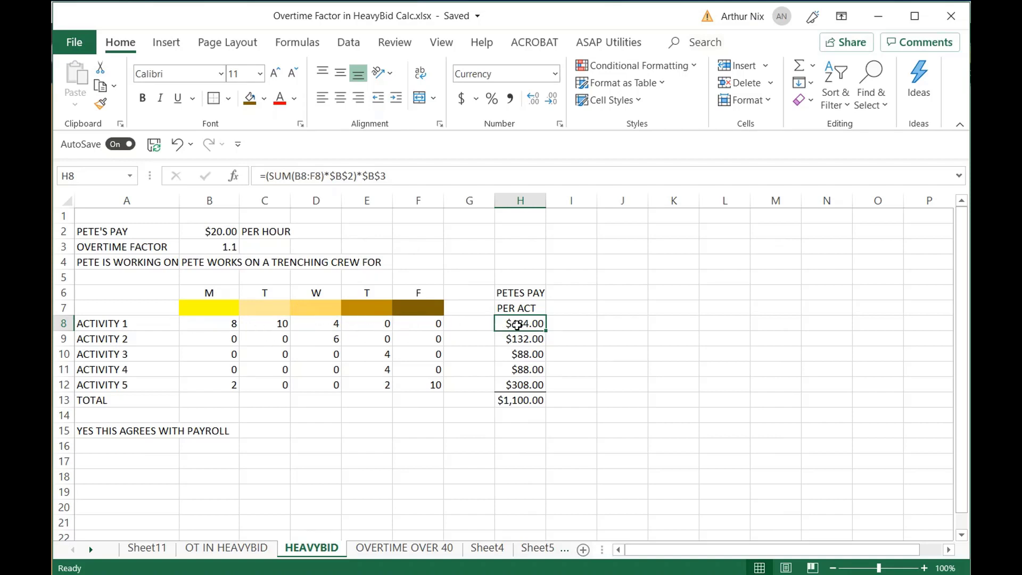
mouse_move(300, 176)
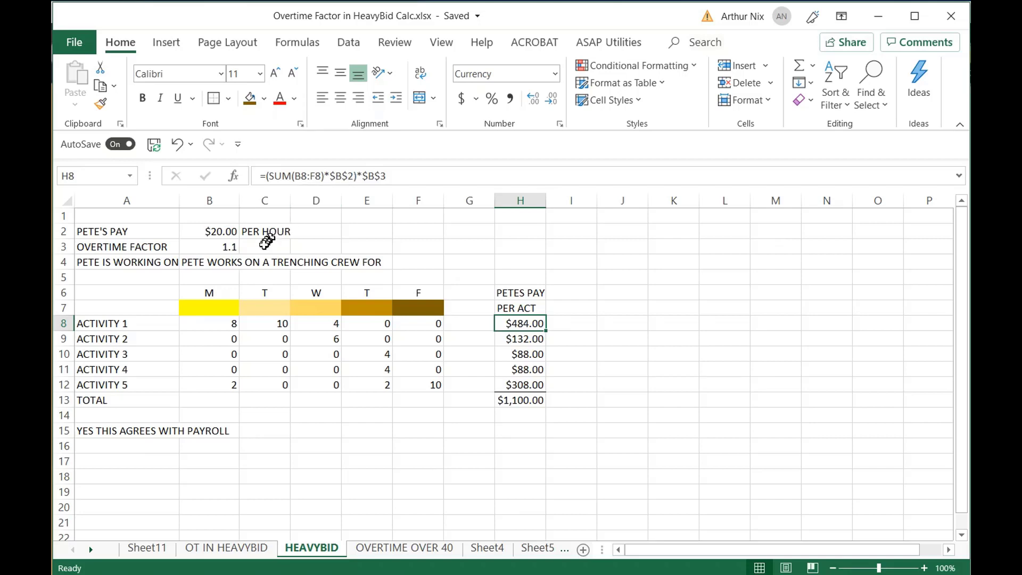
mouse_move(212, 232)
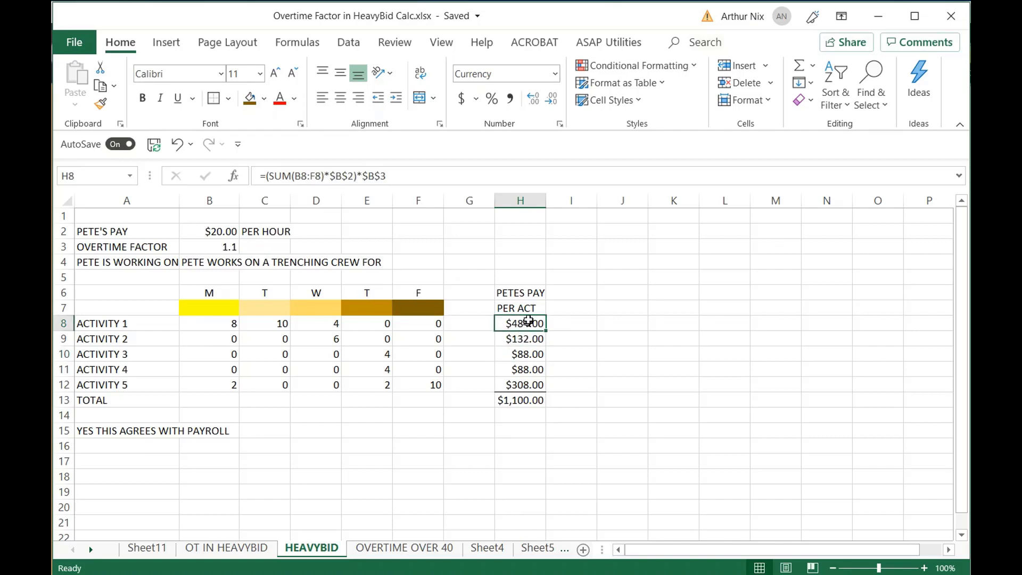
mouse_move(523, 354)
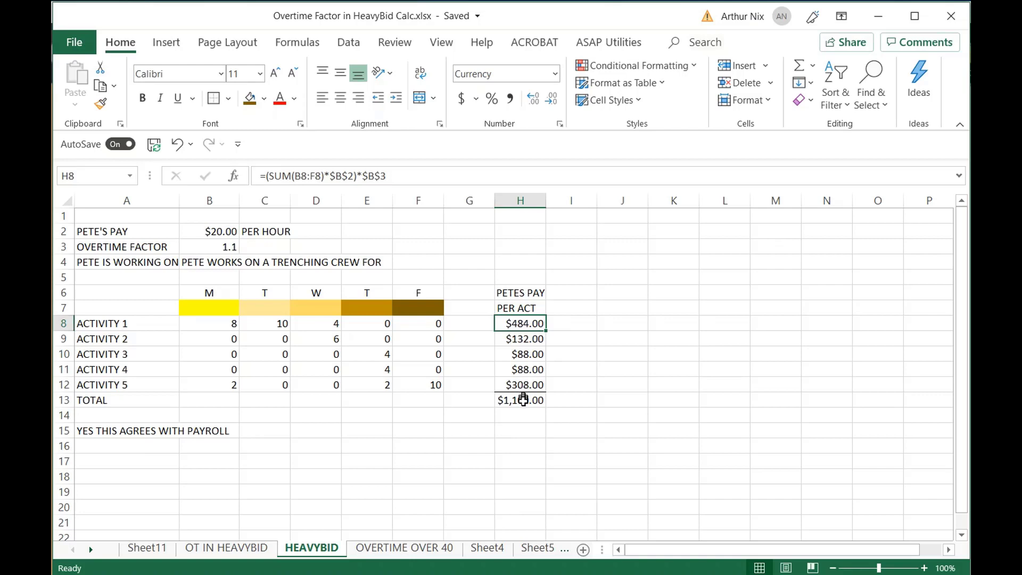
click(519, 399)
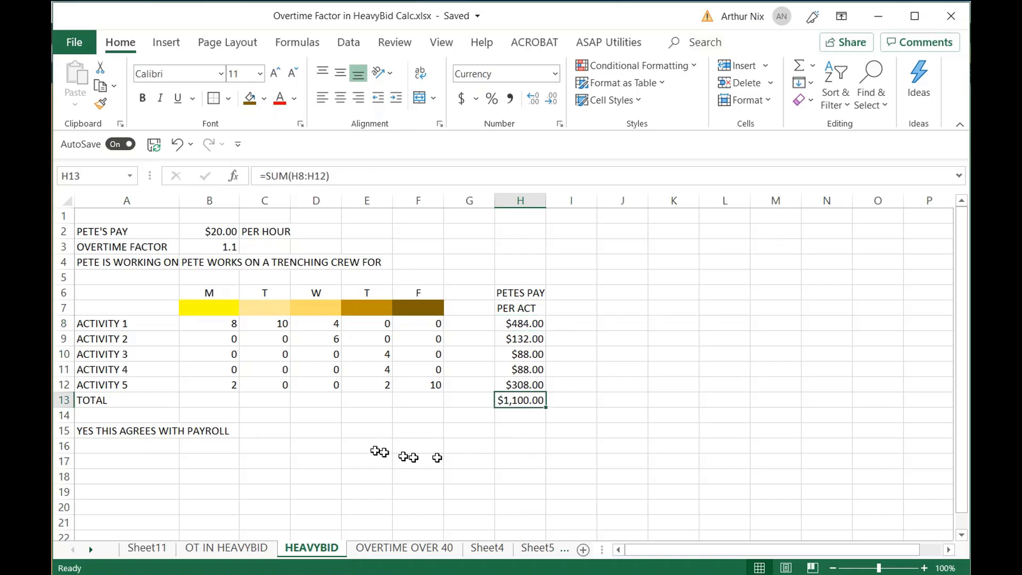
click(208, 400)
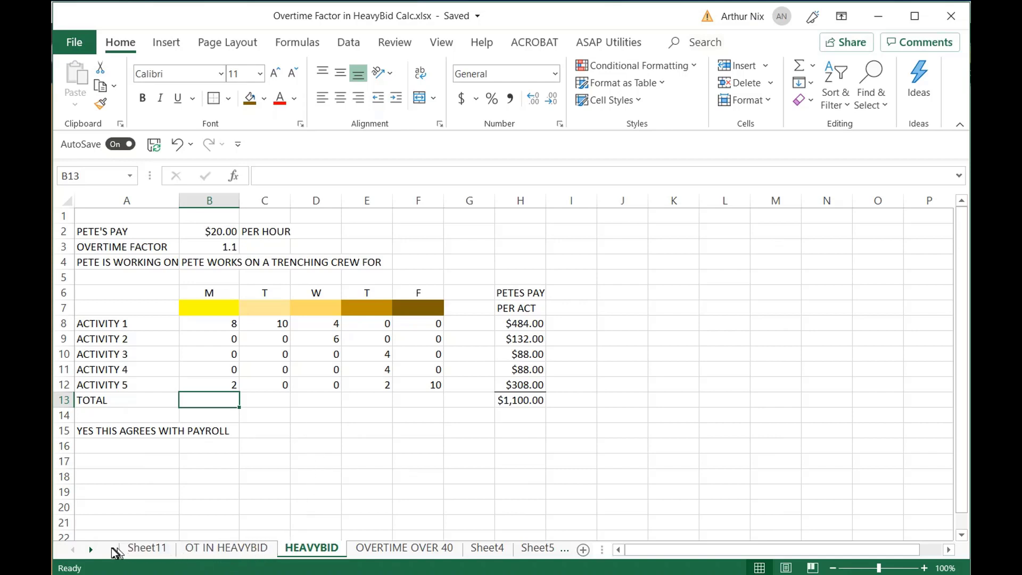
click(226, 547)
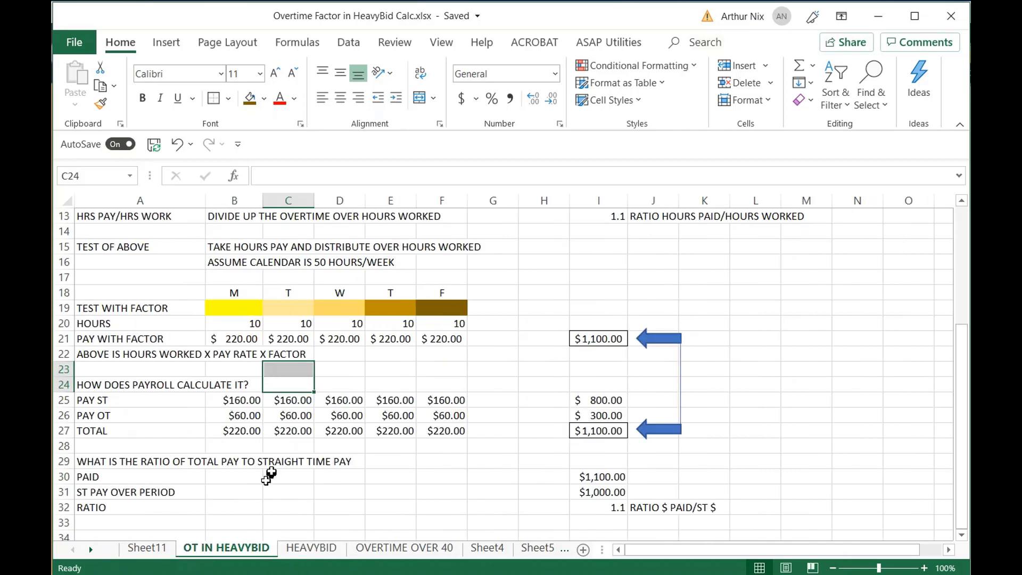
mouse_move(322, 375)
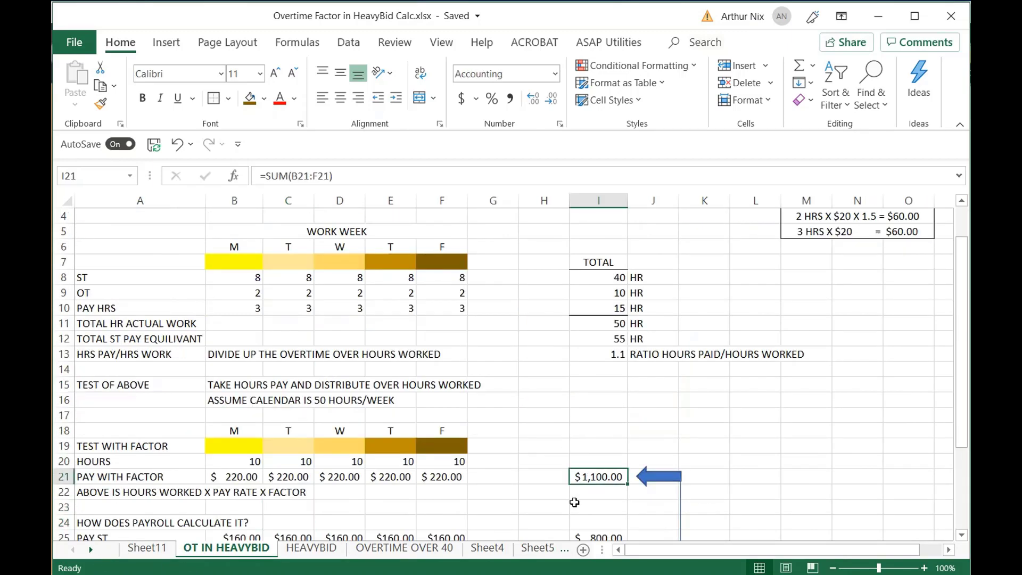
scroll(down, 3)
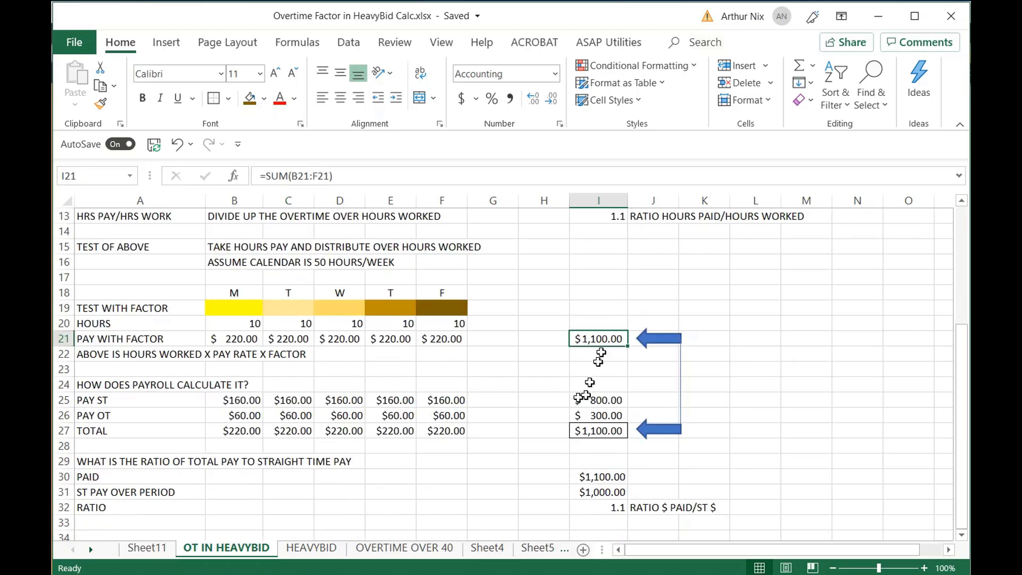
click(311, 547)
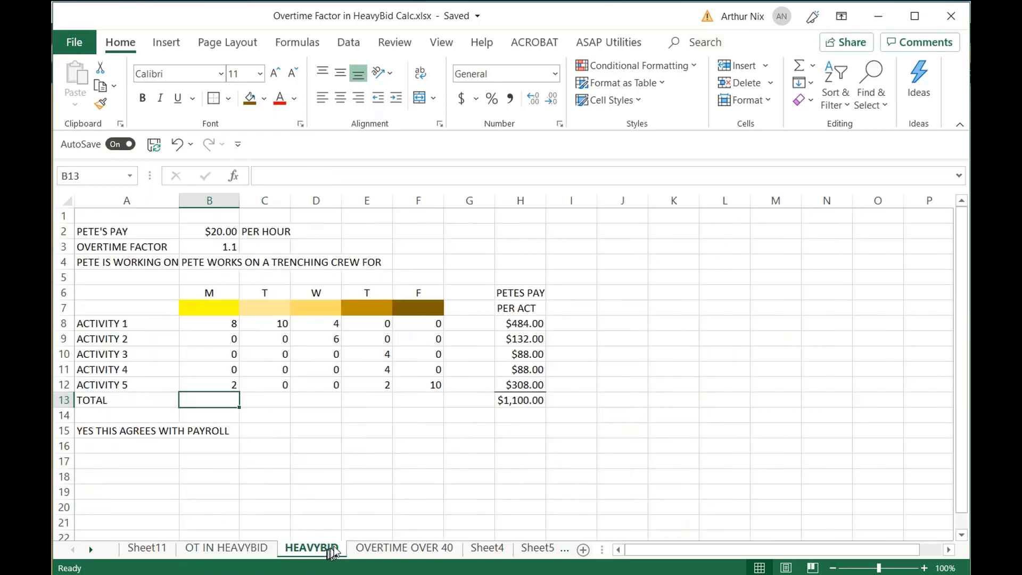
mouse_move(366, 519)
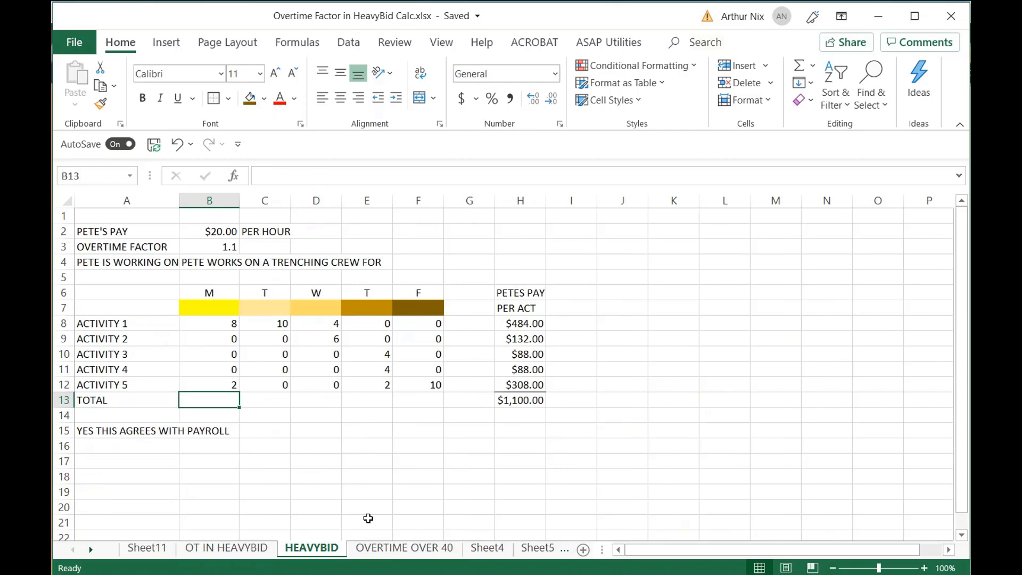
mouse_move(393, 500)
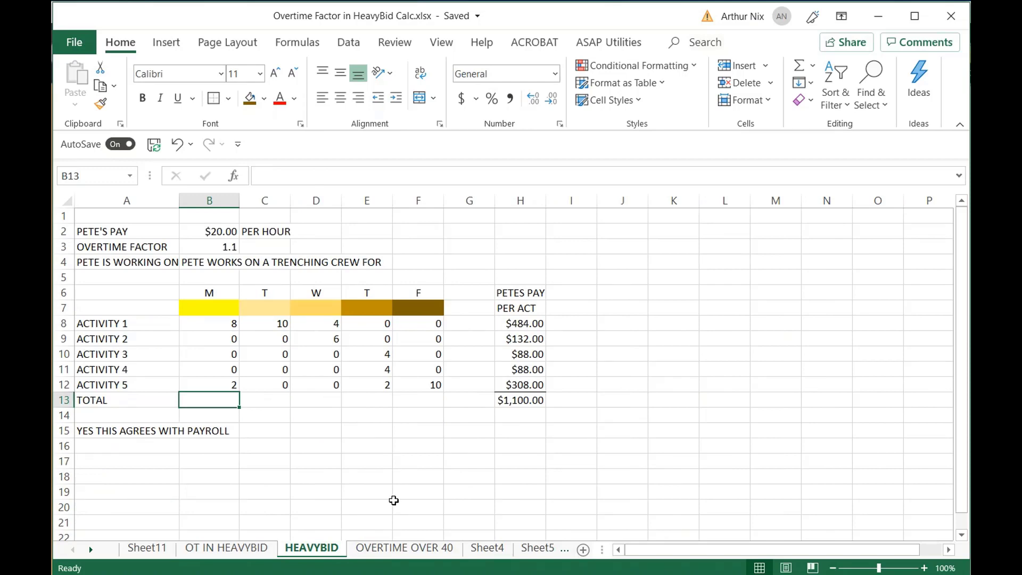
mouse_move(137, 354)
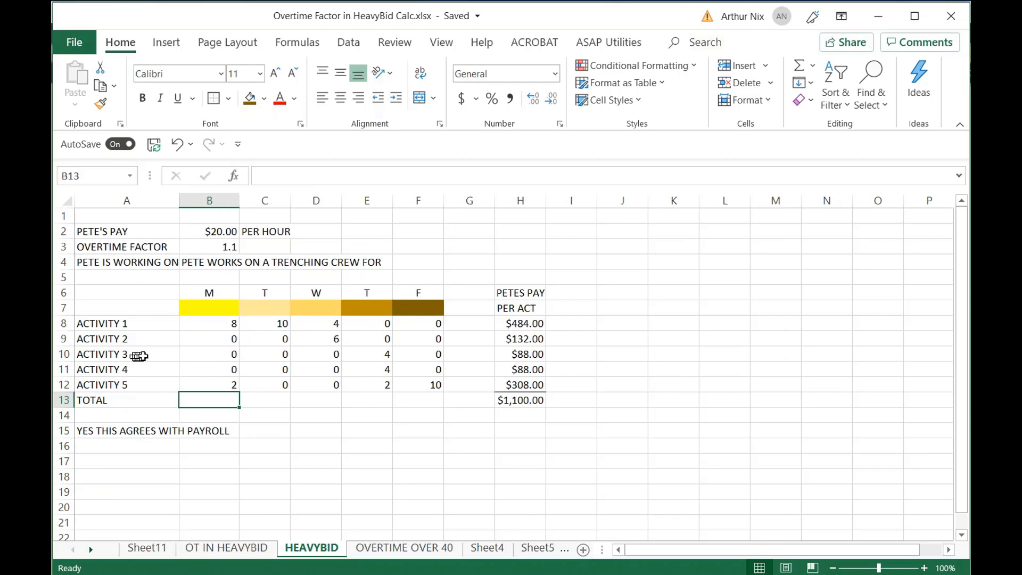
mouse_move(146, 355)
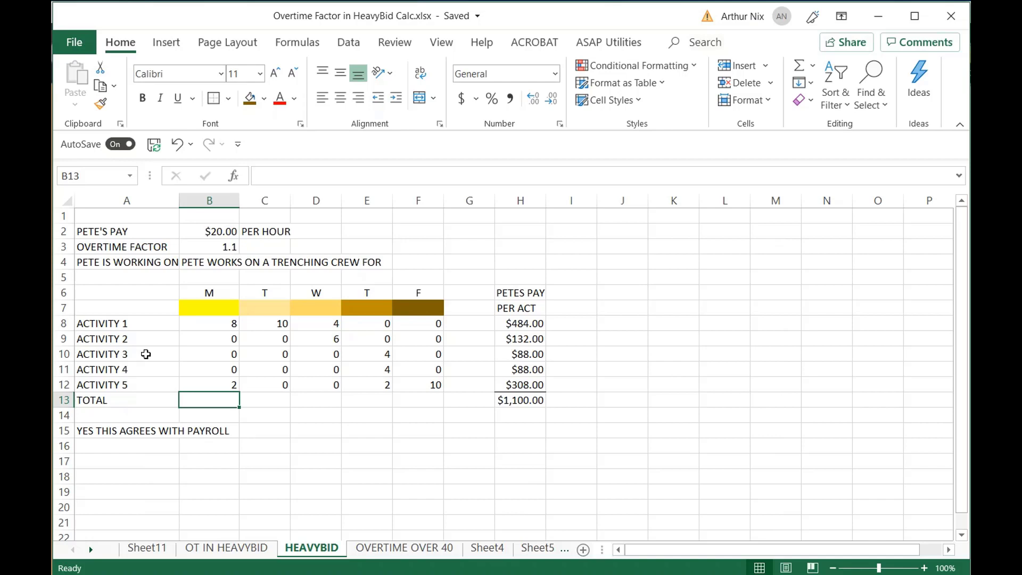
click(208, 384)
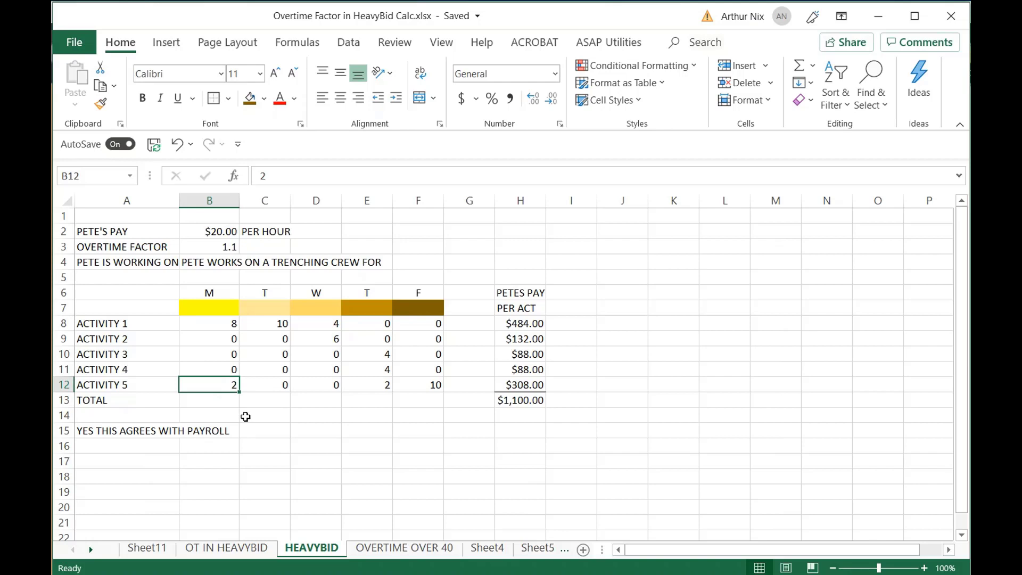
mouse_move(245, 413)
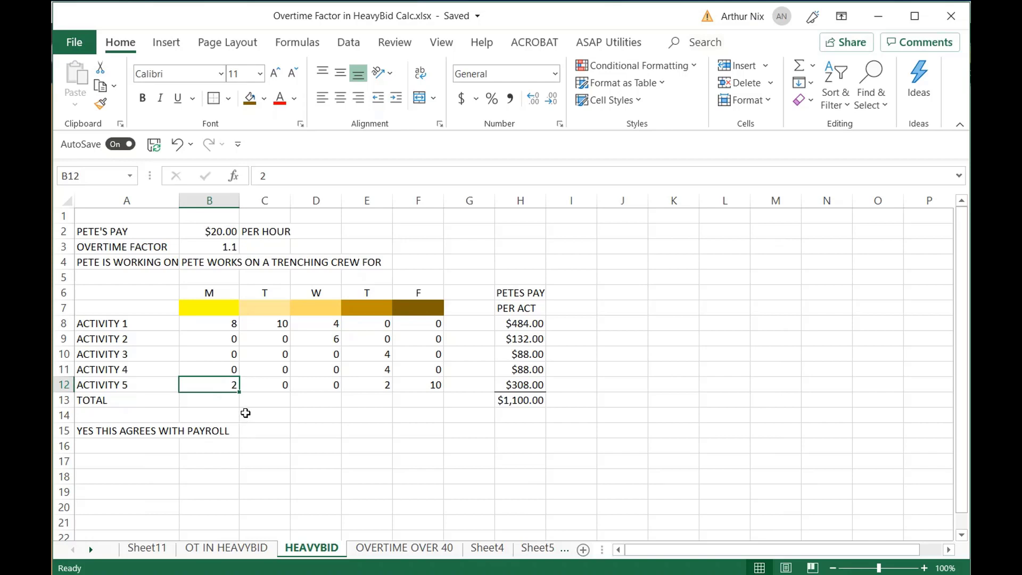
click(209, 324)
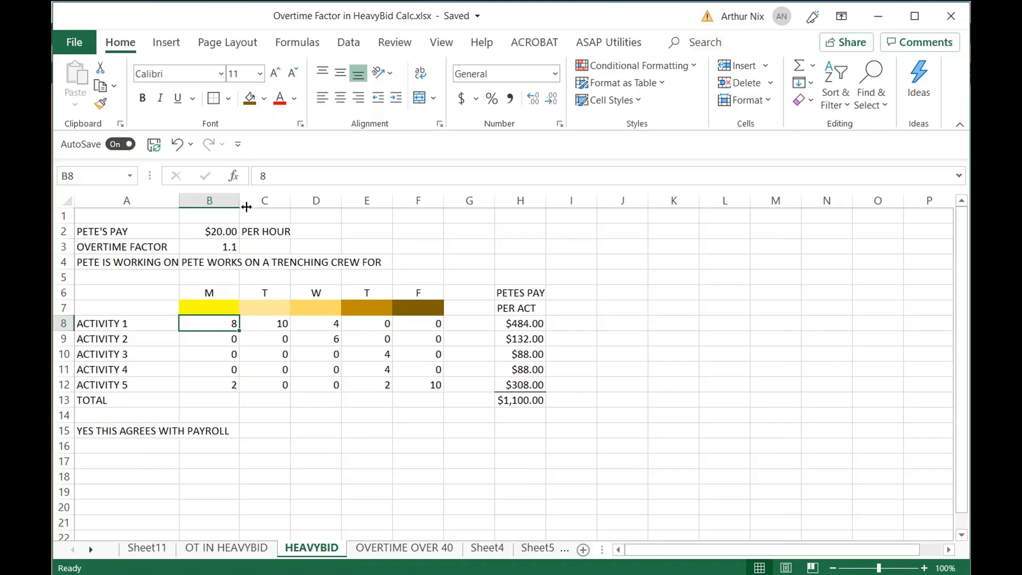
mouse_move(398, 530)
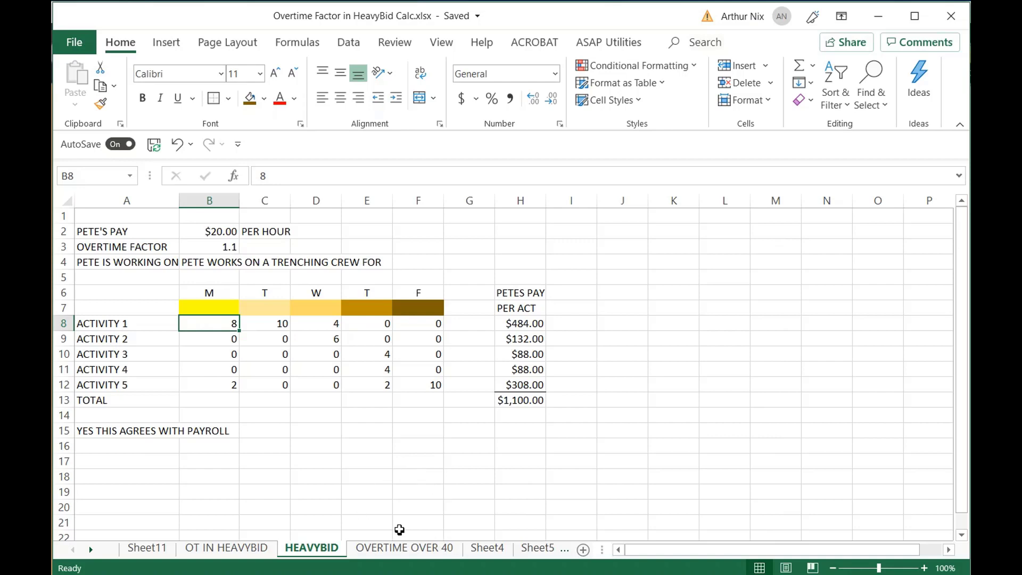
On the OVERTIME OVER 40 sheet, review Friday's 10 overtime hours counting as 15 pay hours.
click(404, 547)
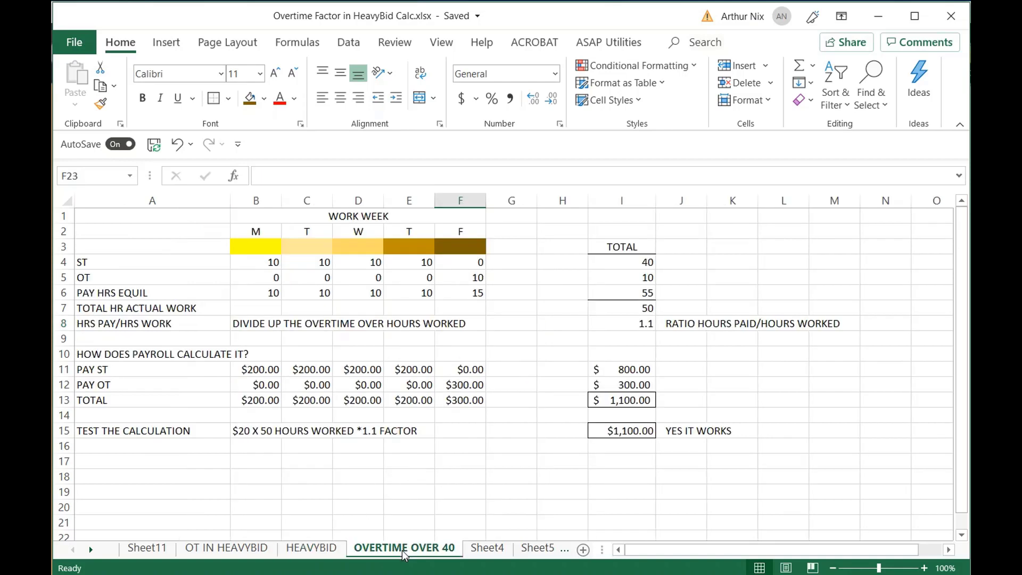
click(409, 496)
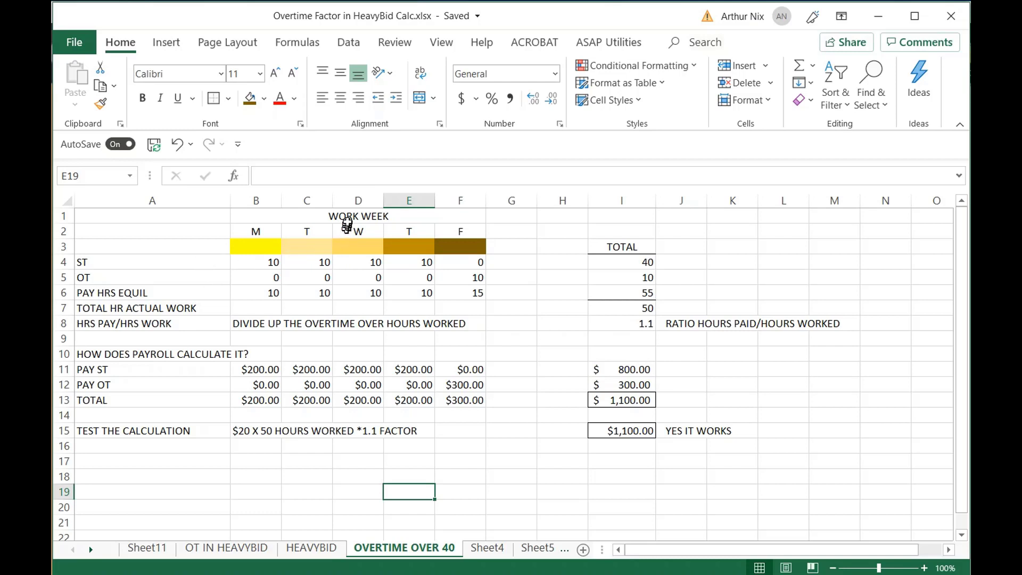
mouse_move(419, 267)
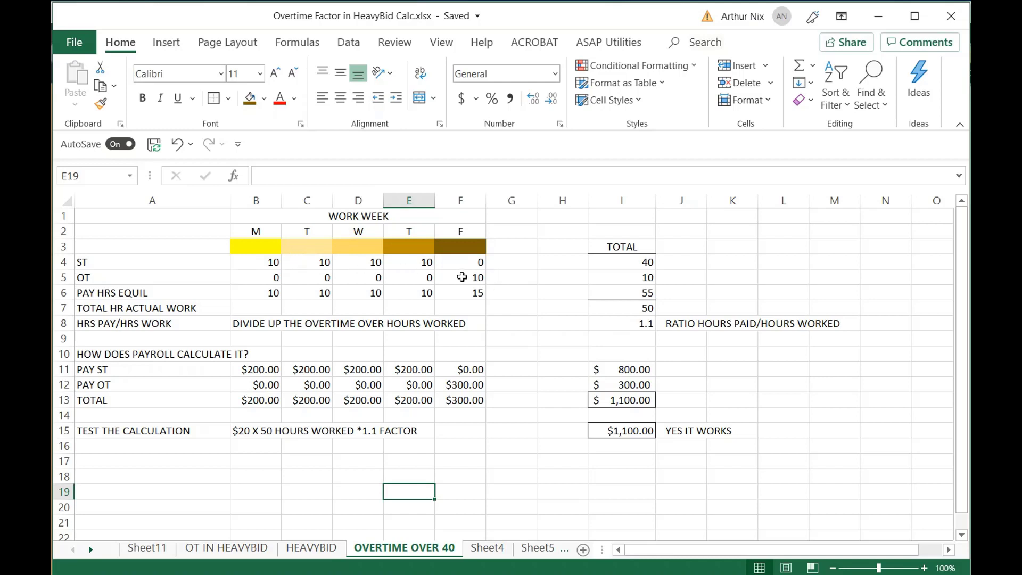
click(461, 277)
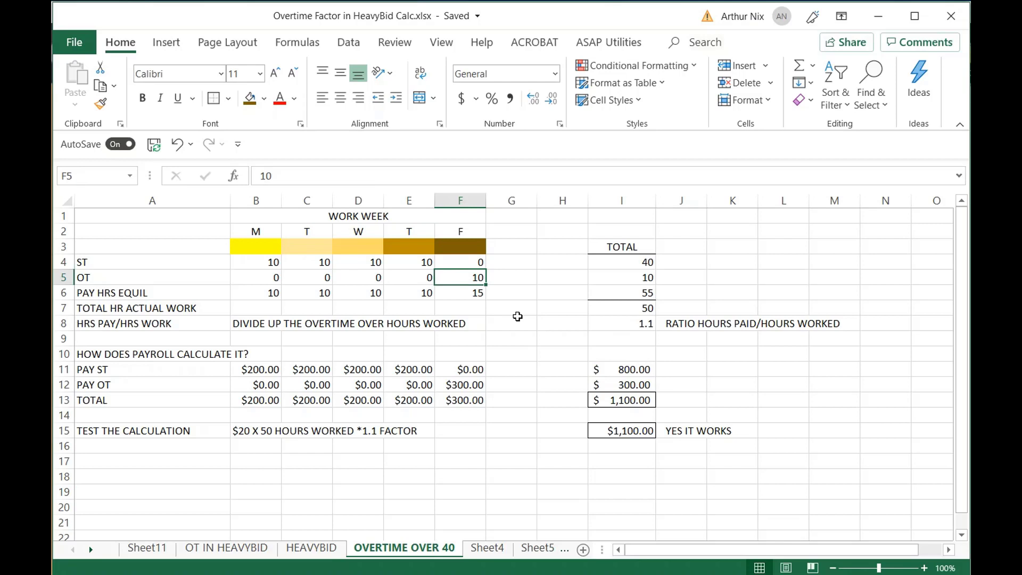
mouse_move(493, 311)
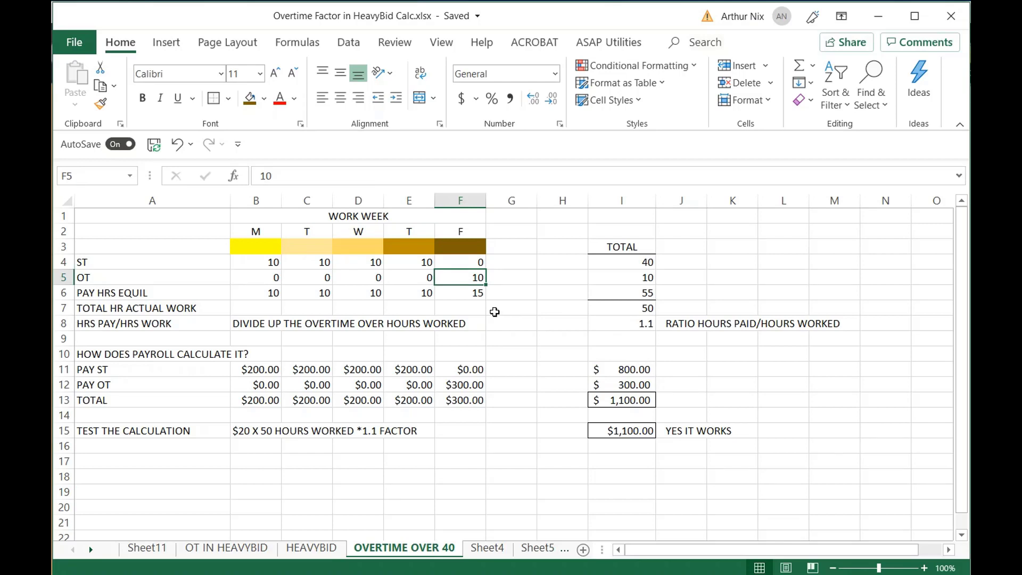
click(460, 292)
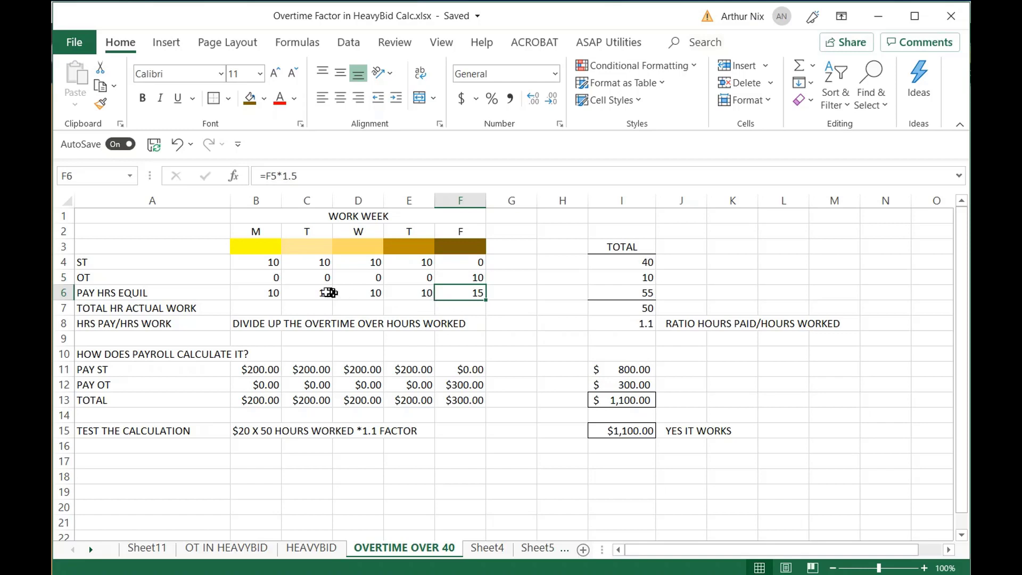
mouse_move(389, 290)
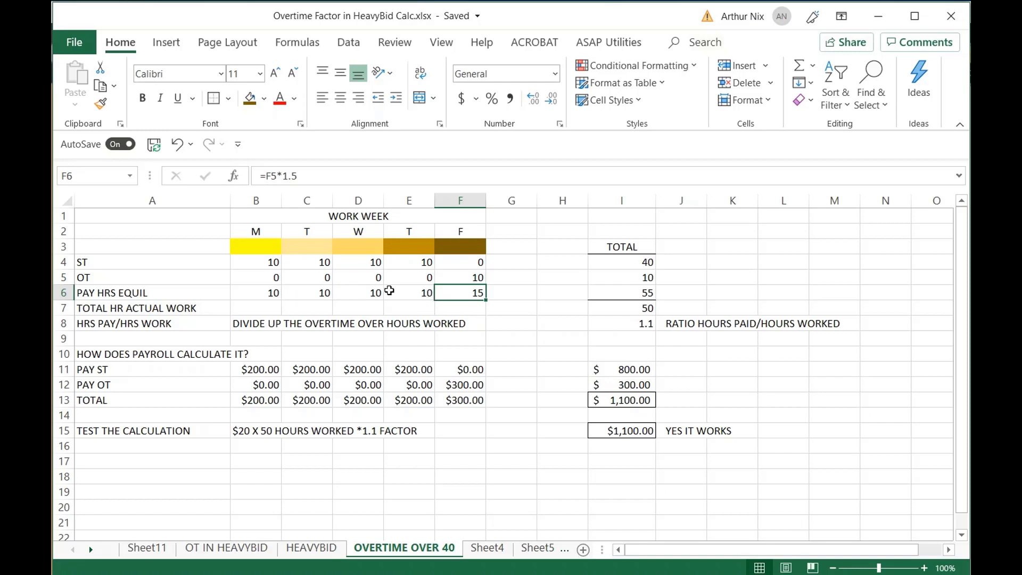
mouse_move(447, 300)
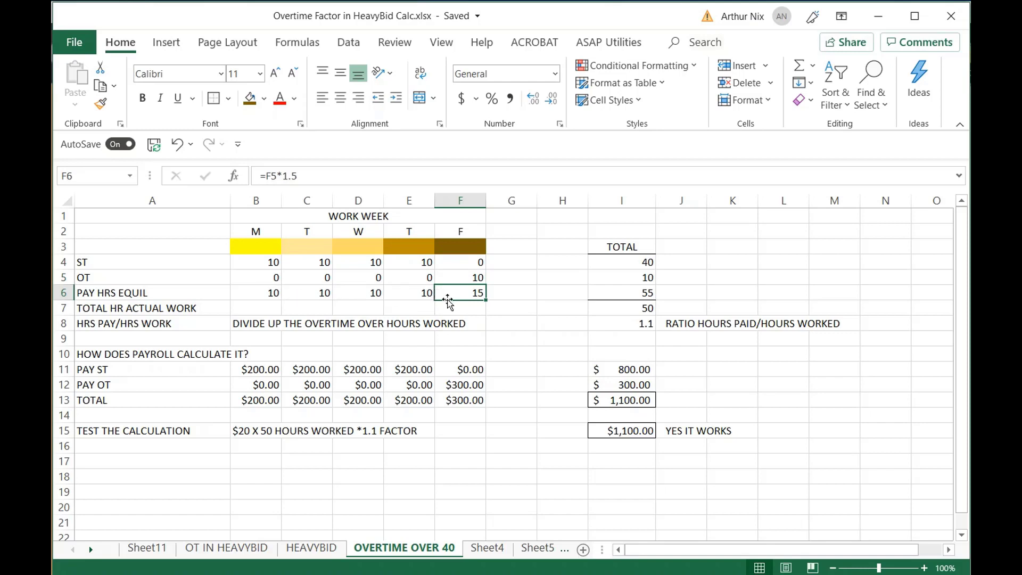
mouse_move(445, 296)
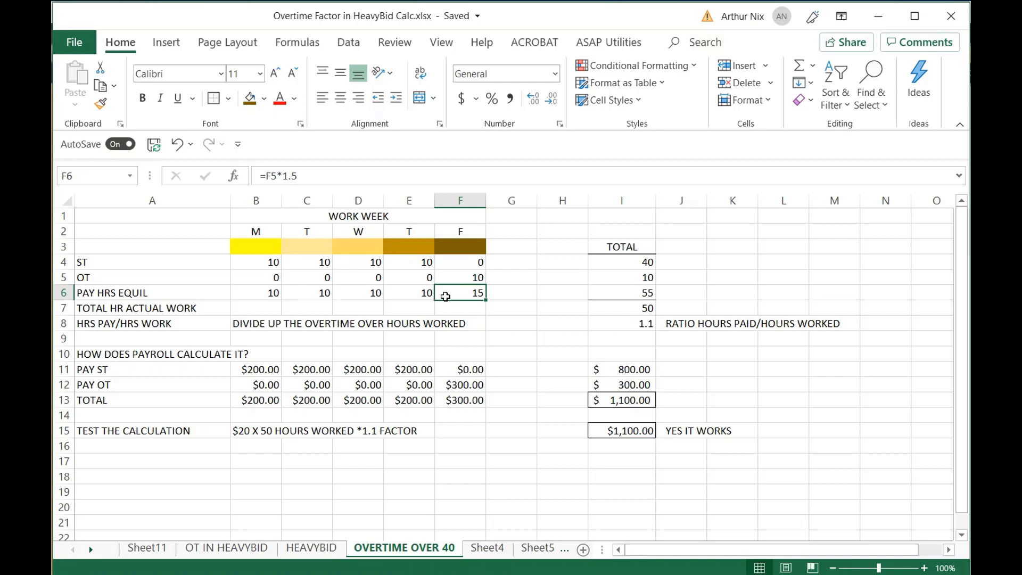
mouse_move(606, 302)
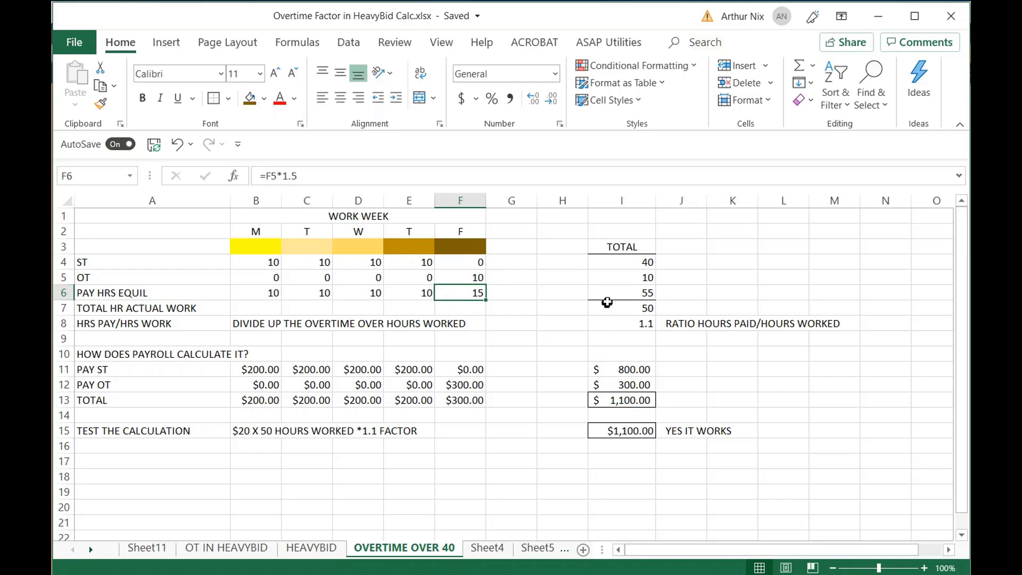
Compare the 55 total pay hours against the 50 actual hours worked.
click(622, 292)
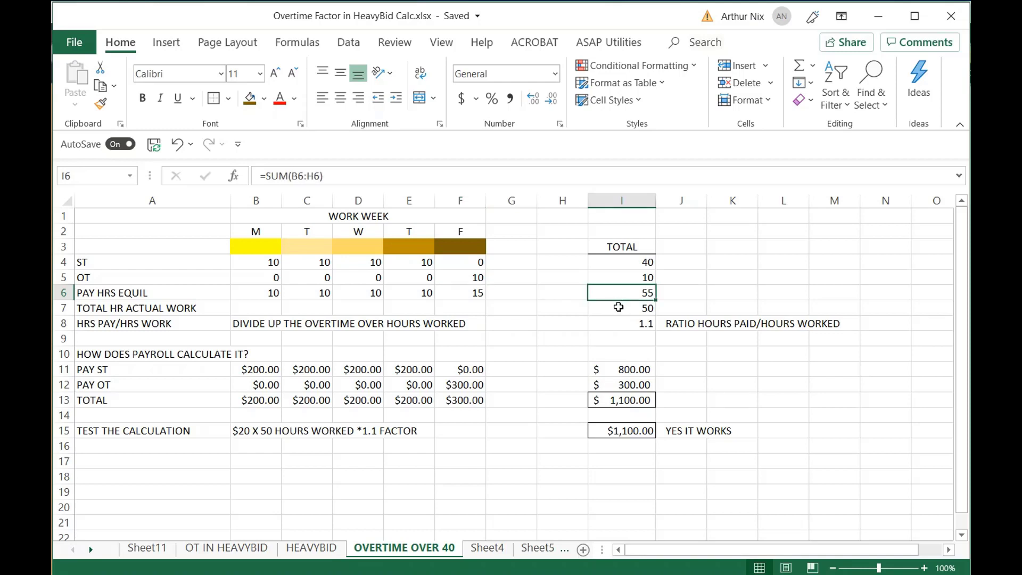
click(622, 308)
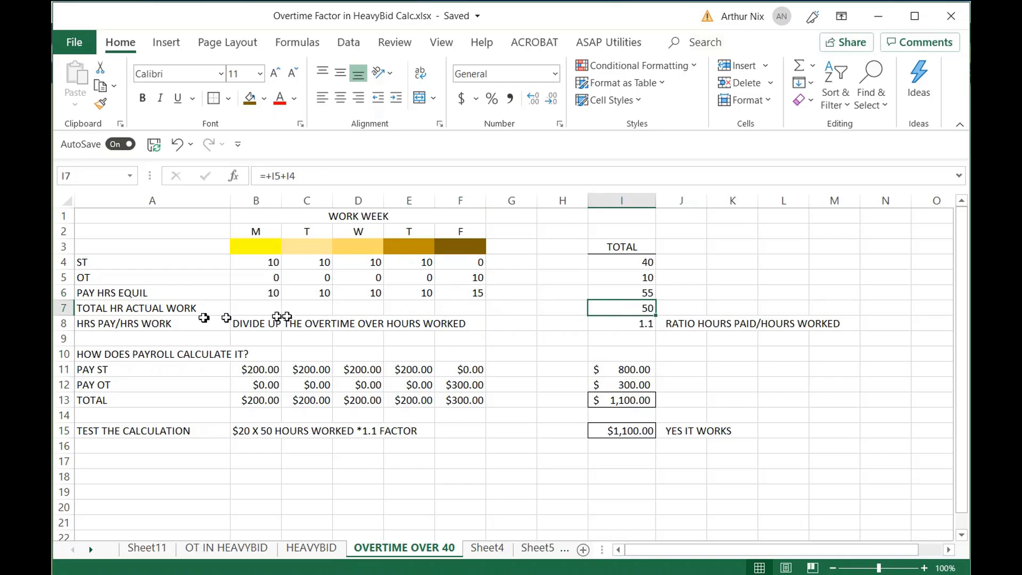
click(630, 293)
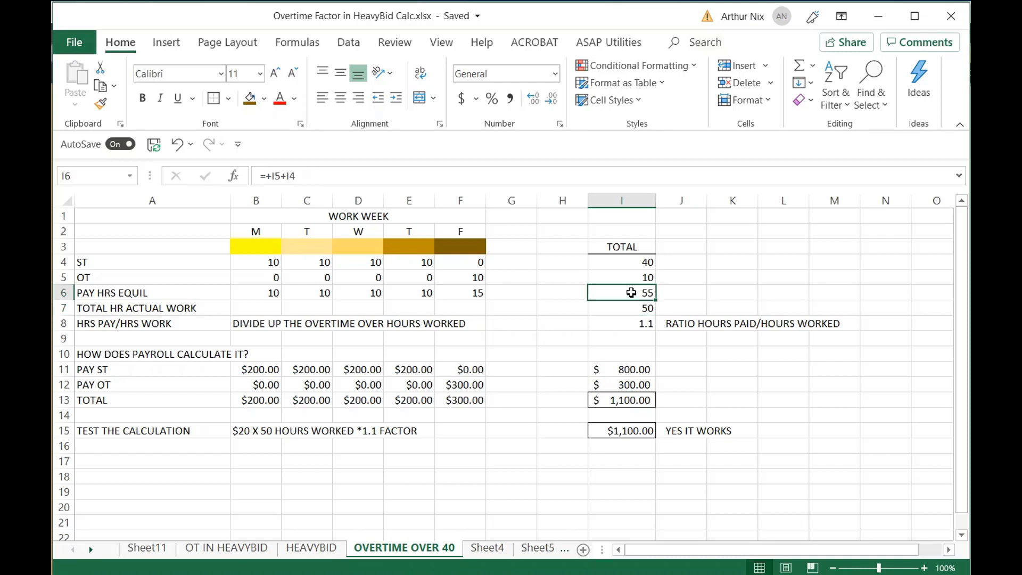
click(635, 307)
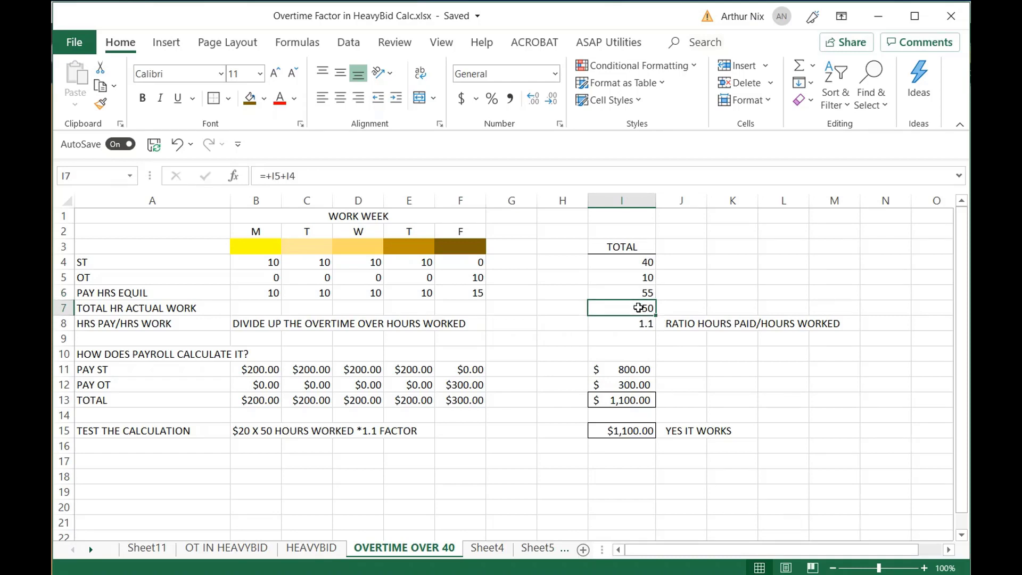
click(621, 323)
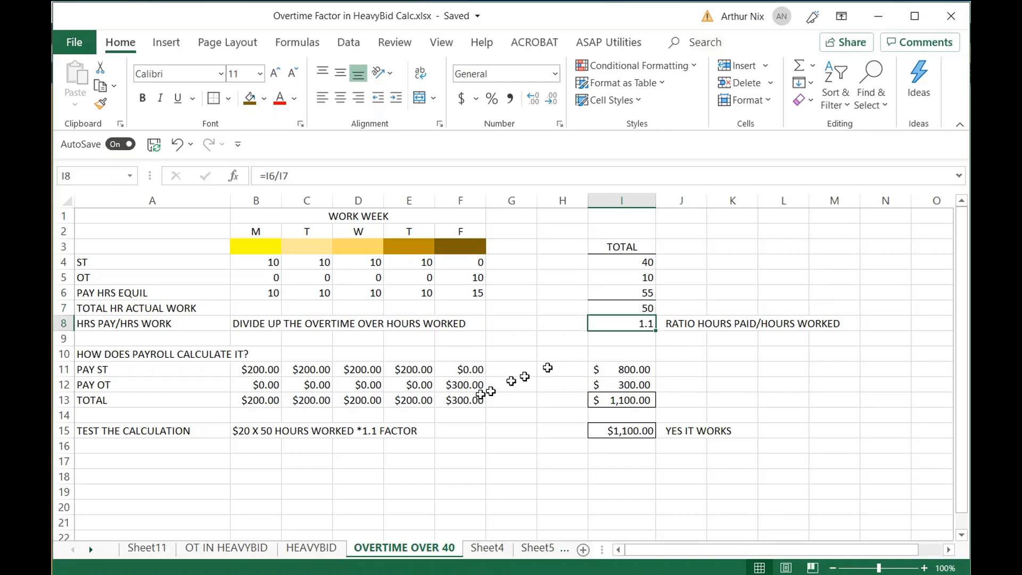
mouse_move(272, 369)
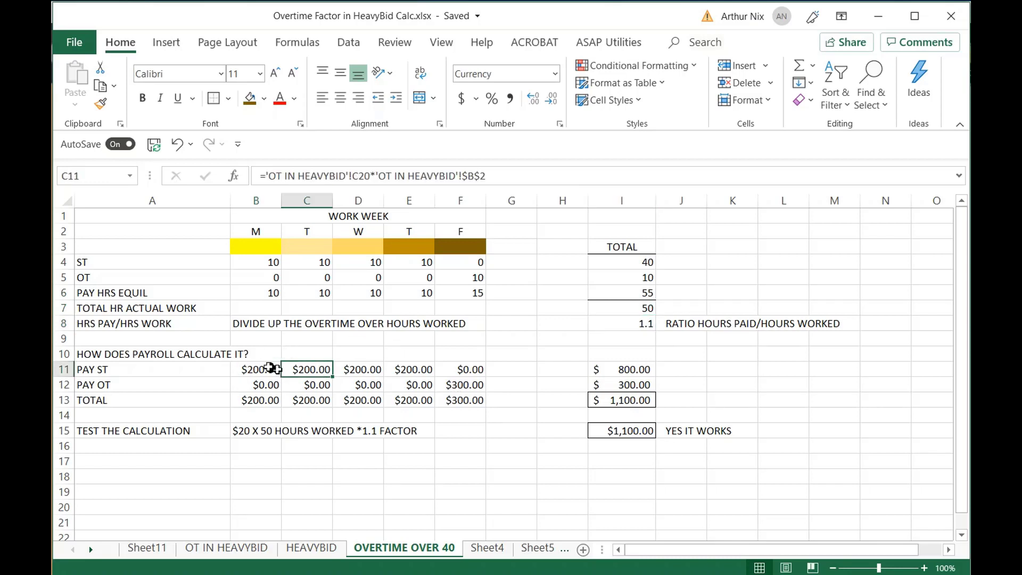
click(255, 369)
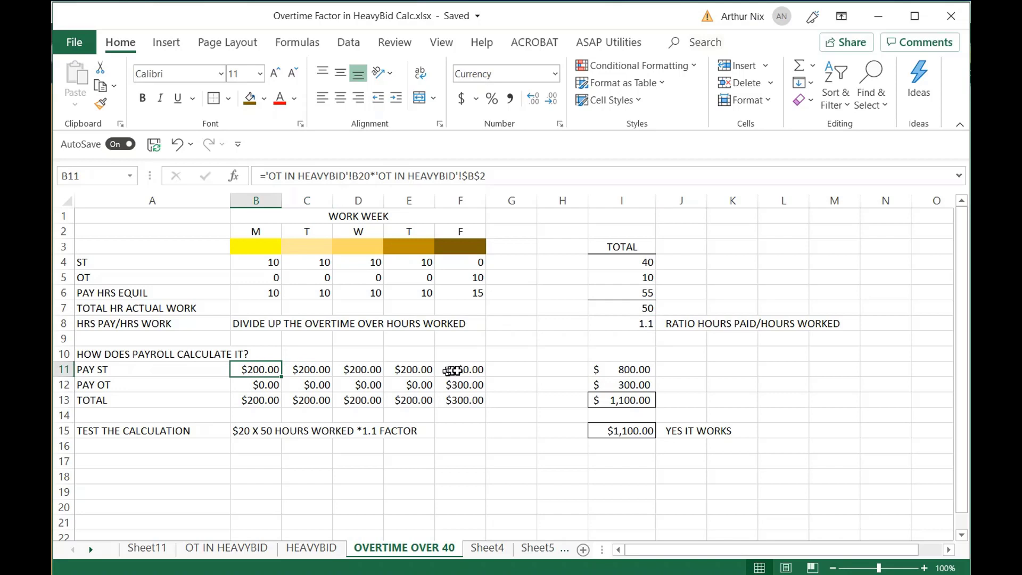
click(461, 385)
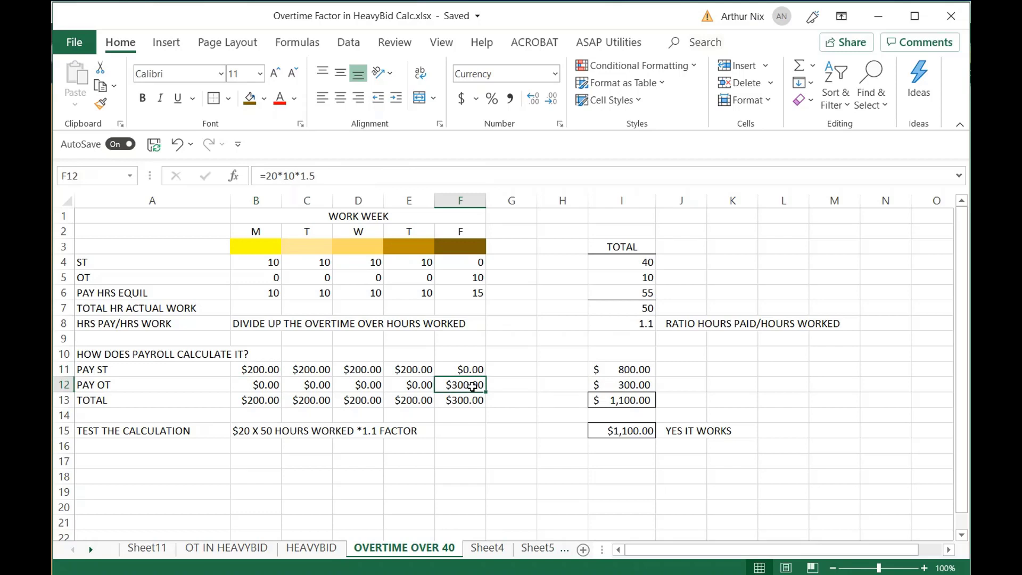
click(460, 399)
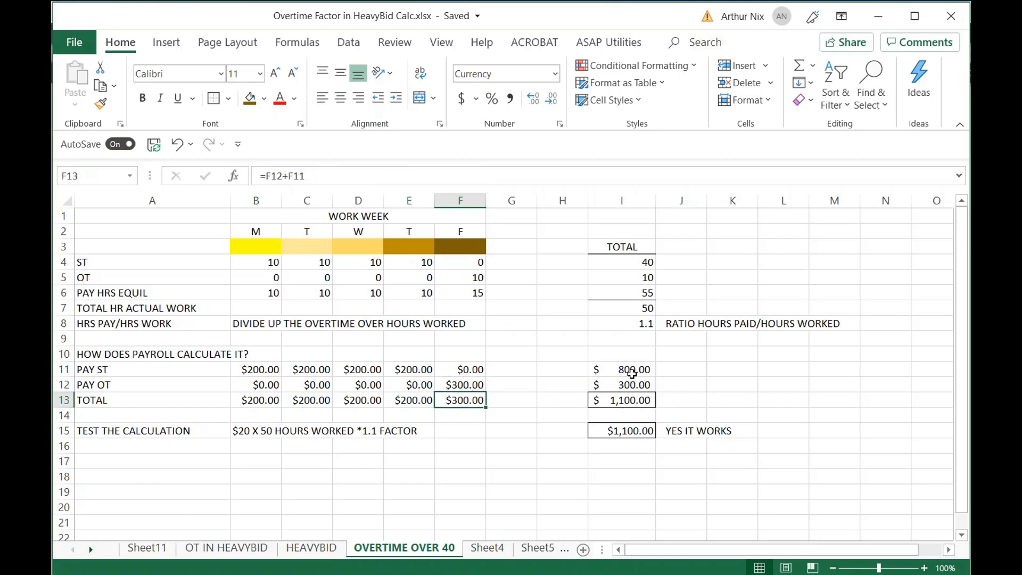
click(621, 399)
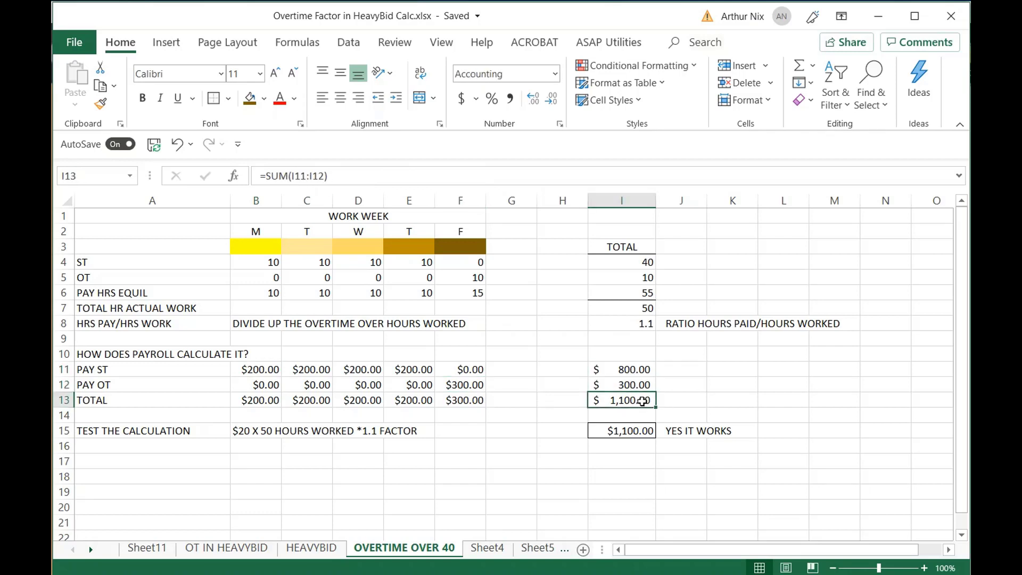
mouse_move(630, 410)
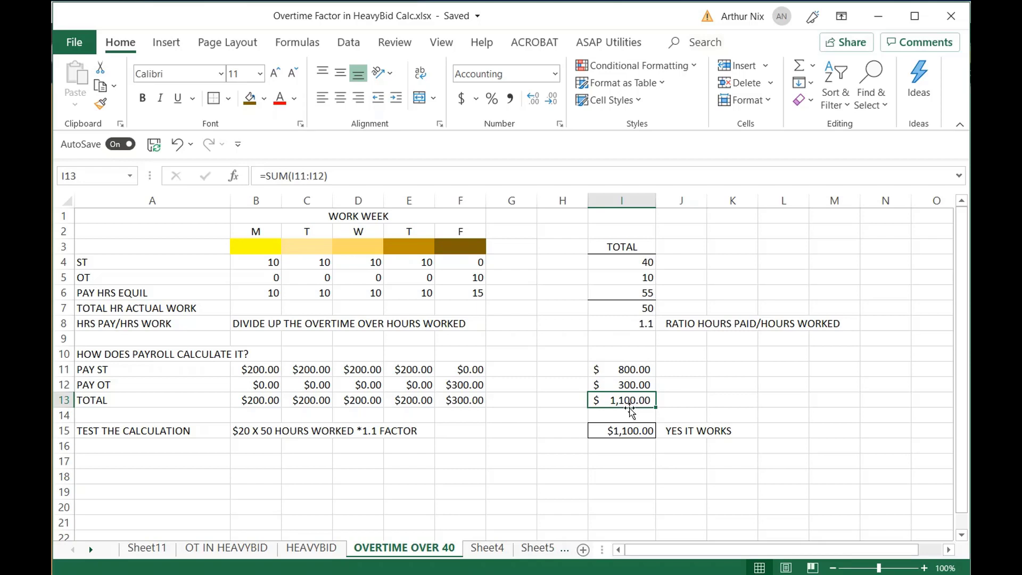
click(253, 430)
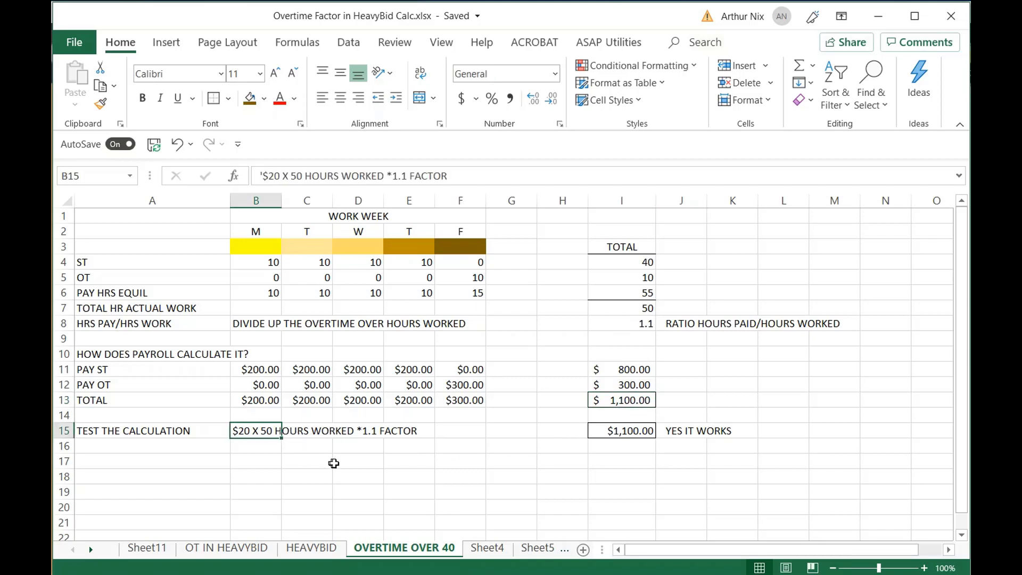
mouse_move(355, 467)
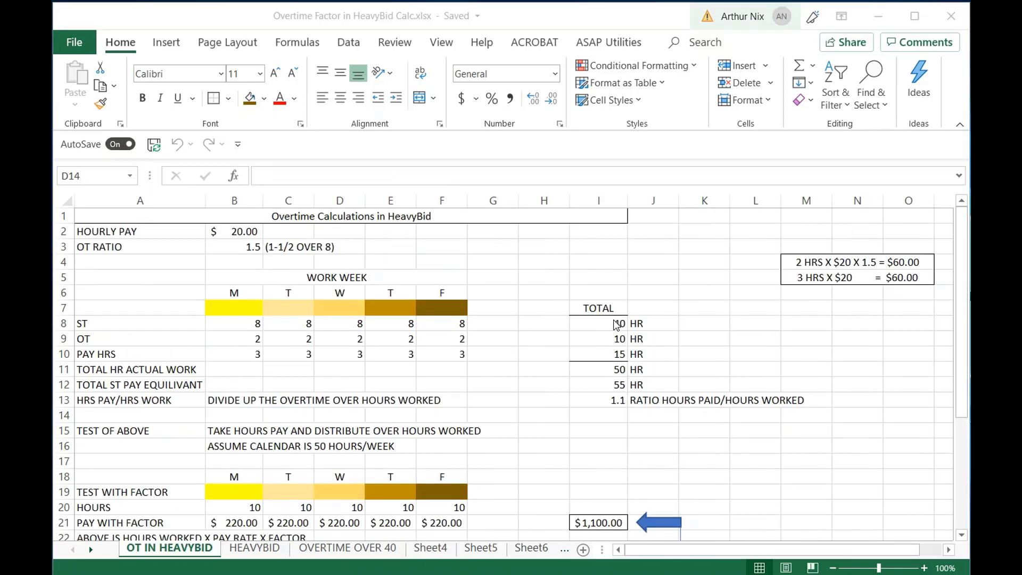
Move through the HEAVYBID sheet to OT IN HEAVYBID and review the 1.1 hours-paid ratio in I13.
click(338, 416)
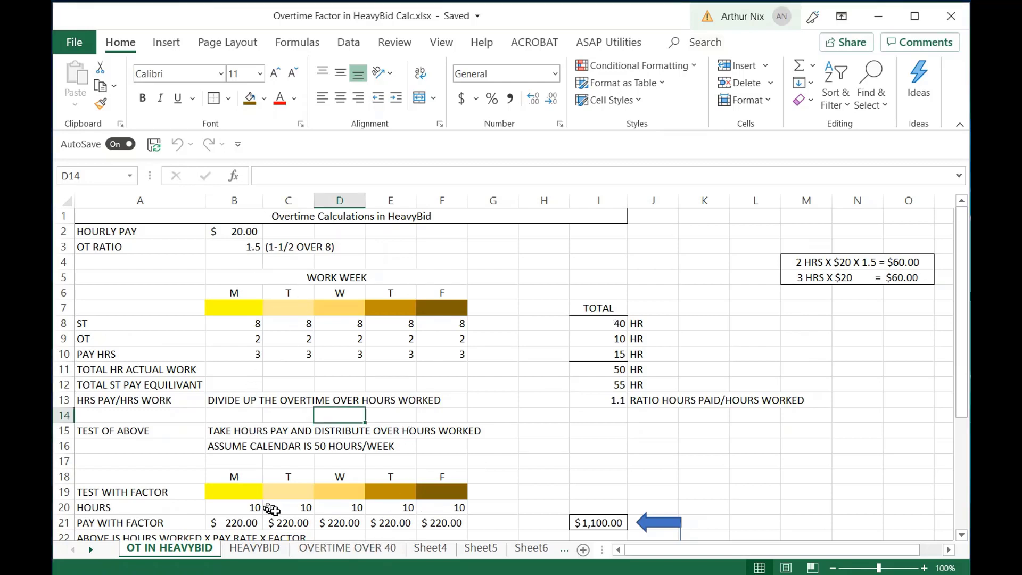
click(254, 547)
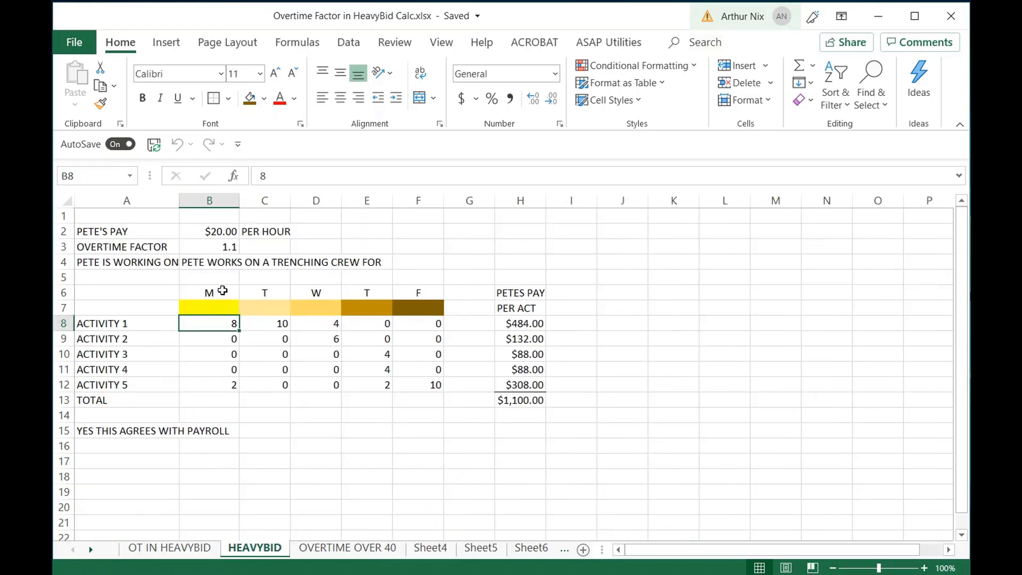
mouse_move(179, 354)
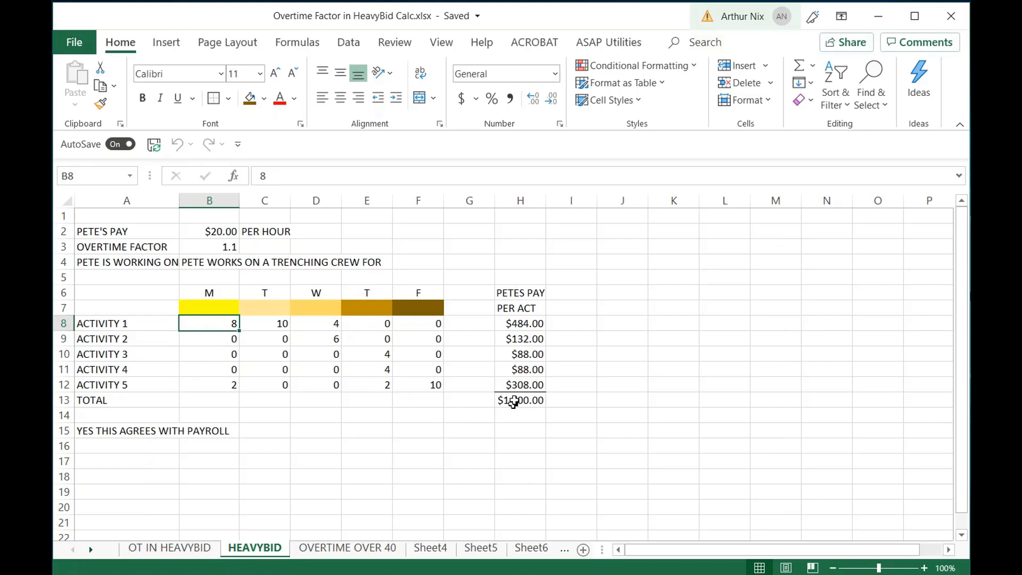
click(520, 400)
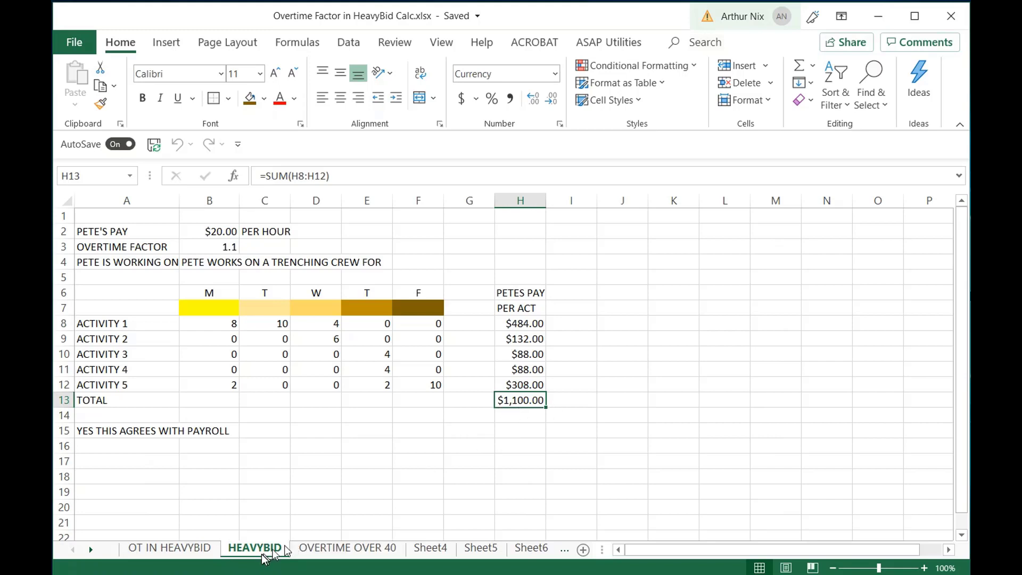
click(168, 547)
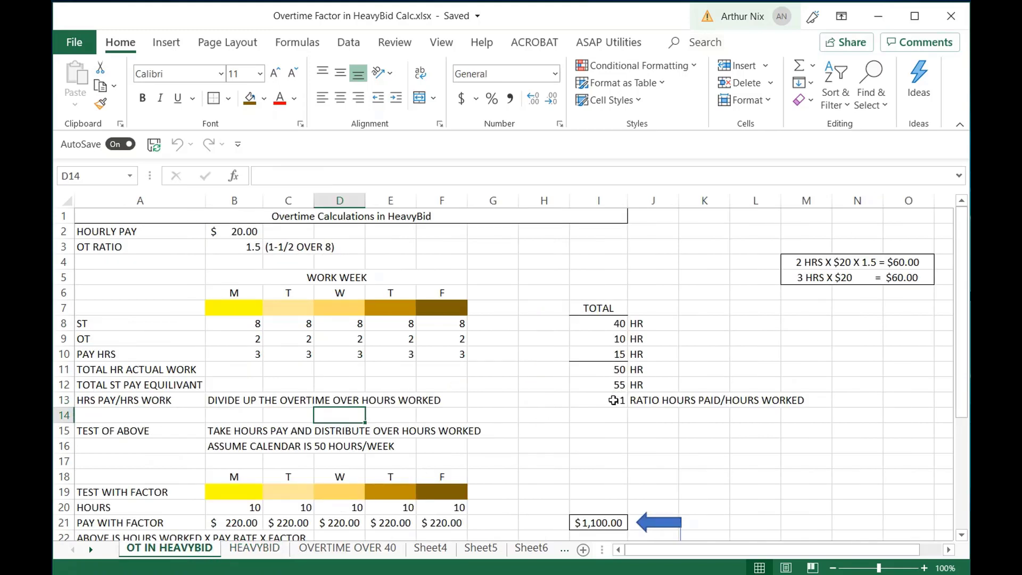
click(612, 399)
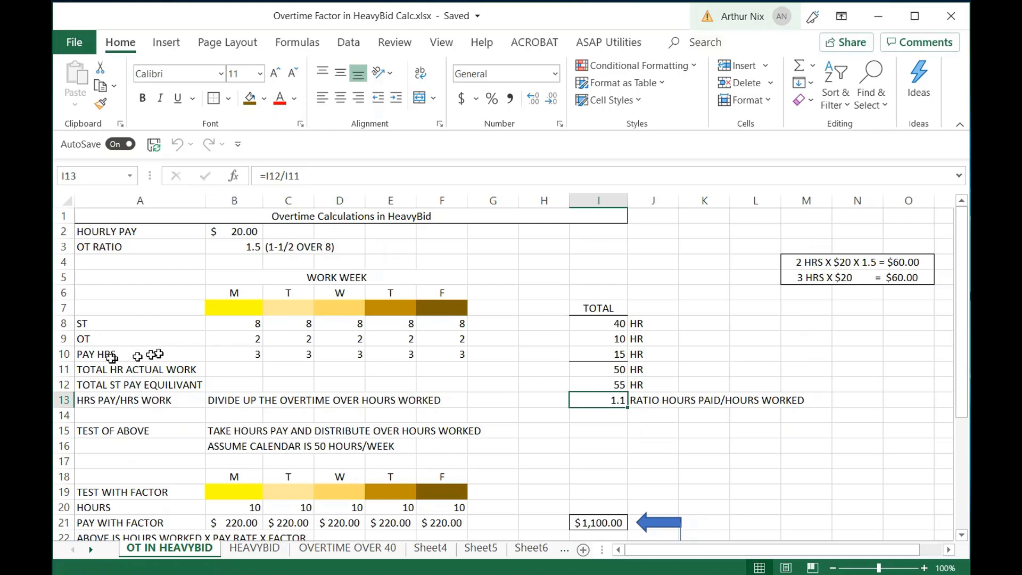
mouse_move(109, 351)
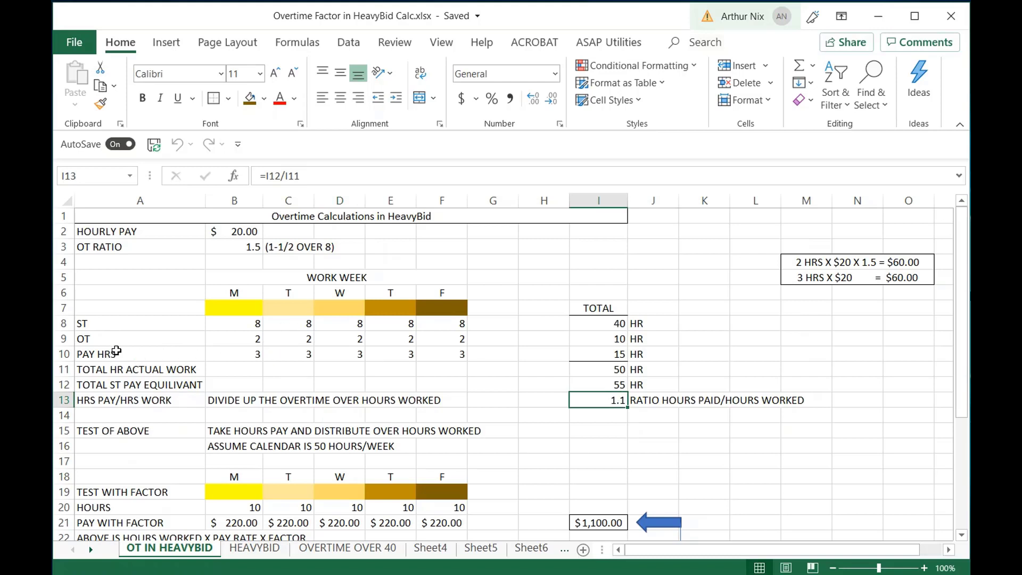
mouse_move(108, 355)
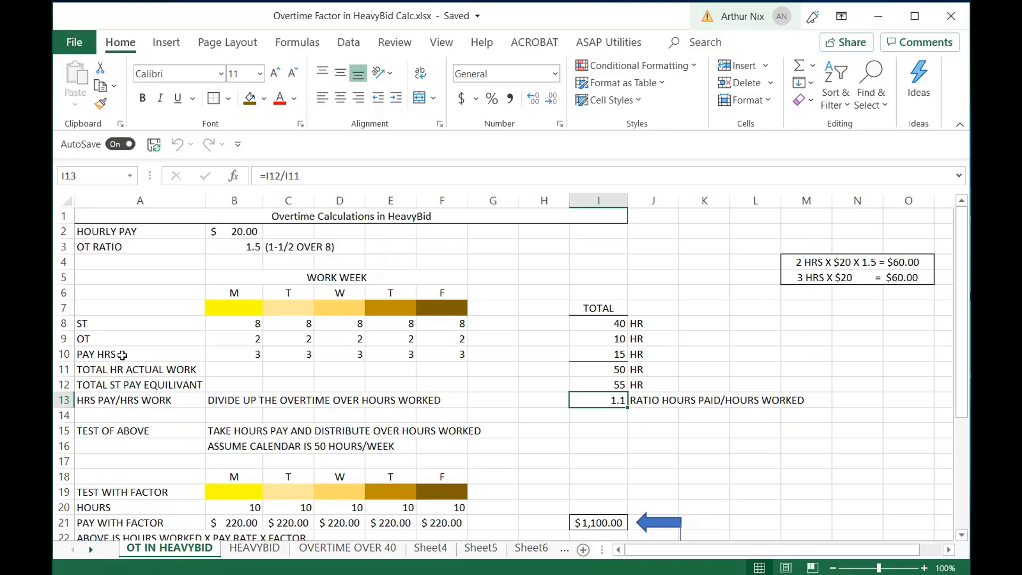
Review the total paid and straight-time pay formulas in I30 and I31 behind the ratio.
scroll(down, 3)
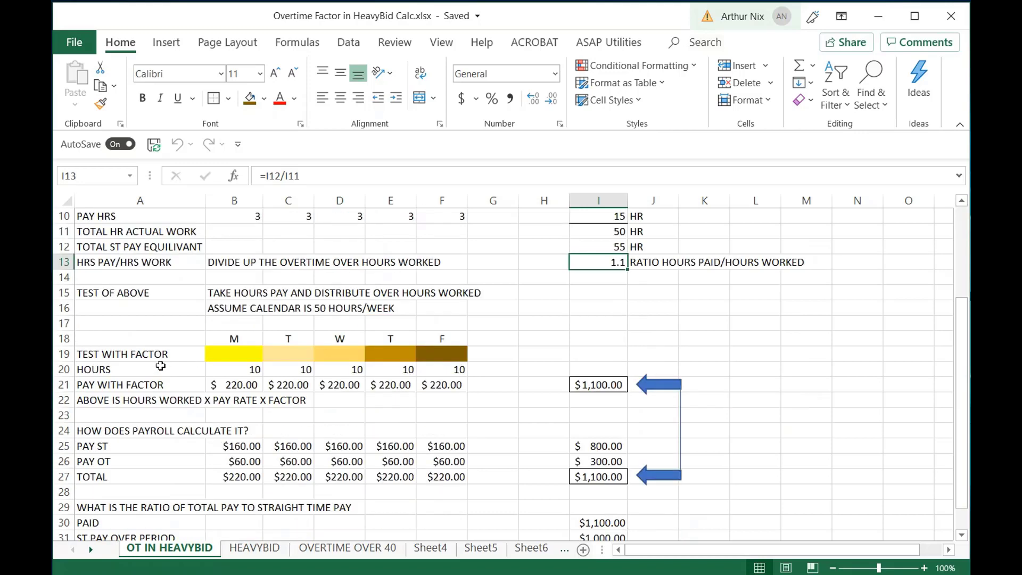
scroll(down, 3)
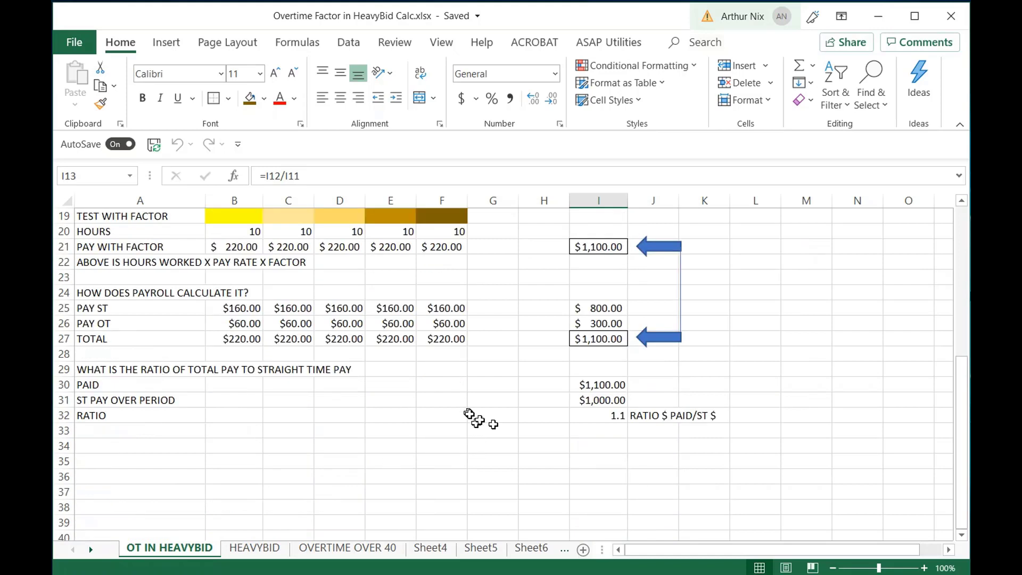
click(598, 384)
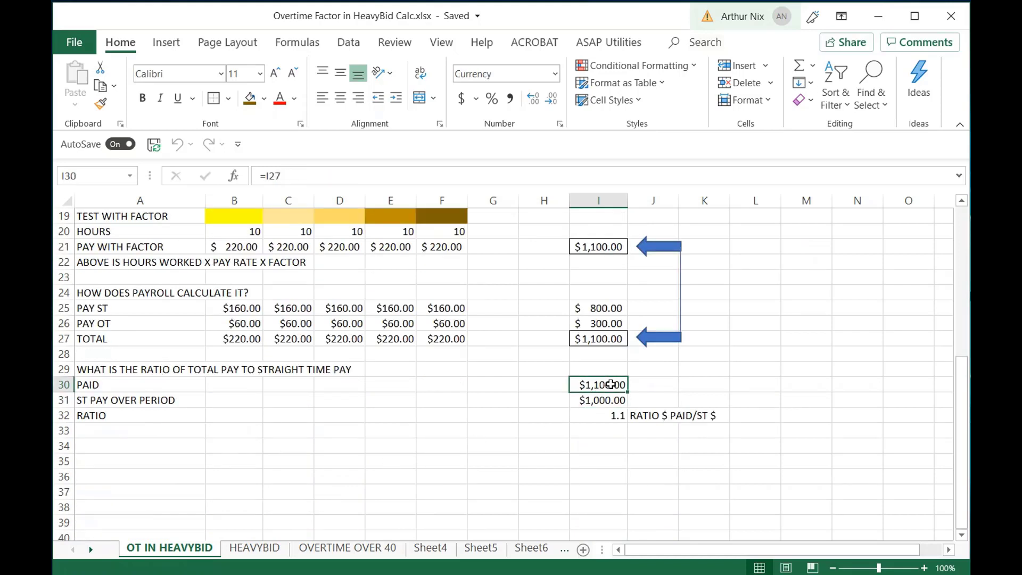
click(600, 399)
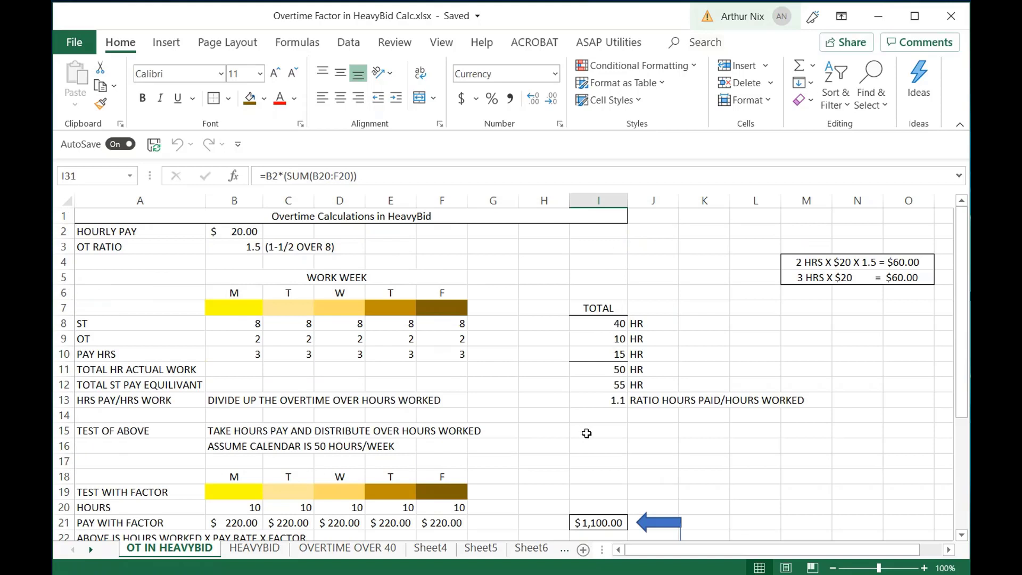
click(598, 399)
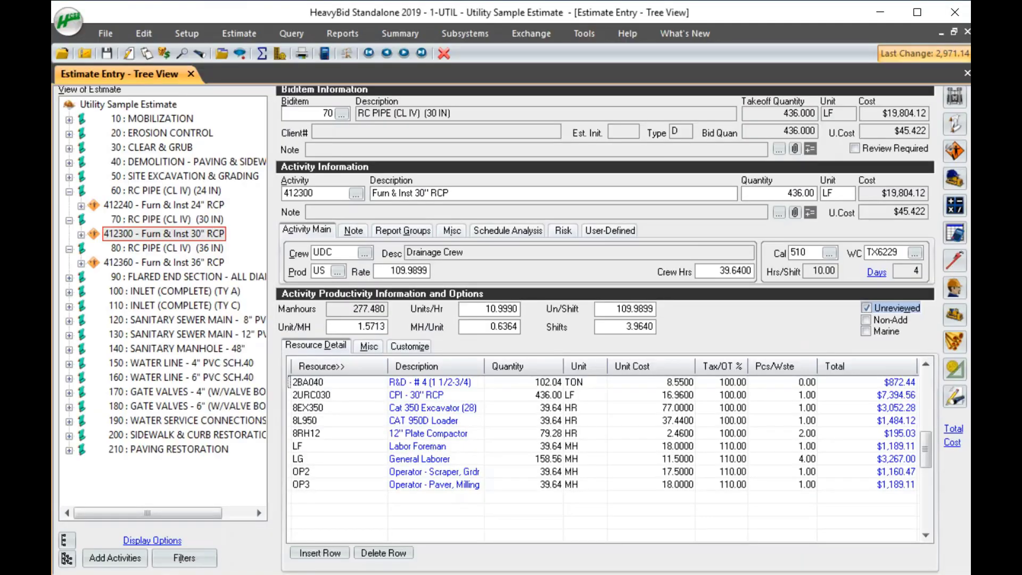
mouse_move(166, 238)
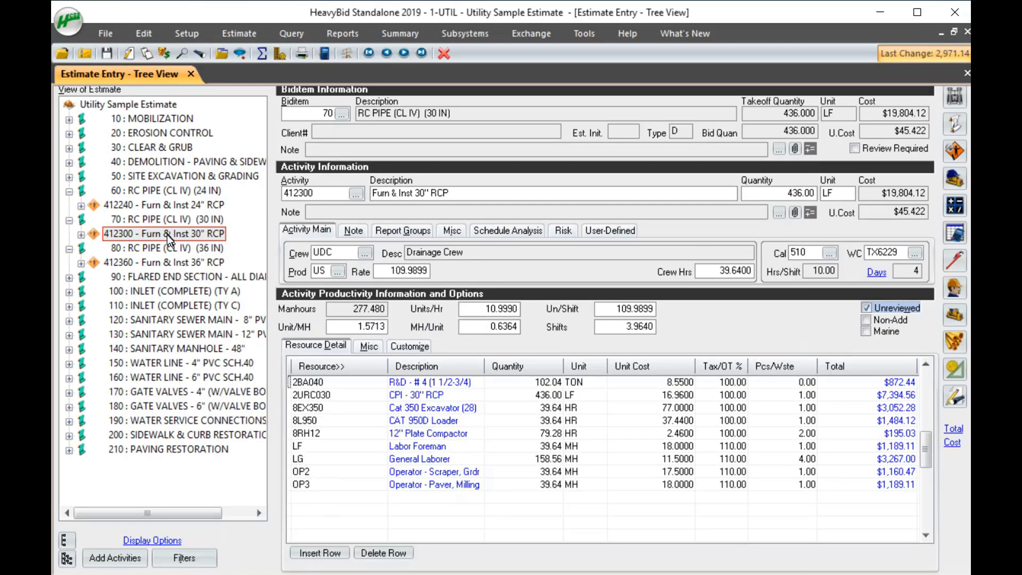
mouse_move(551, 317)
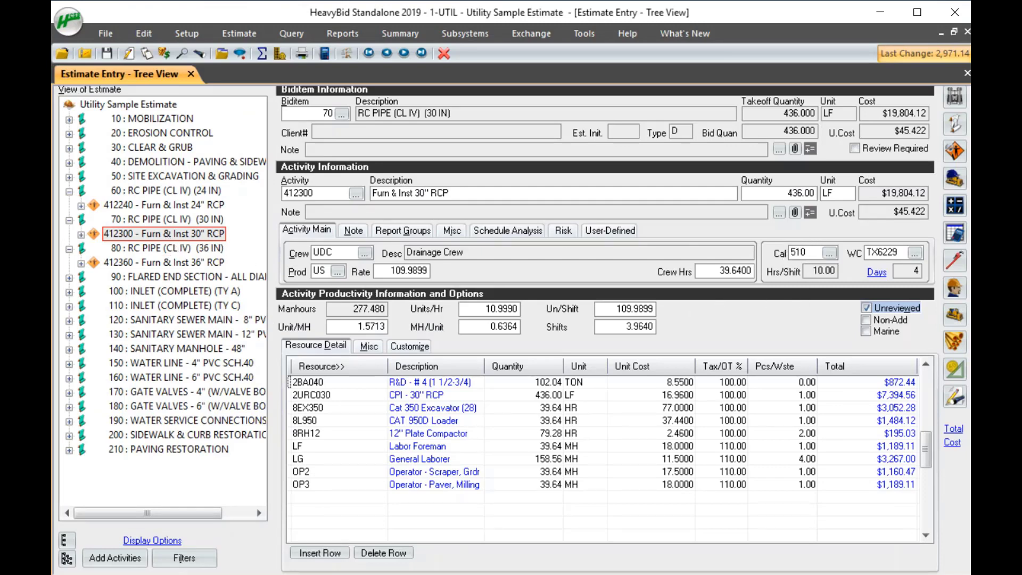
mouse_move(730, 458)
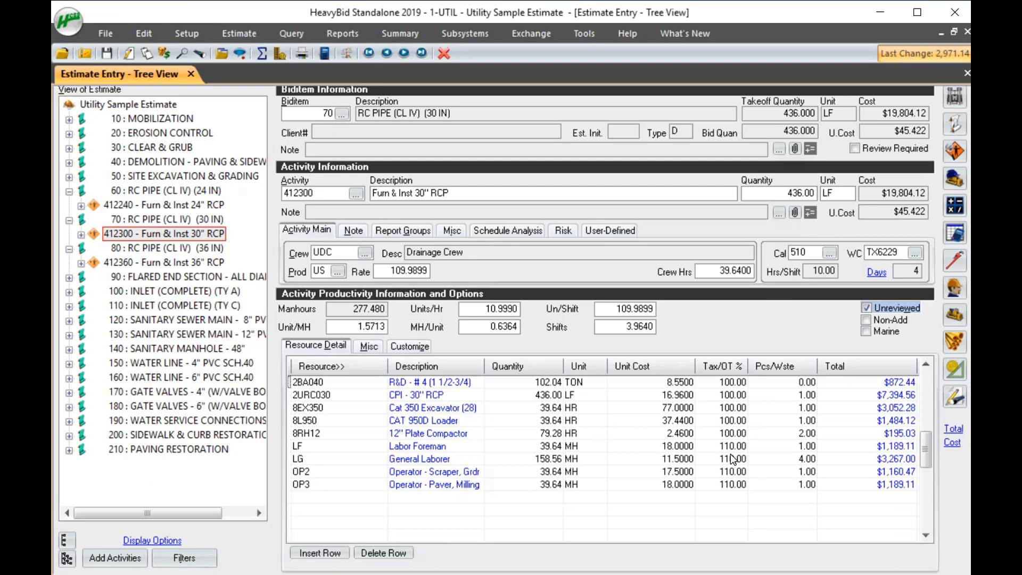
Show the Labor Foreman's cost calculation with its 110% overtime, then close it.
click(724, 444)
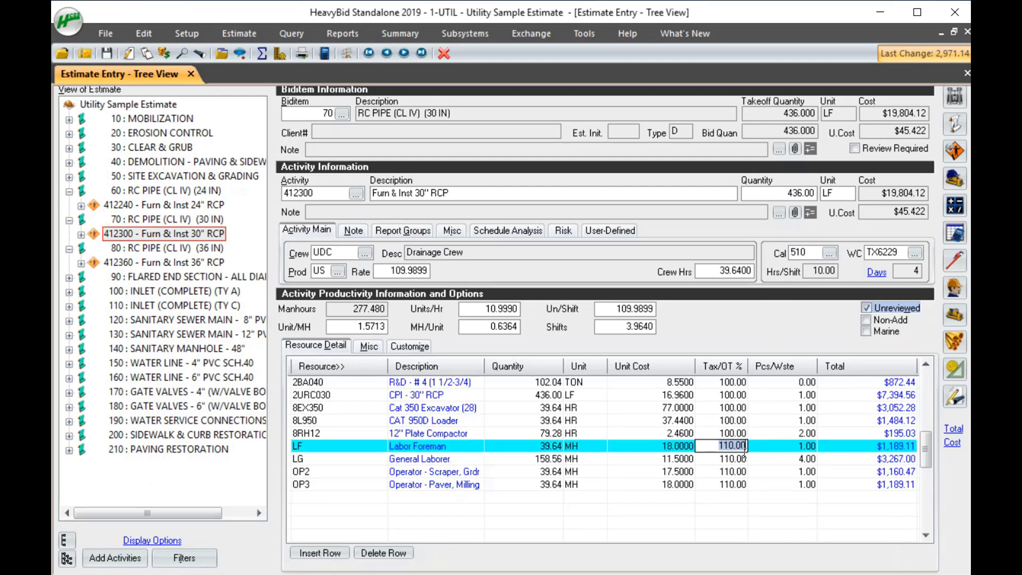
click(309, 446)
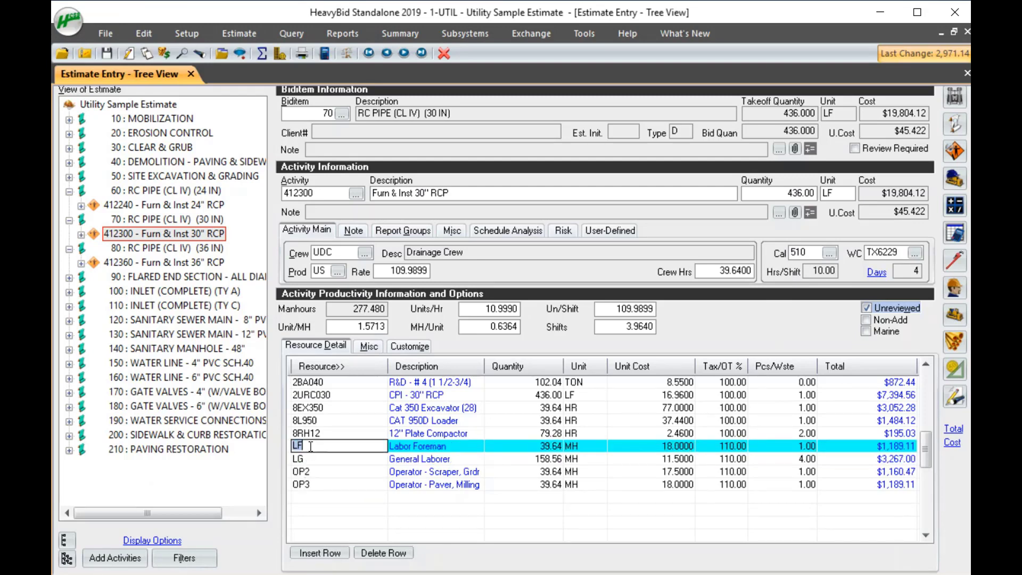
right_click(311, 446)
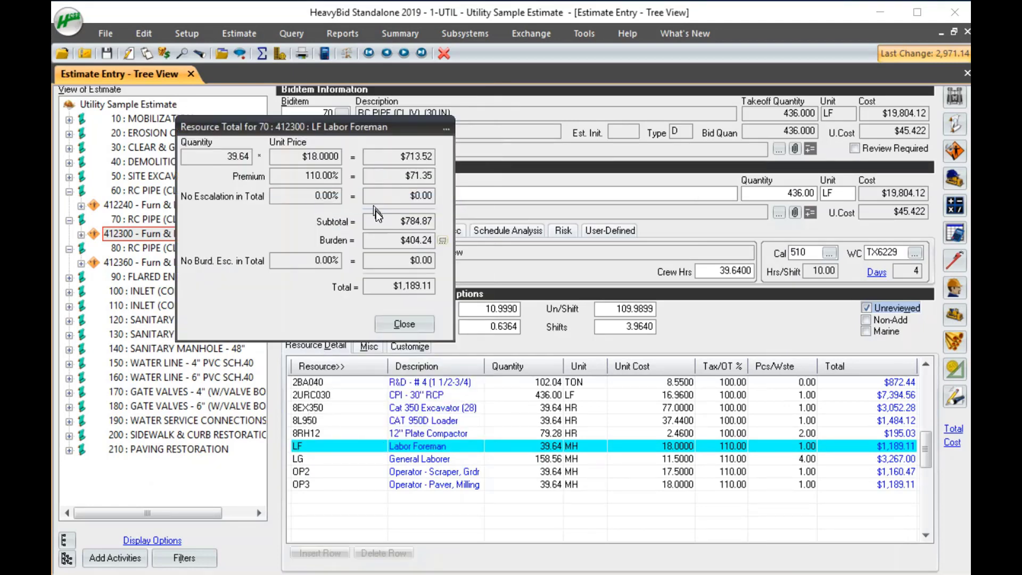
mouse_move(267, 177)
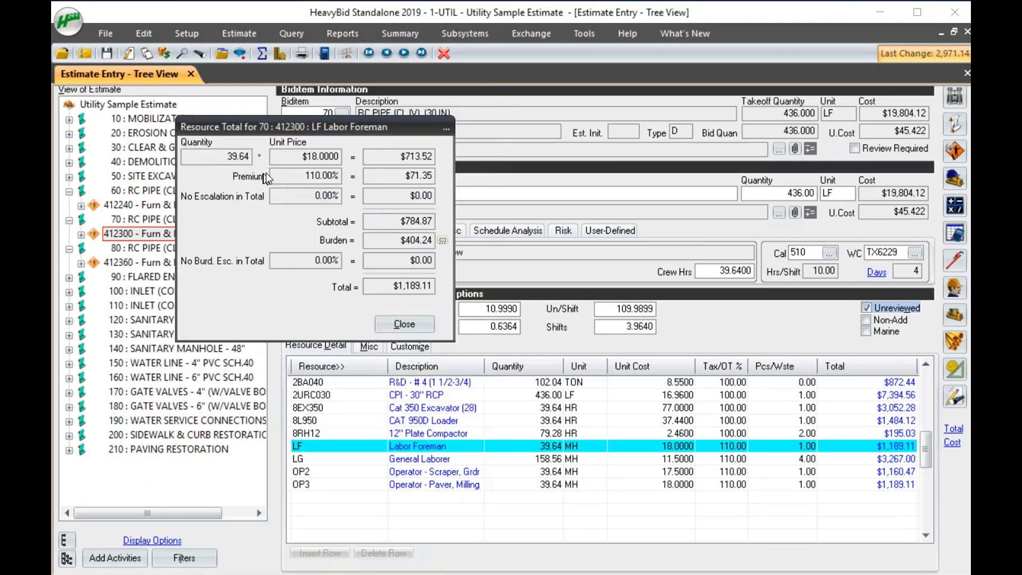
mouse_move(716, 276)
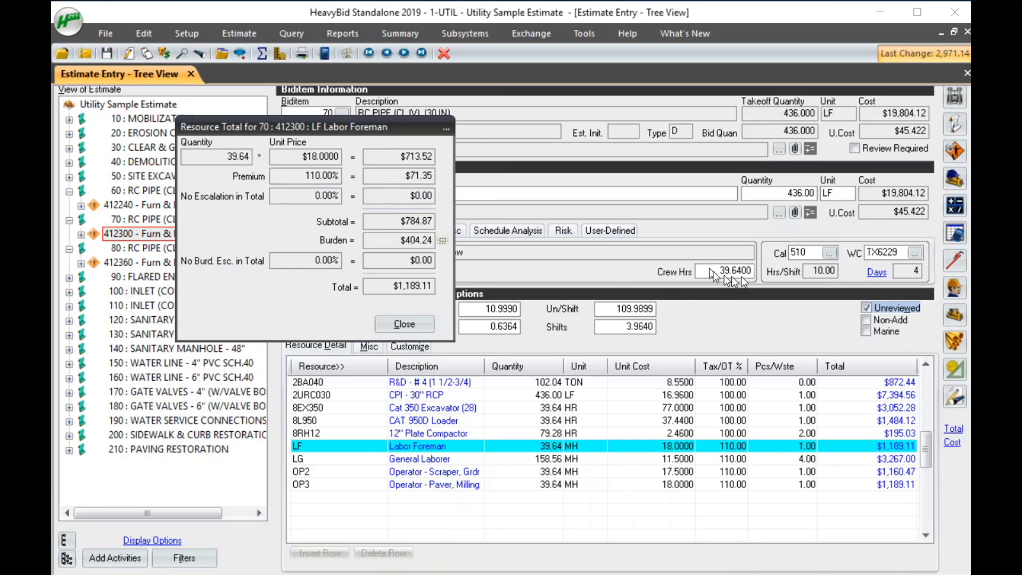
mouse_move(732, 279)
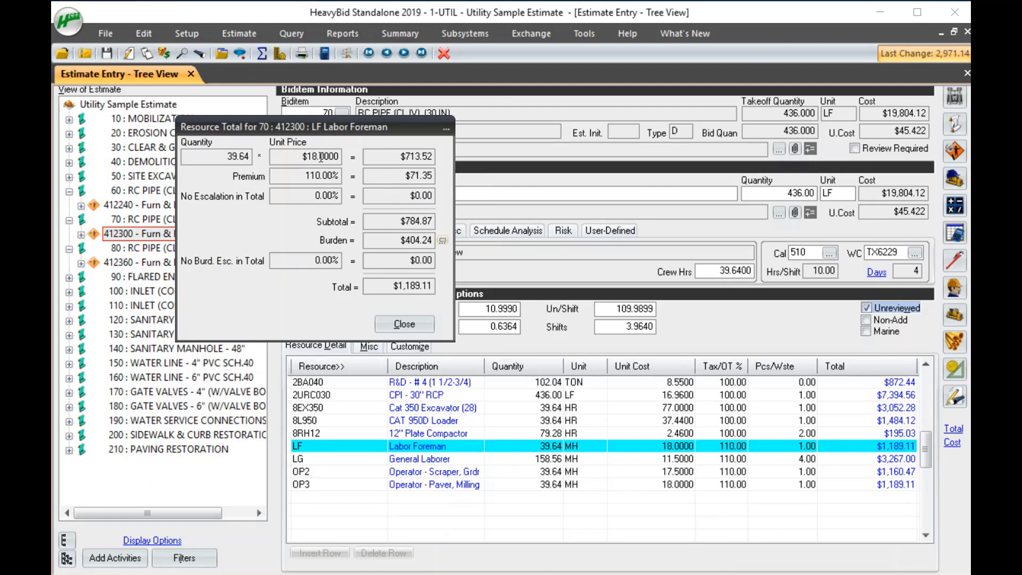
click(405, 324)
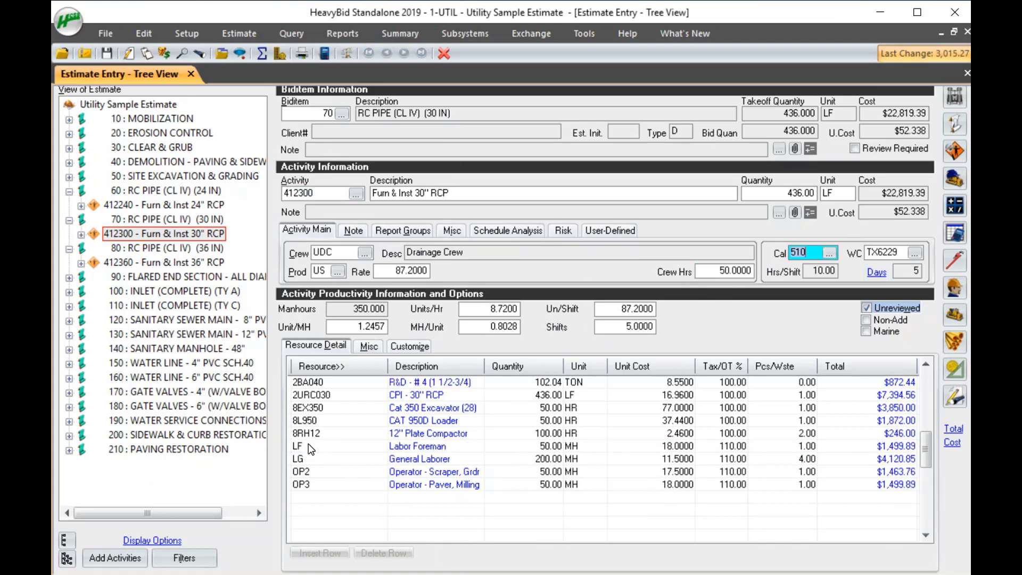
Confirm the Labor Foreman's $1,499.89 as $900 base, $90 premium and $509.89 burden.
click(309, 446)
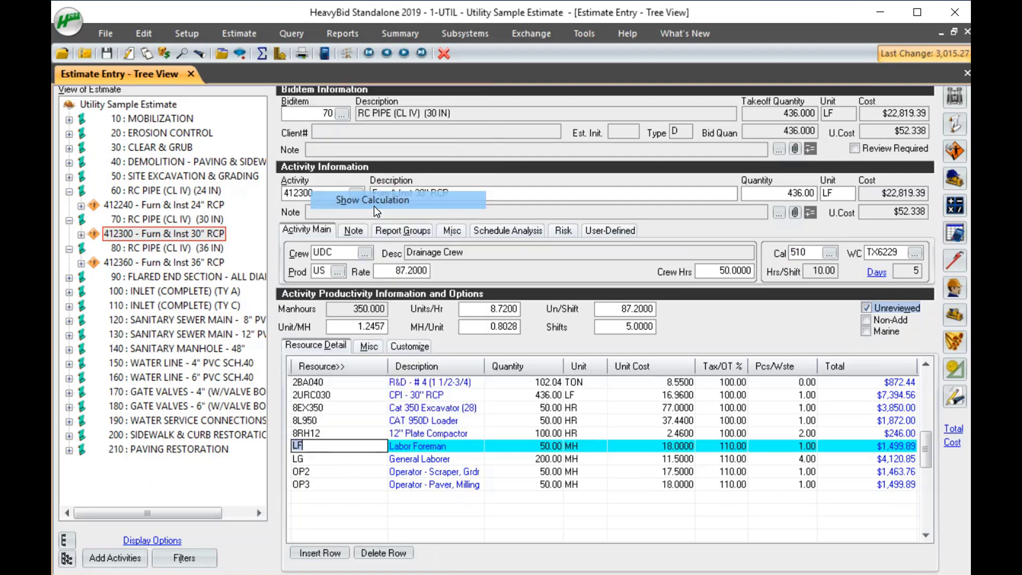
click(373, 200)
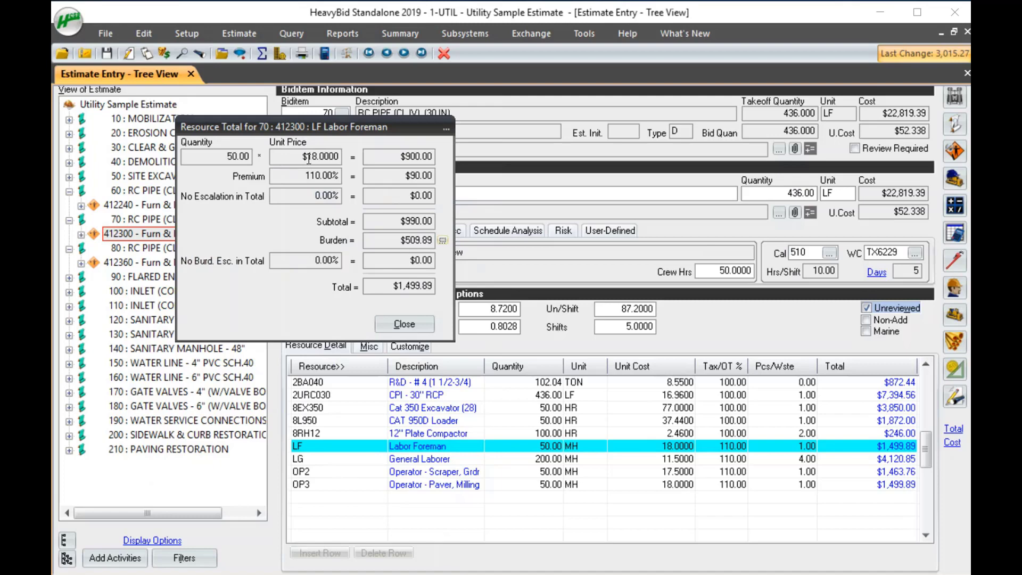
mouse_move(382, 190)
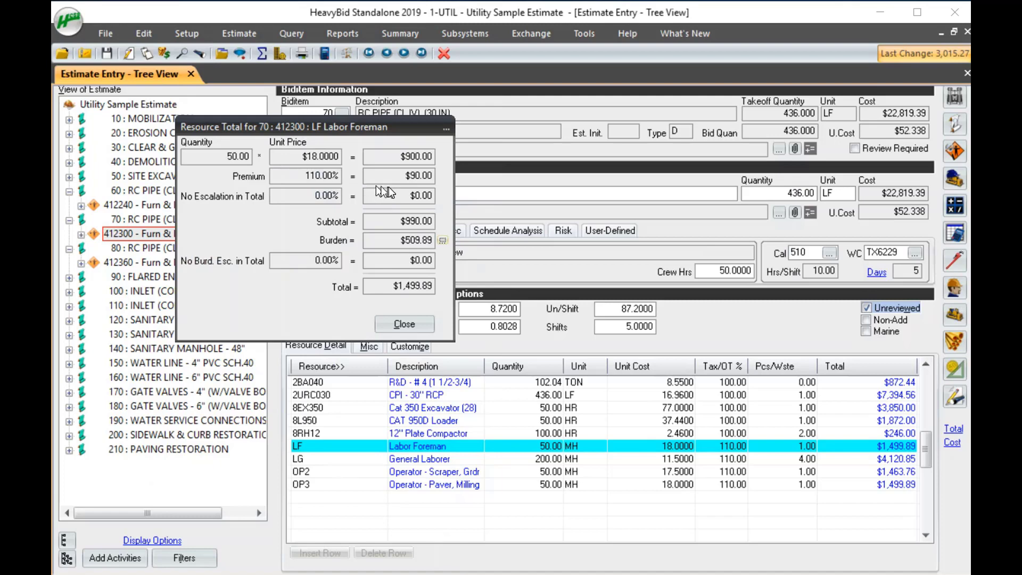
mouse_move(356, 191)
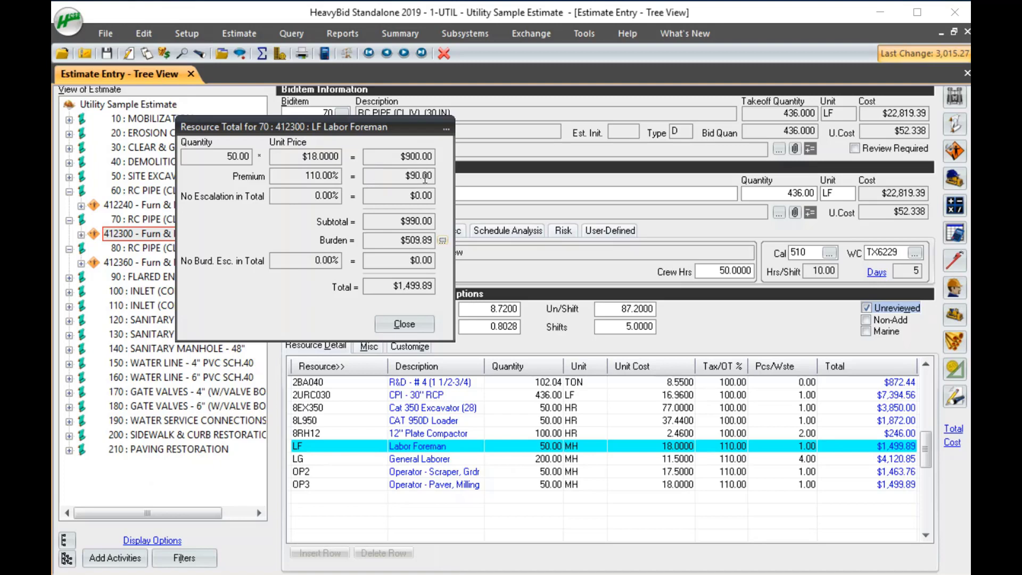
mouse_move(238, 169)
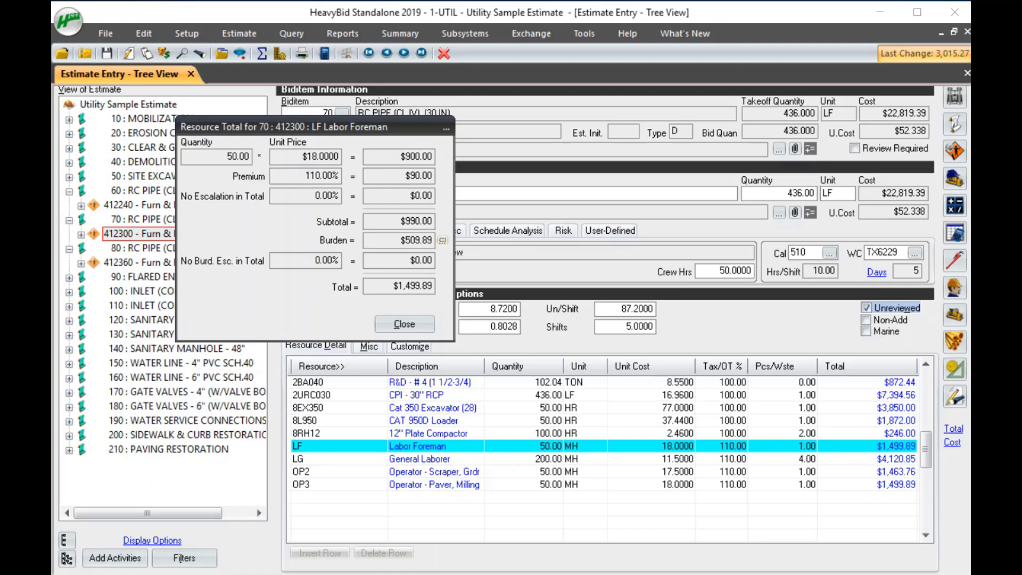
mouse_move(353, 243)
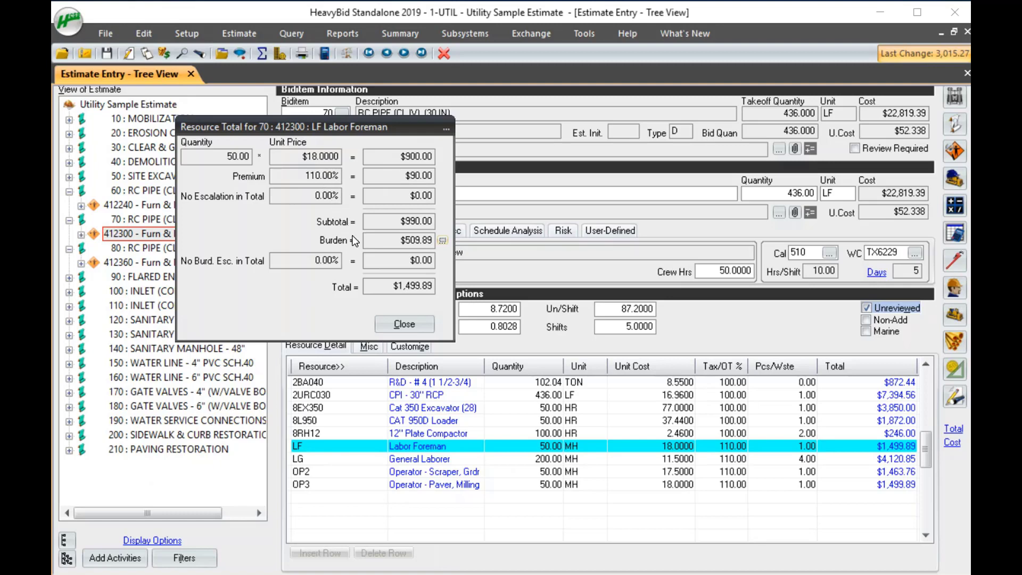
mouse_move(358, 235)
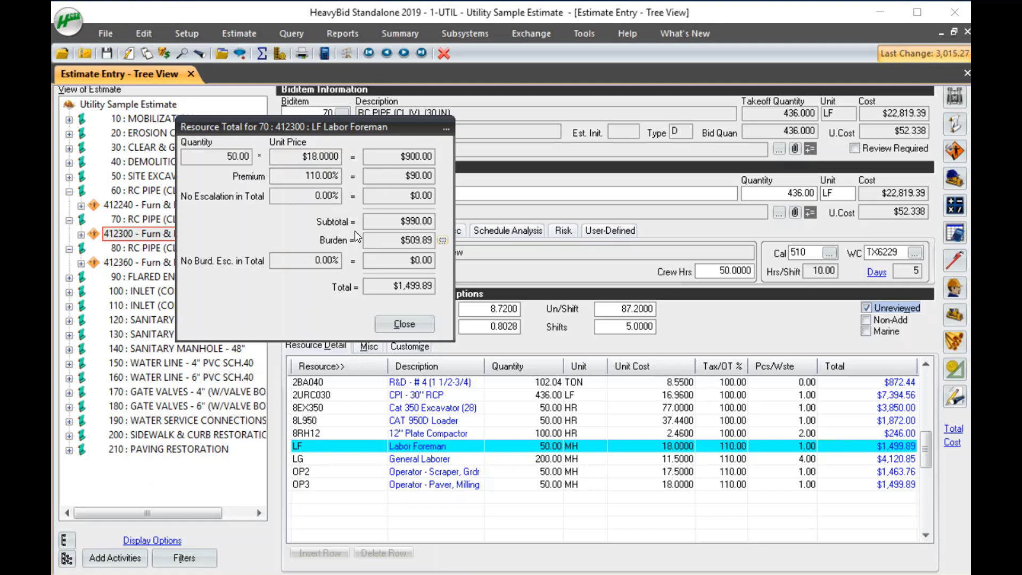
mouse_move(352, 183)
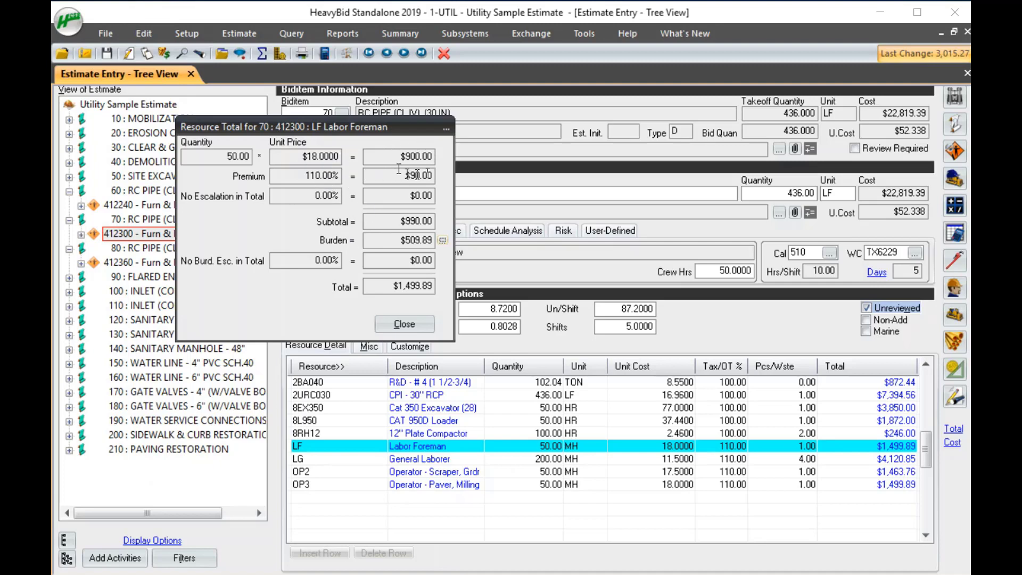
click(404, 323)
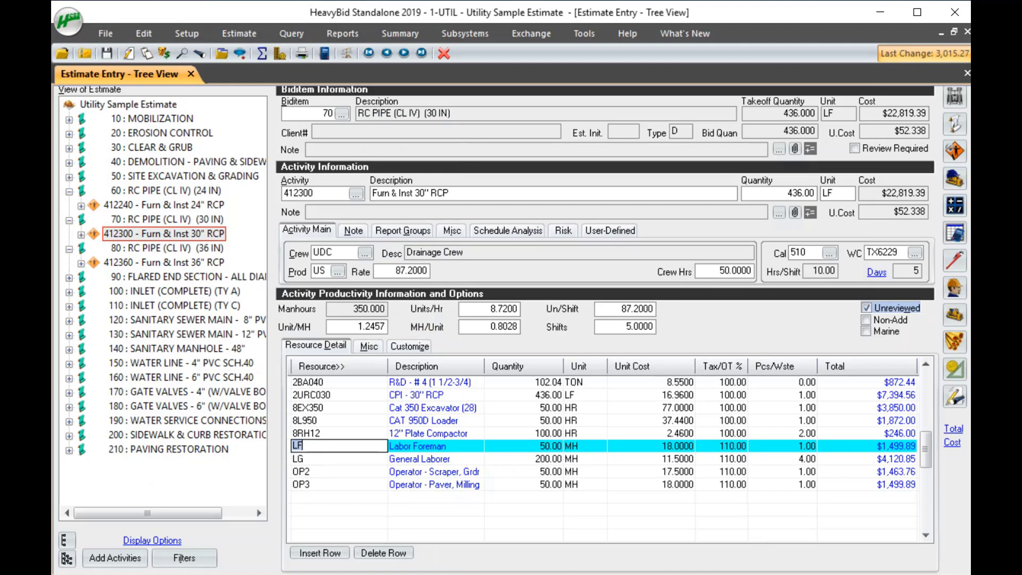
Apply calendar 512, keep crew hours at 50 with production 104.64, and see labor overtime at 116.67%.
click(721, 457)
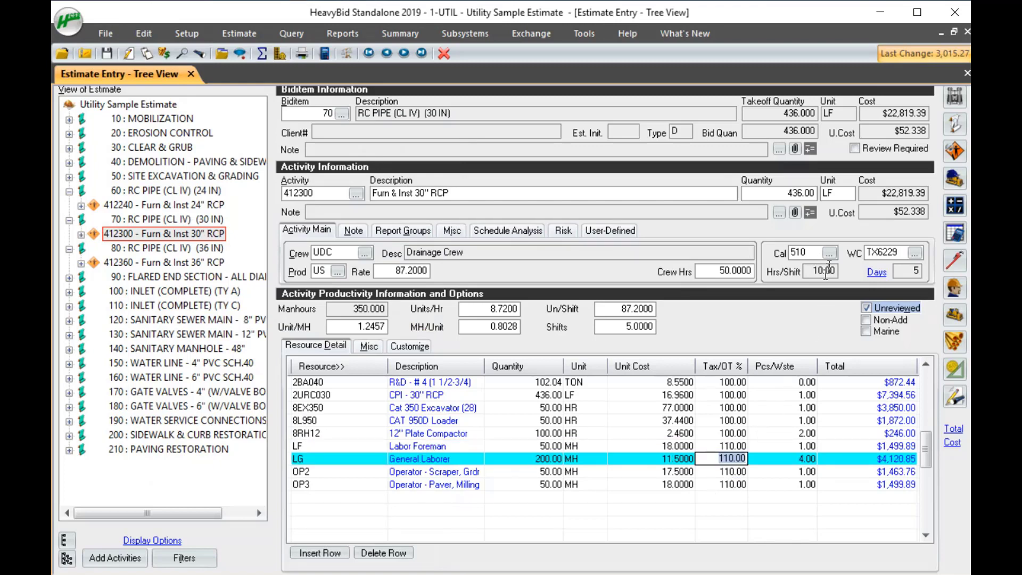
click(828, 251)
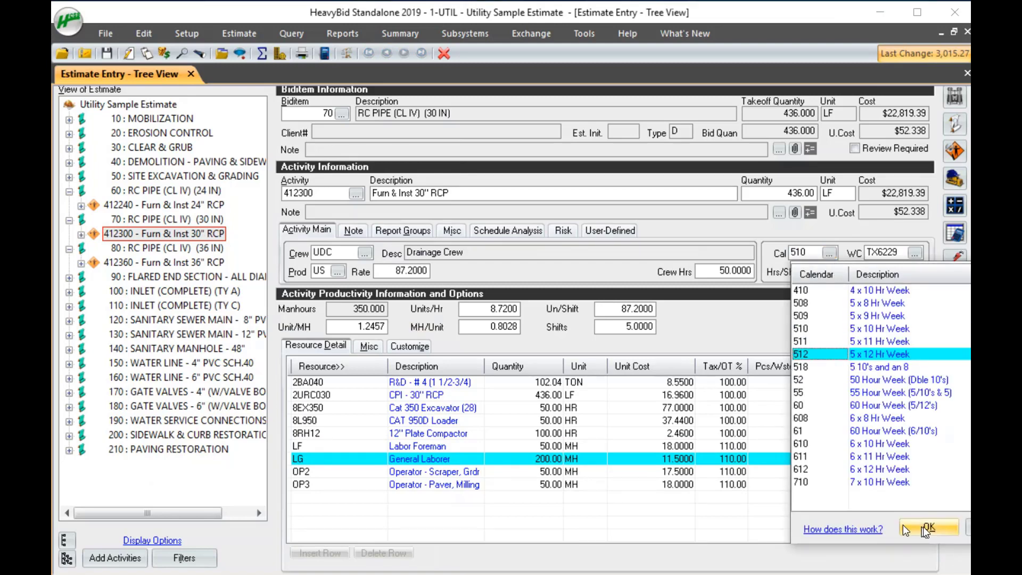
click(932, 528)
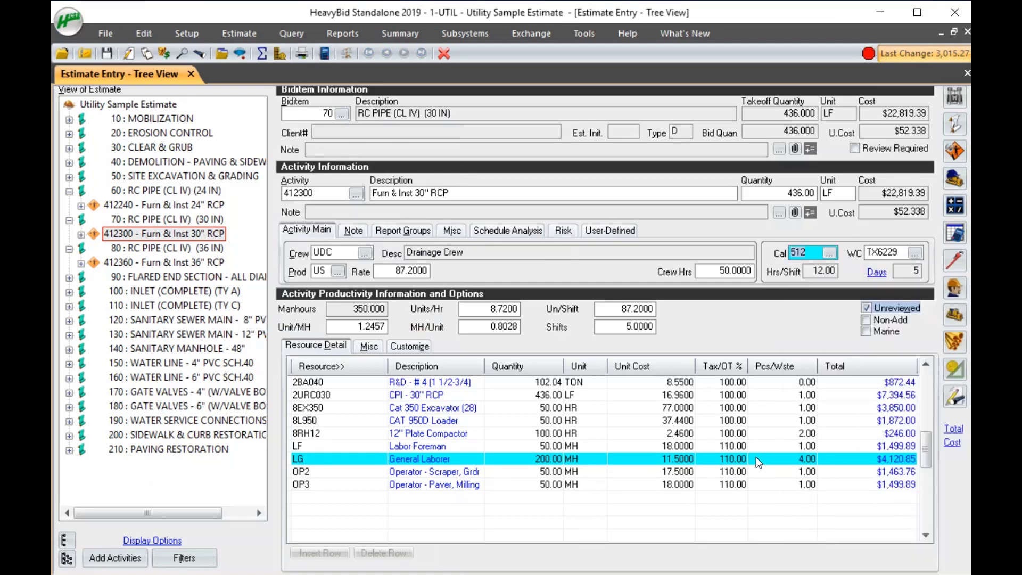
mouse_move(647, 436)
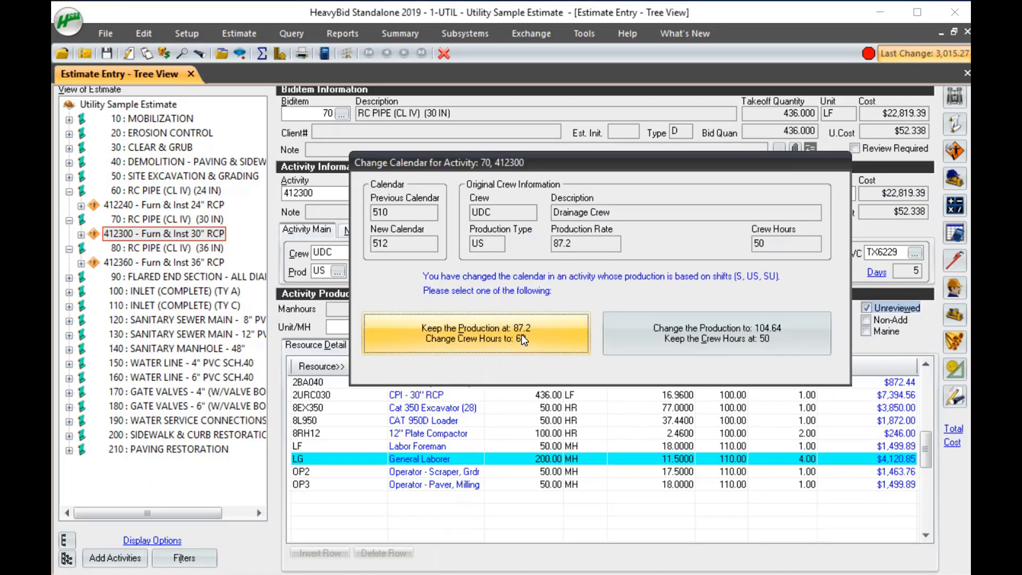
mouse_move(715, 319)
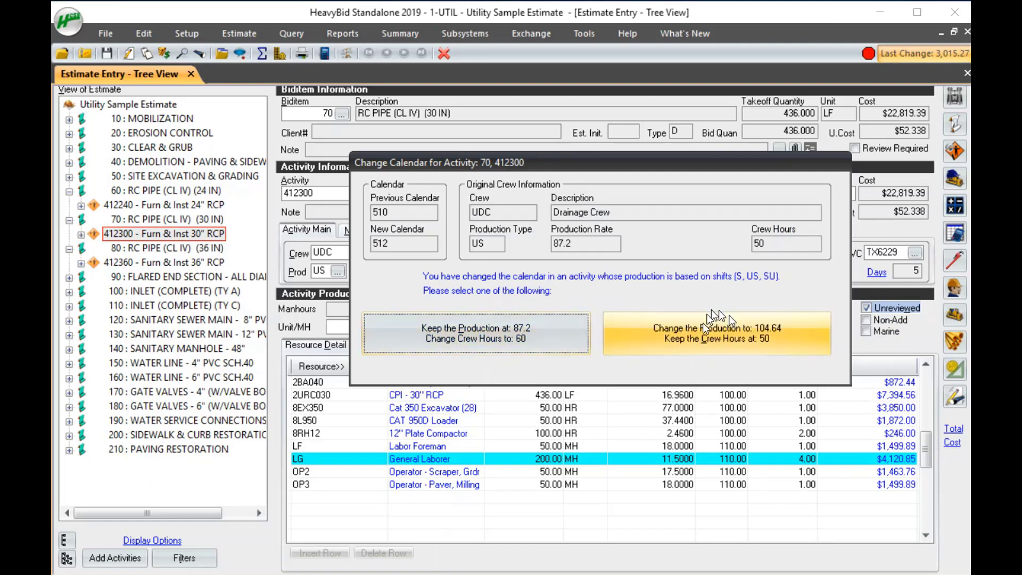
mouse_move(764, 333)
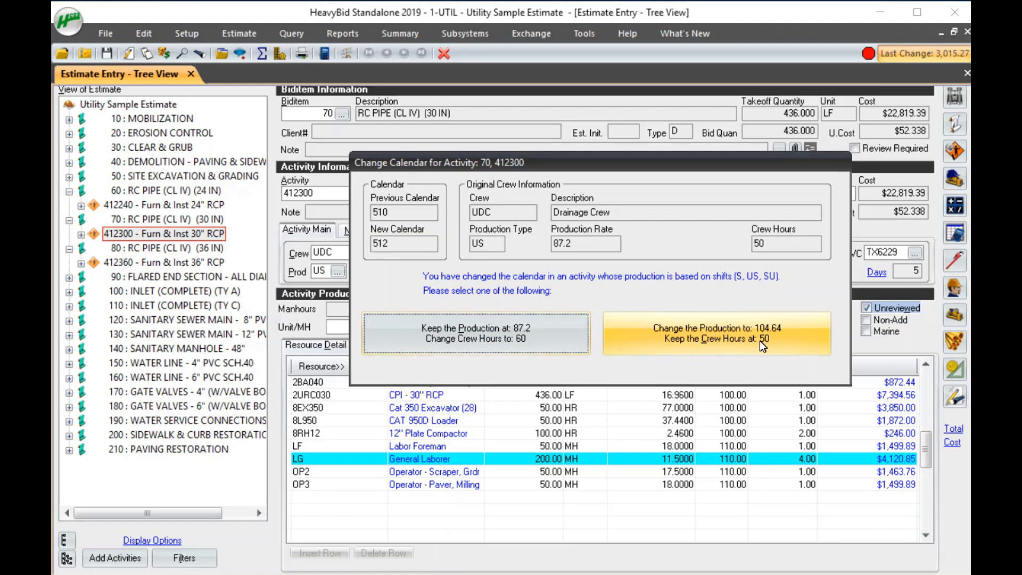
click(716, 332)
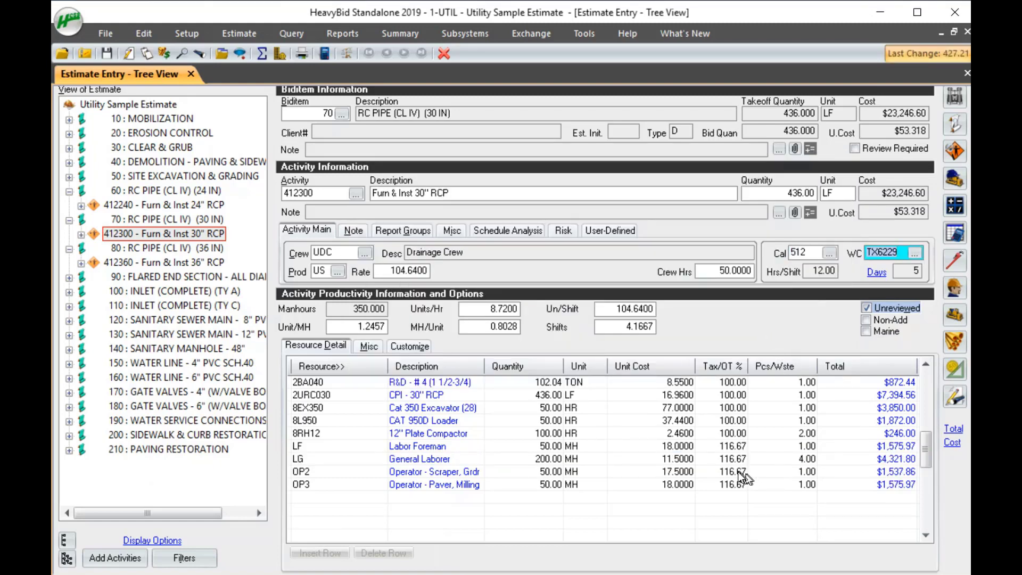
click(722, 470)
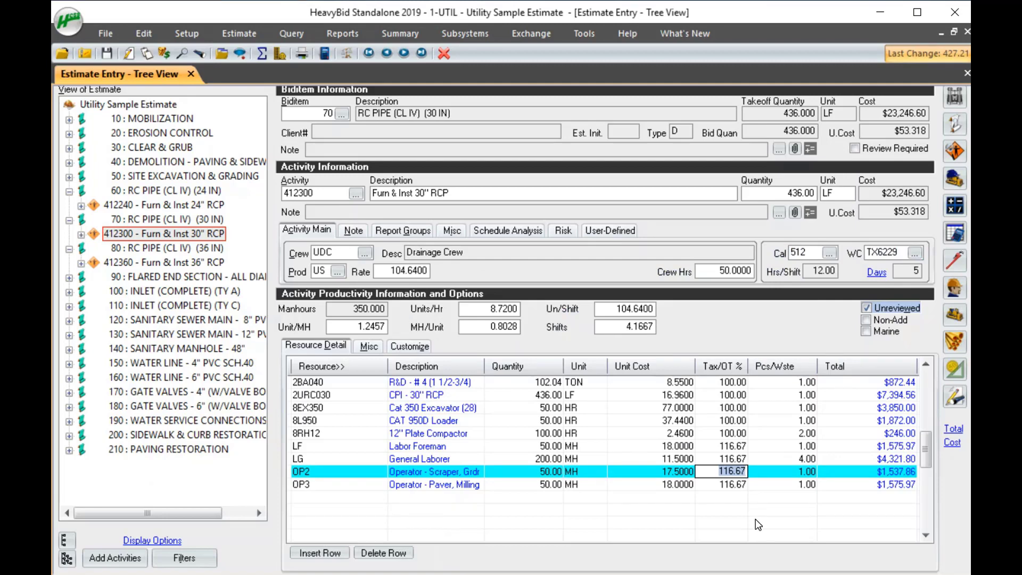
mouse_move(776, 511)
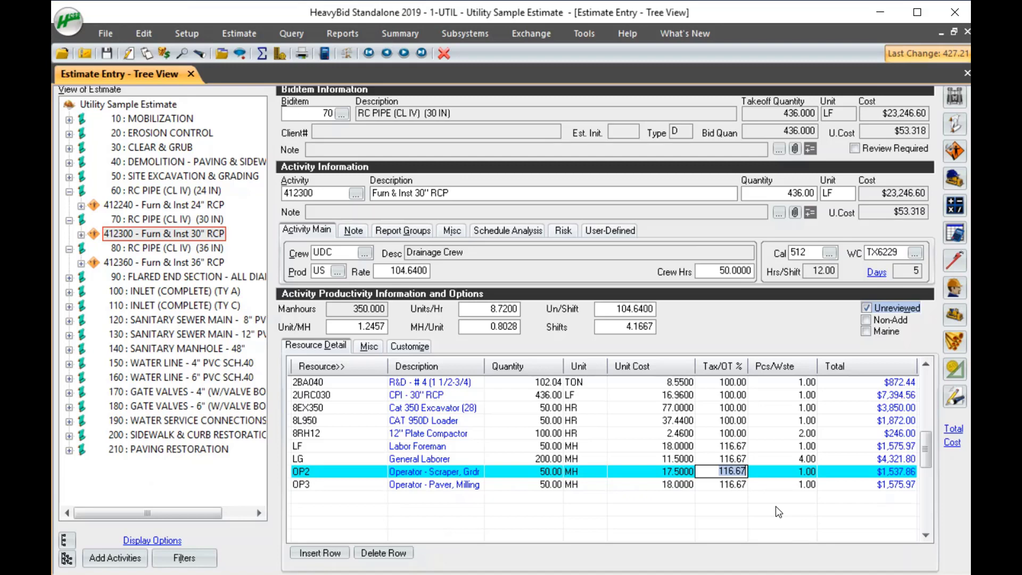
mouse_move(679, 388)
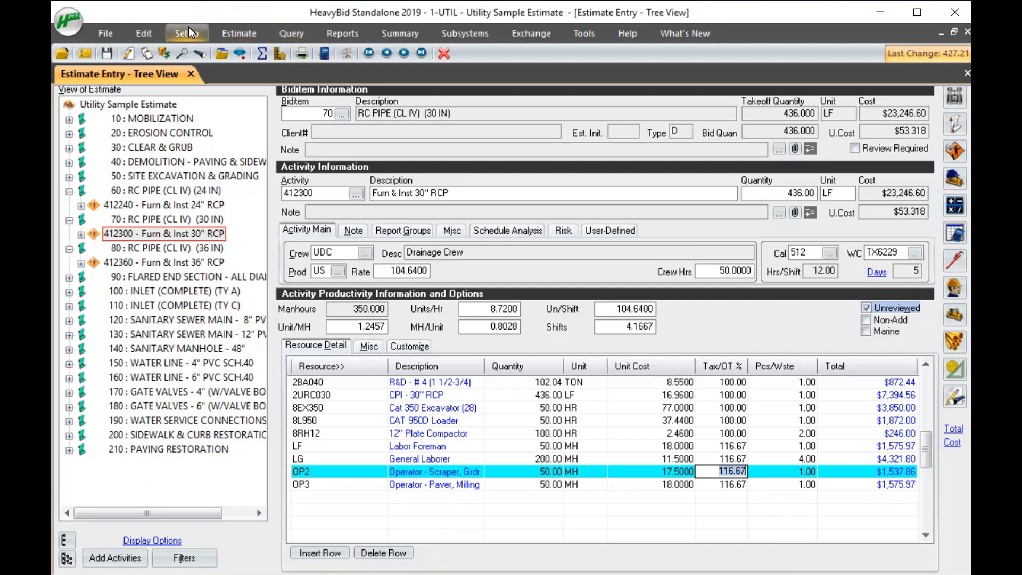
mouse_move(190, 35)
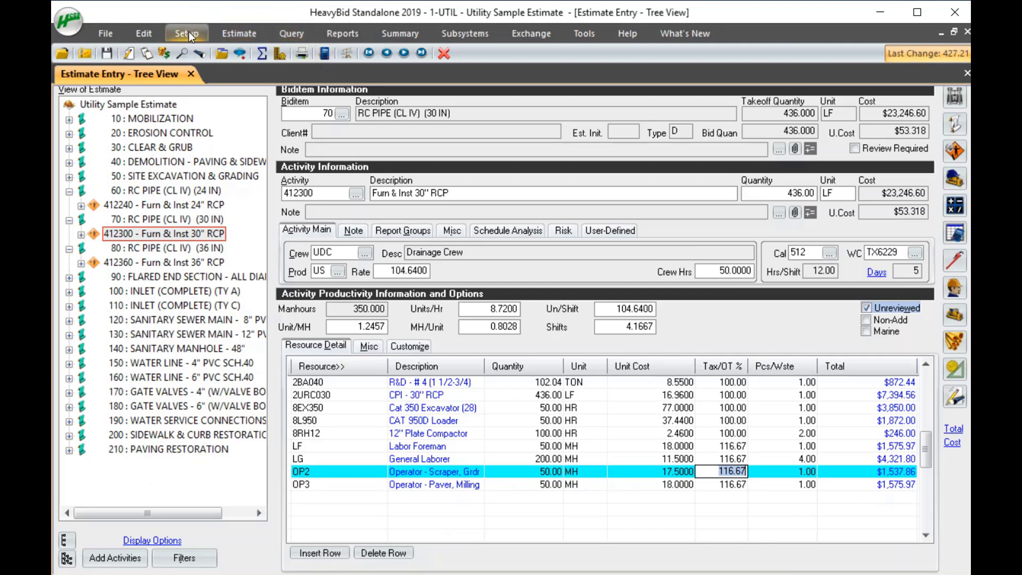
In Work Week Calendar Setup, give calendar 410 a 100.00 override overtime.
click(185, 33)
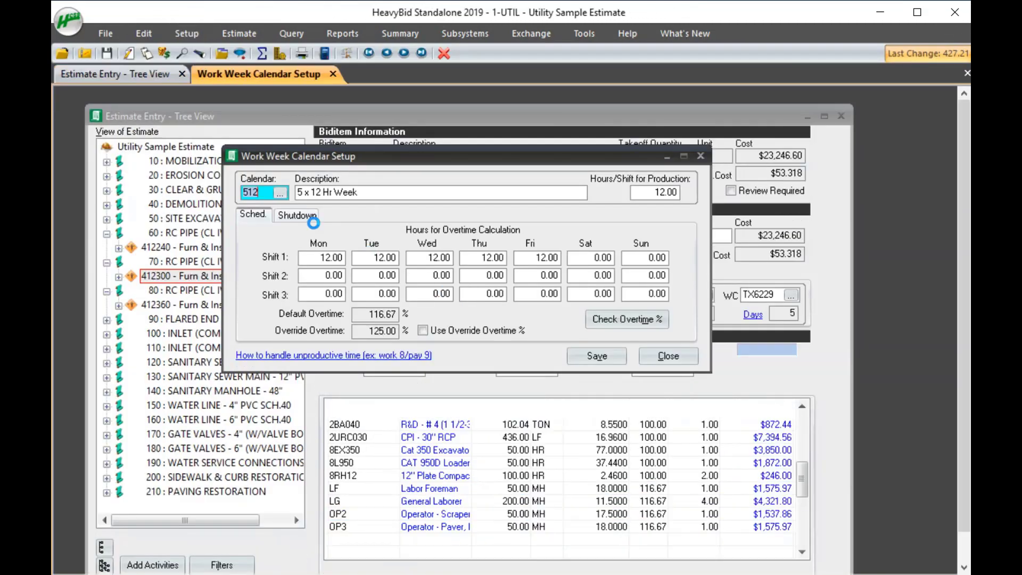
click(281, 191)
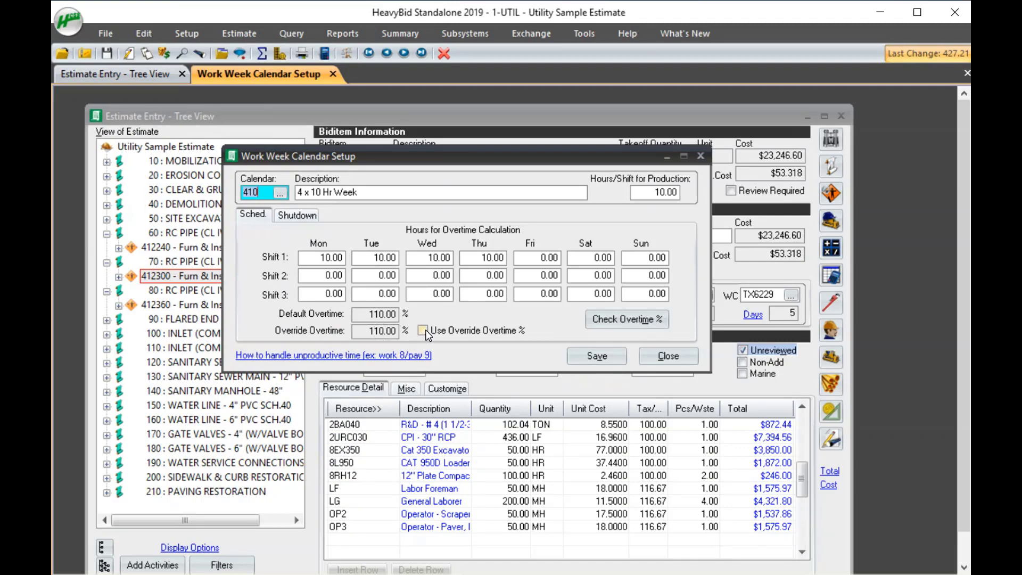
click(421, 330)
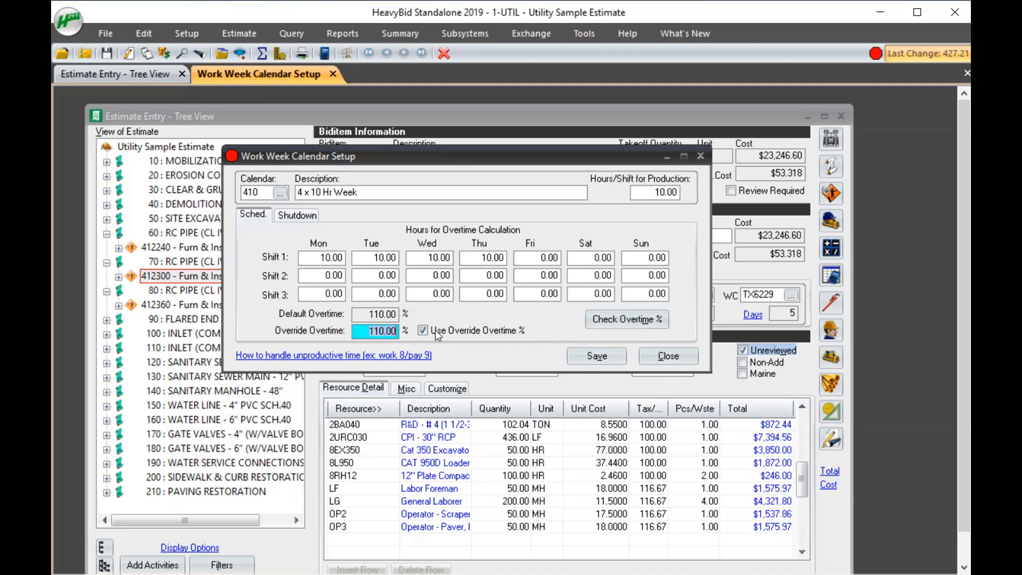
text(100.00)
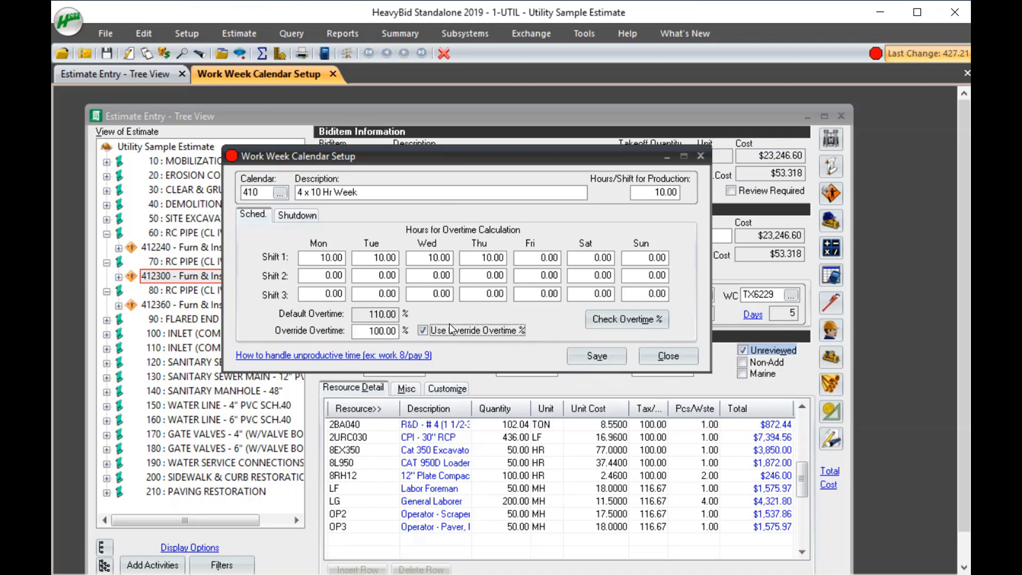
Save the calendar change, update the estimate with it, and close the setup.
click(596, 355)
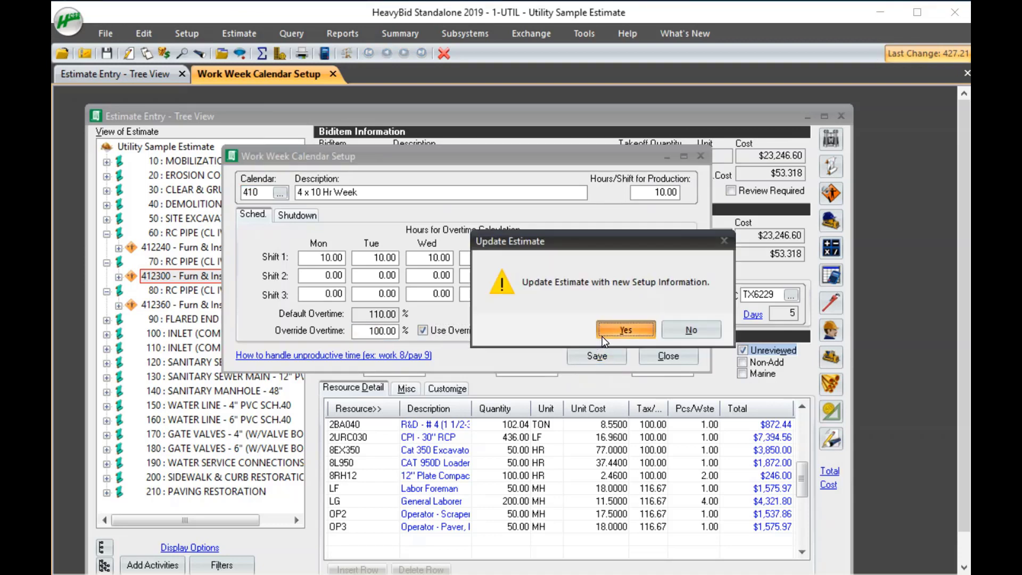
click(626, 330)
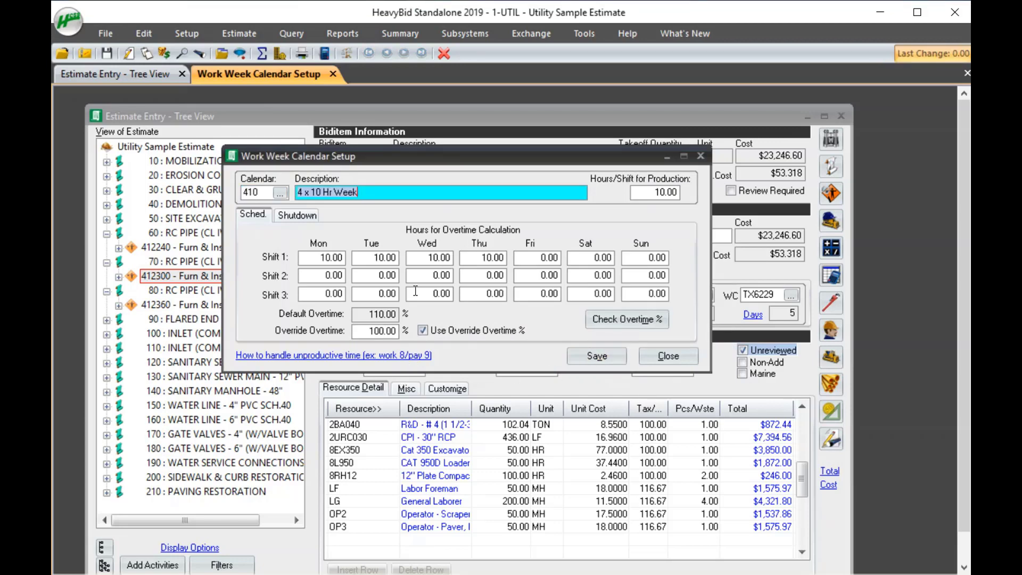
click(374, 330)
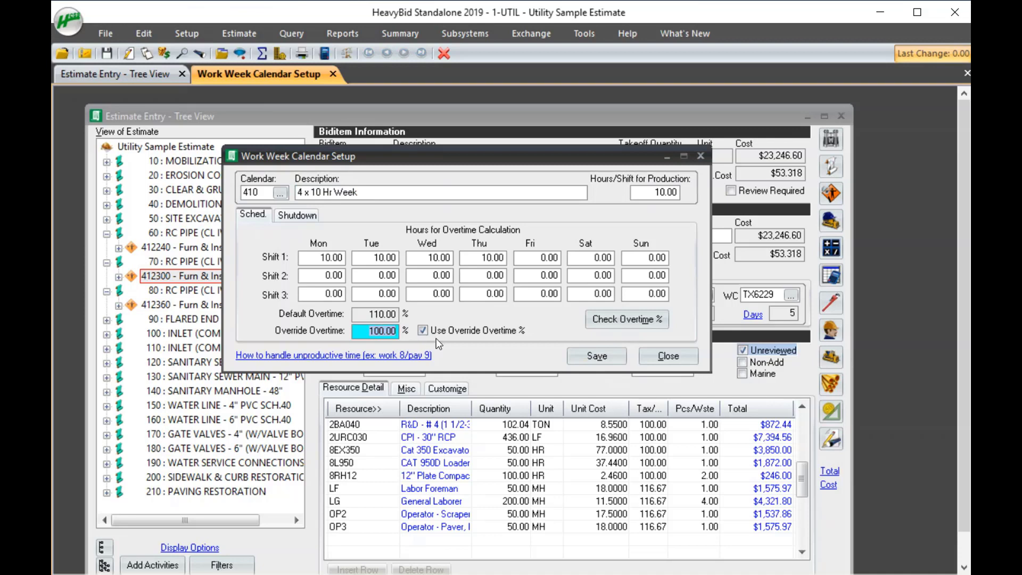
click(668, 356)
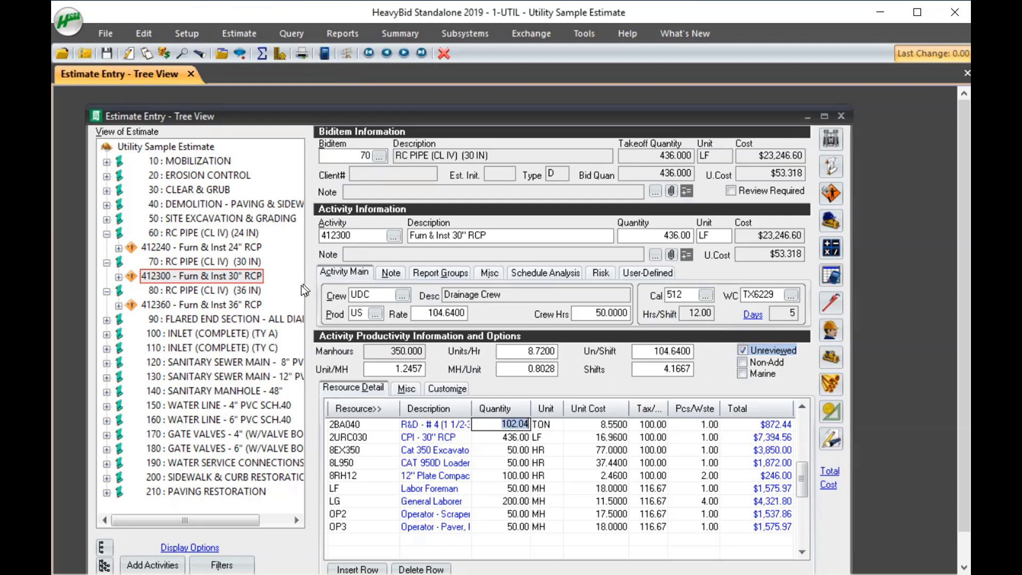
Assign calendar 410 to activity 412360 so its labor overtime drops to 100%.
click(196, 304)
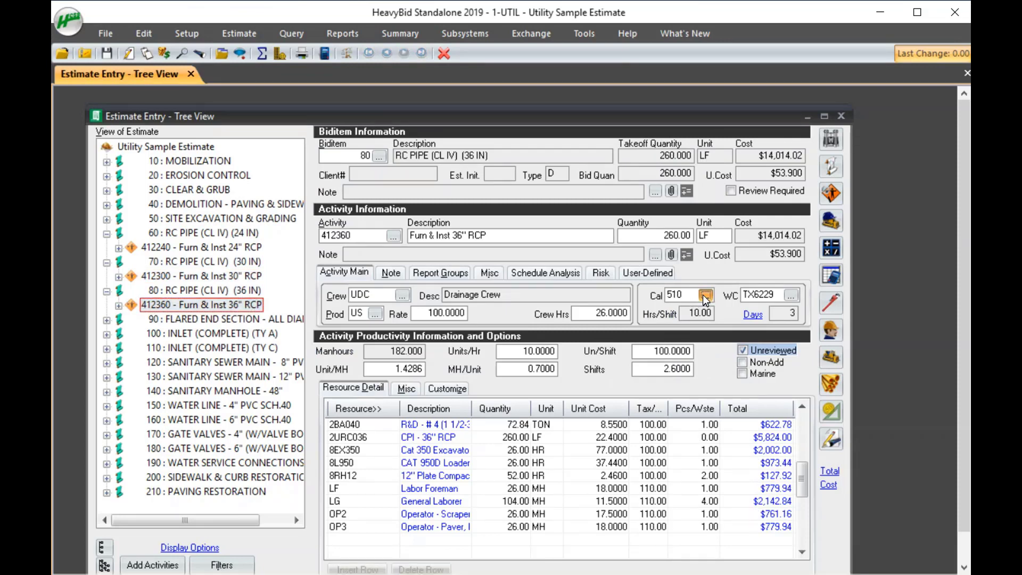
click(703, 294)
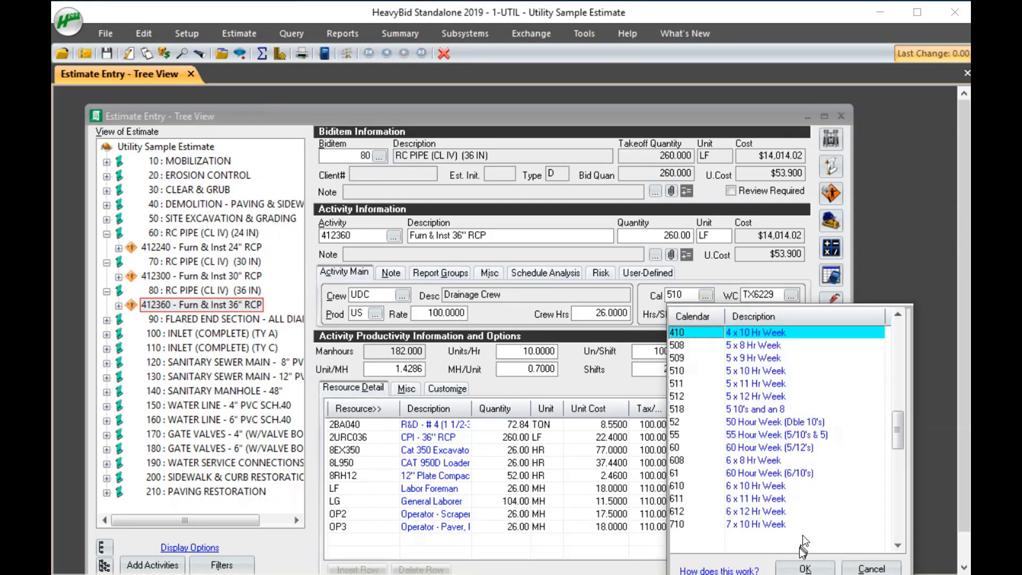
click(804, 568)
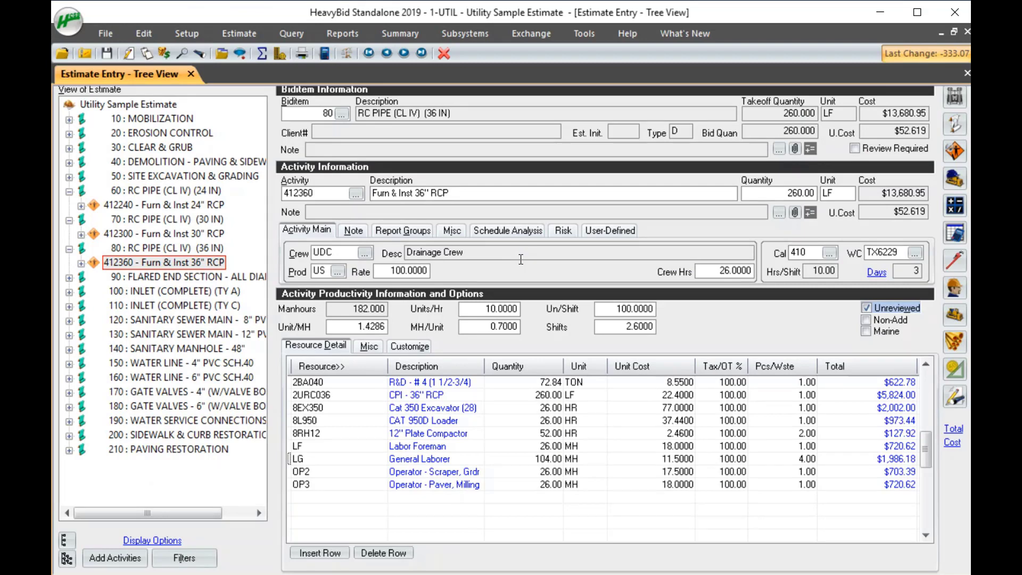
mouse_move(242, 89)
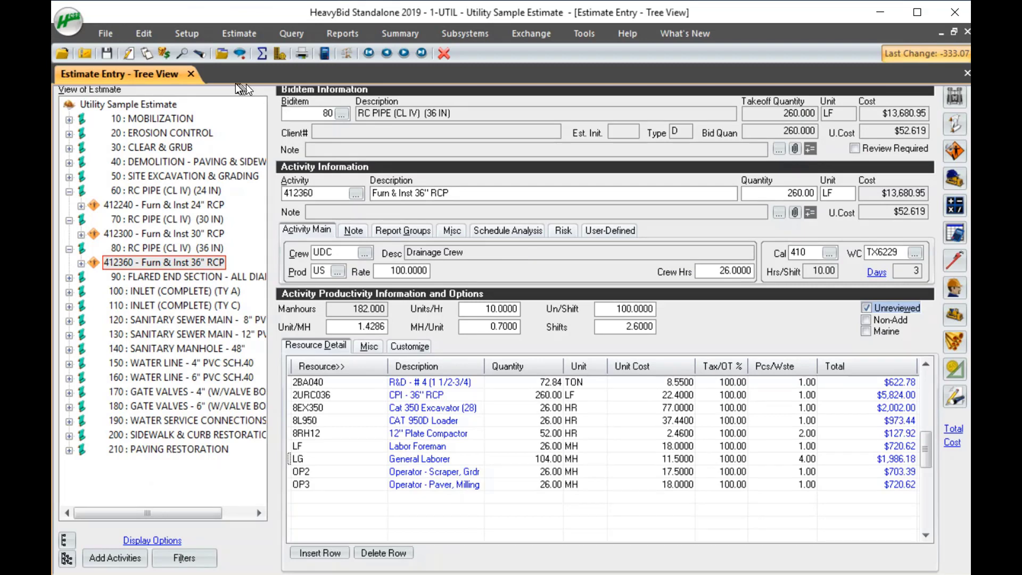
mouse_move(235, 83)
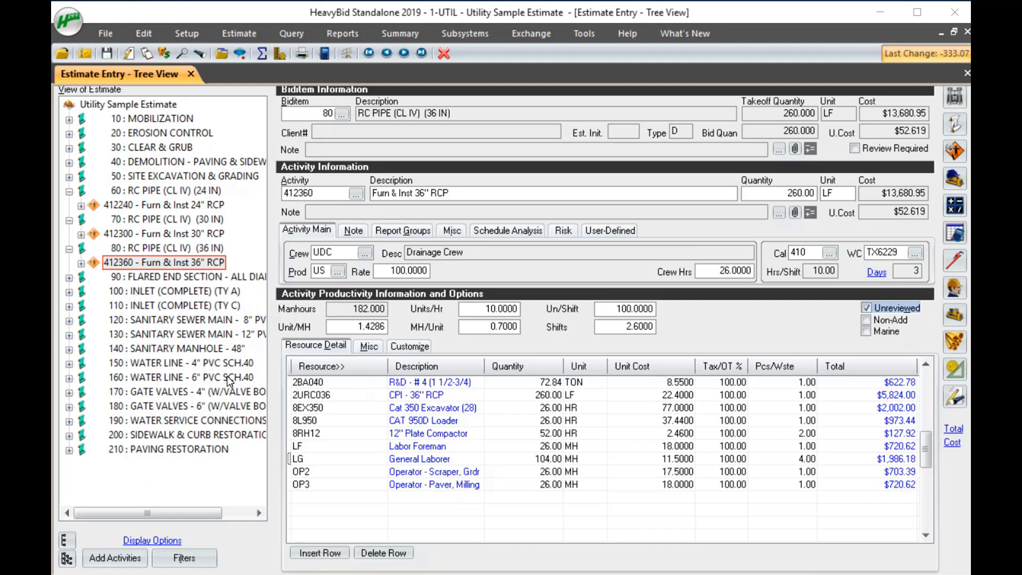
Add a new activity 160.1 named NIGHT CUT IN under the 6-inch water line biditem.
click(175, 376)
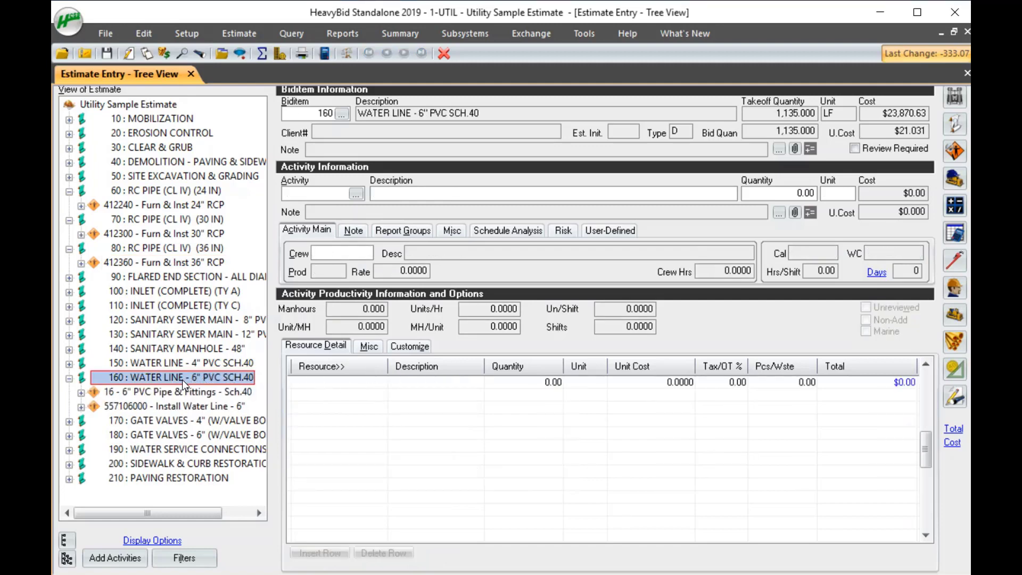
click(160, 407)
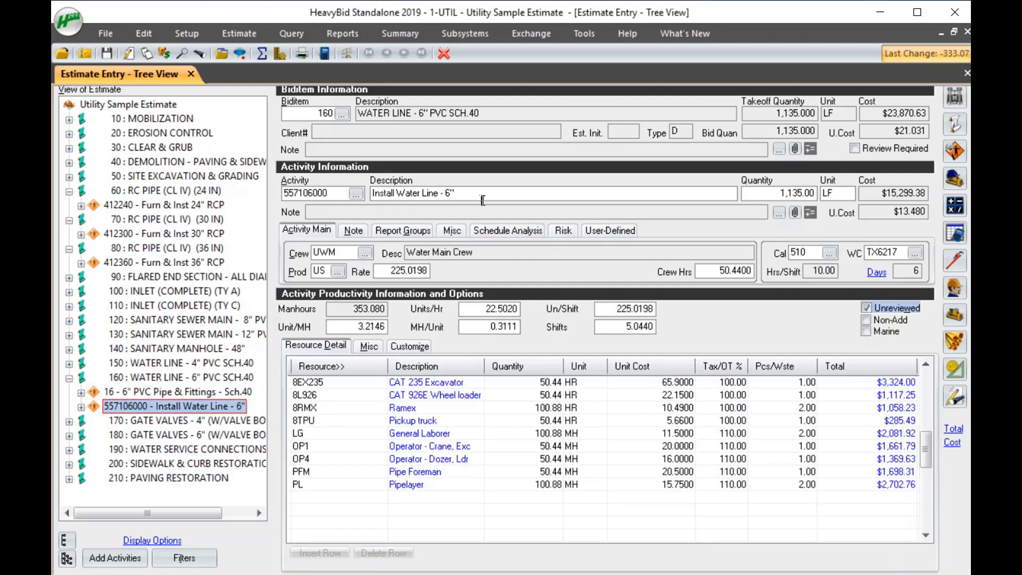
click(317, 193)
text(160.1)
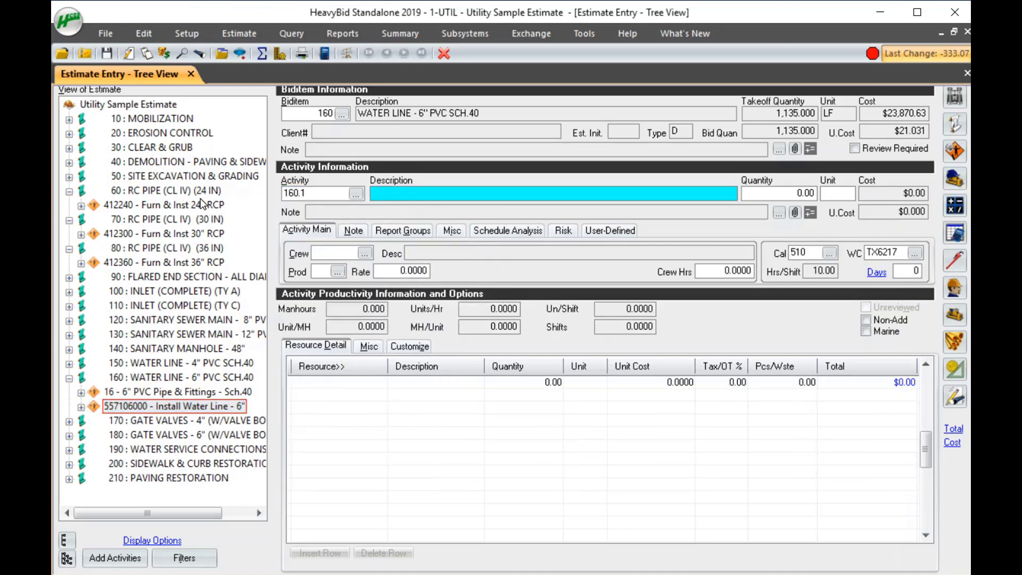
text(NIGHT CU)
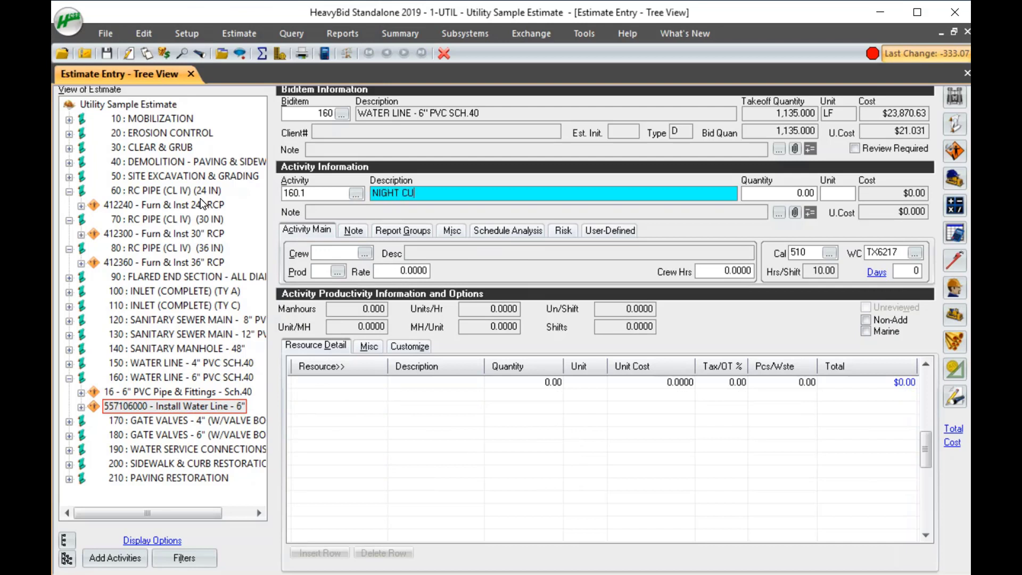
key(Backspace)
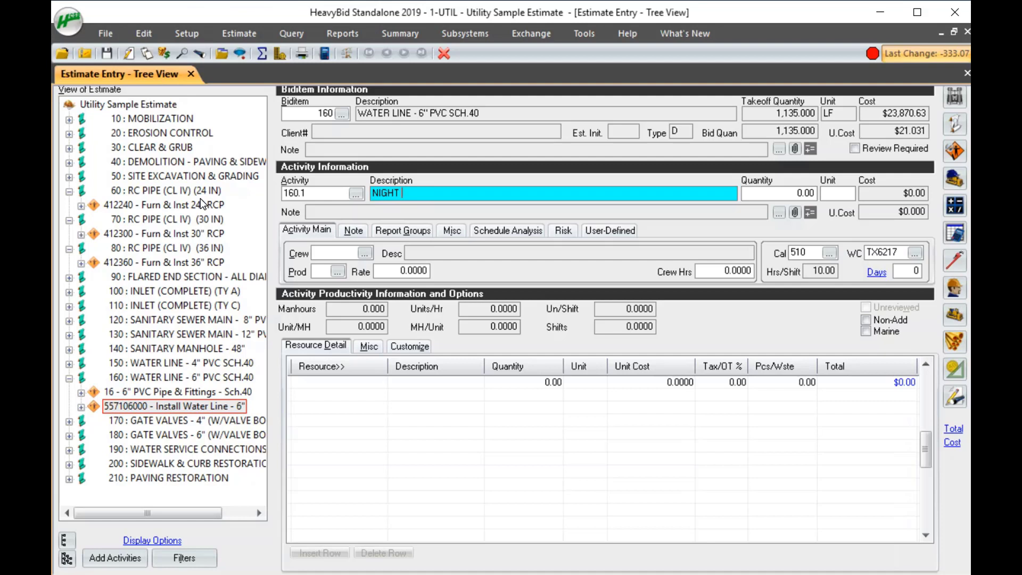
text(CUT IN)
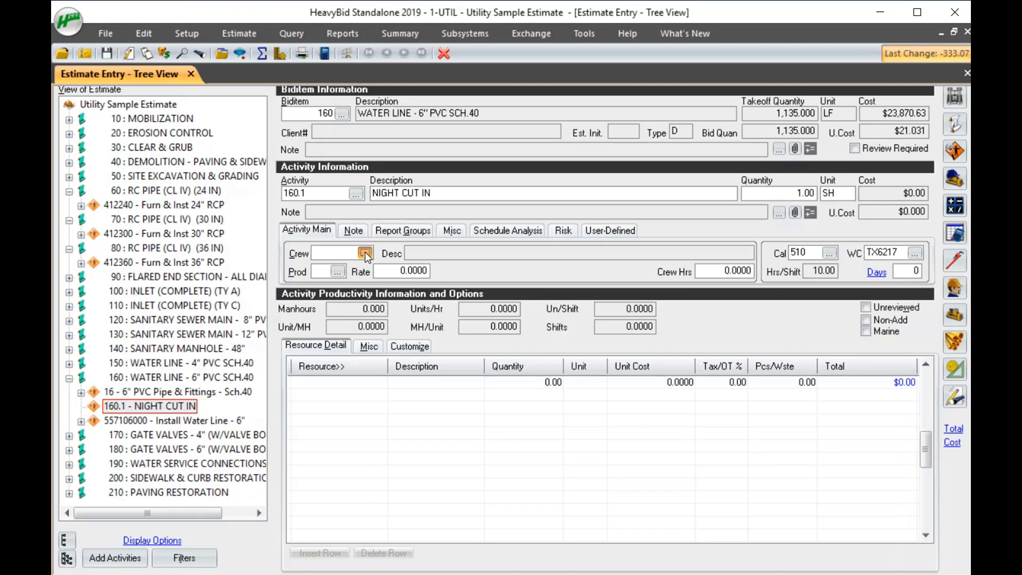
Assign the Water Main Crew to the NIGHT CUT IN activity and review its 110% labor overtime.
click(364, 253)
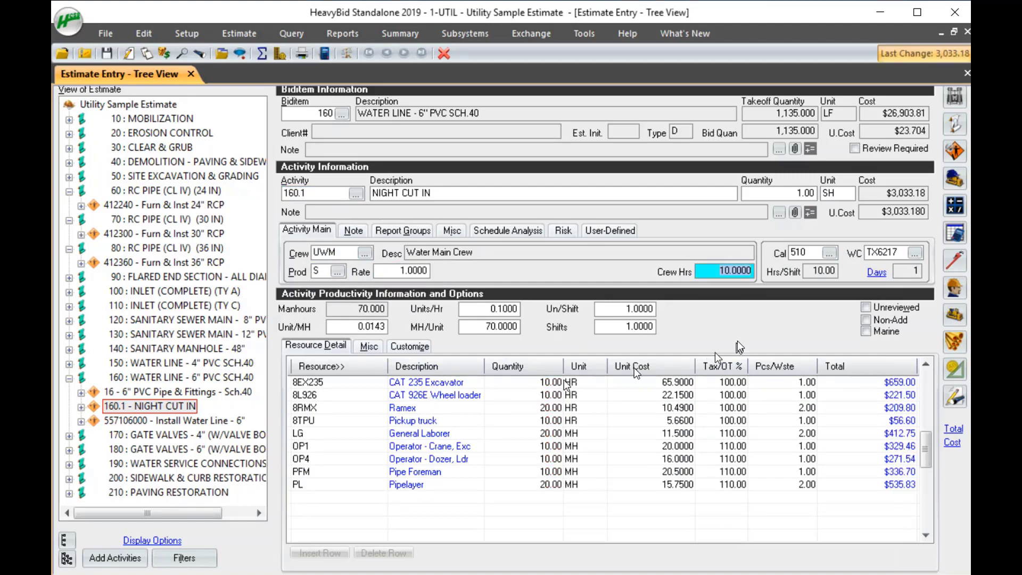
click(834, 252)
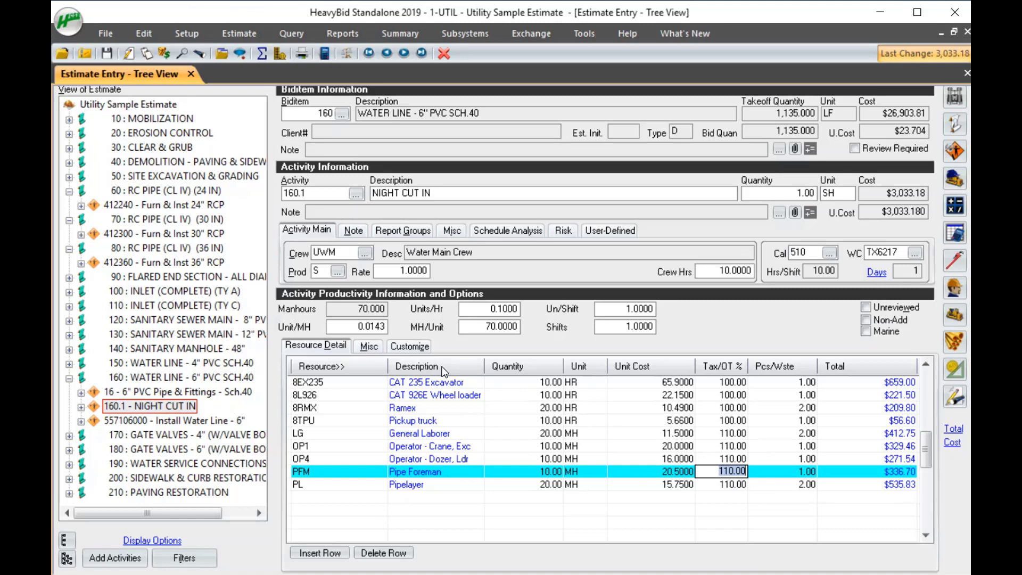
click(187, 33)
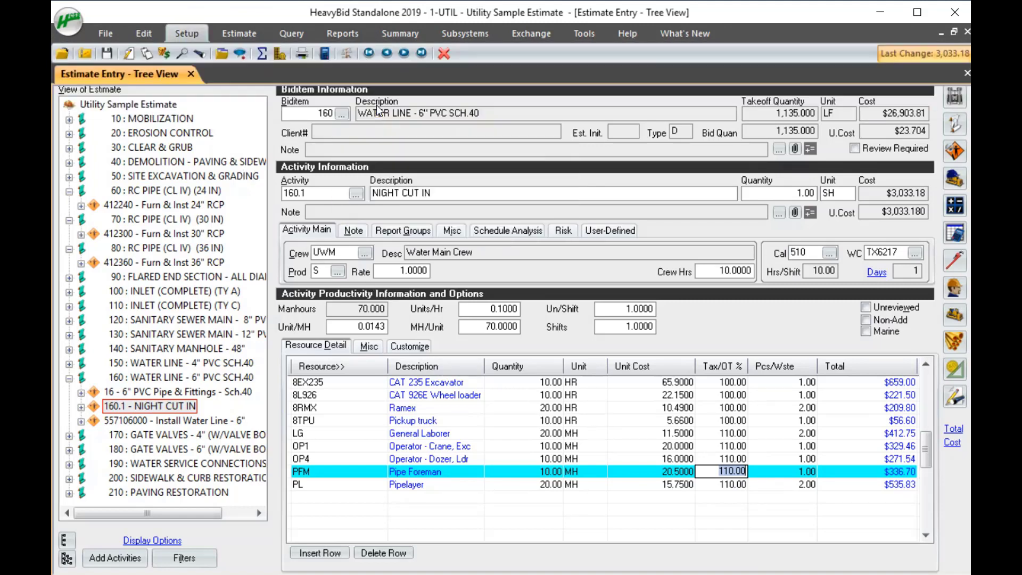
Define calendar OT 'ALL OVERTIME' with 10-hour shifts including Saturday hours.
click(830, 252)
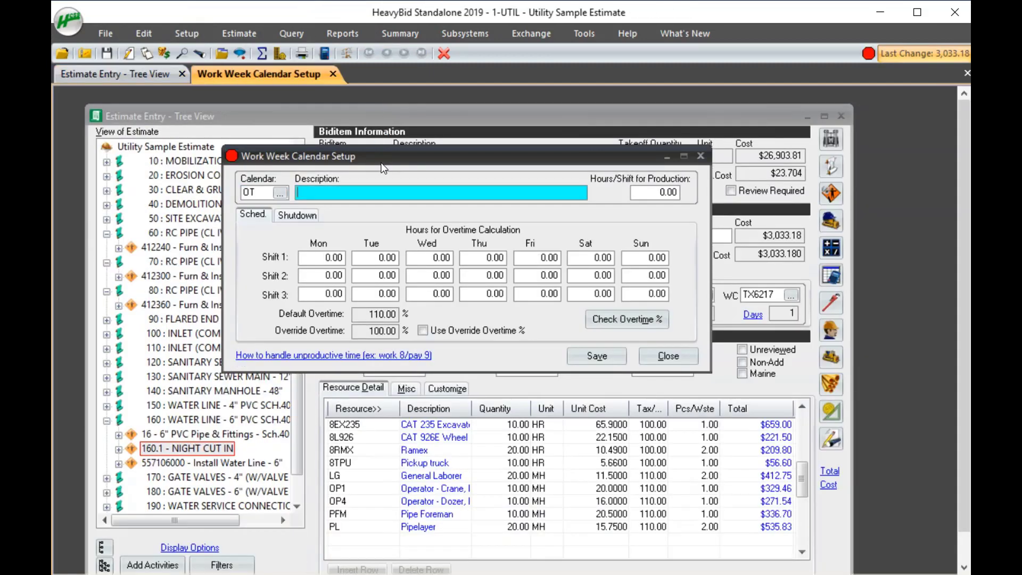
text(ALL OVERTIME)
click(654, 192)
text(10)
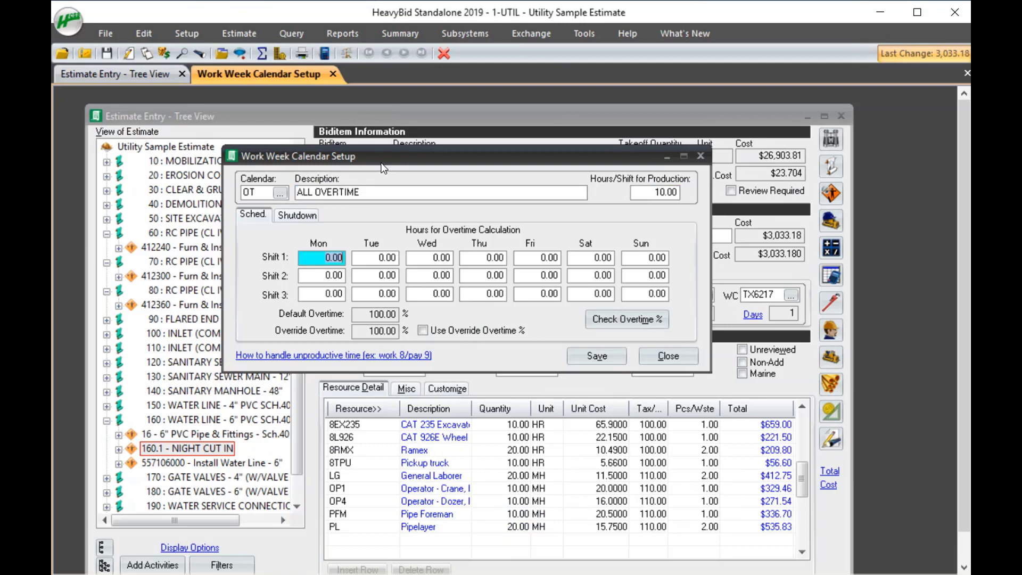
click(590, 257)
text(10)
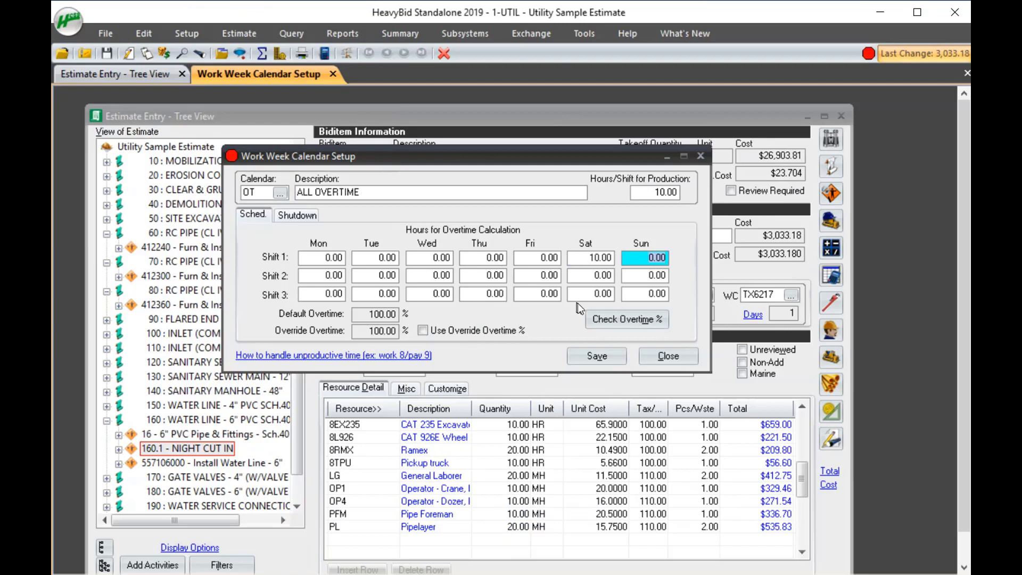
mouse_move(589, 276)
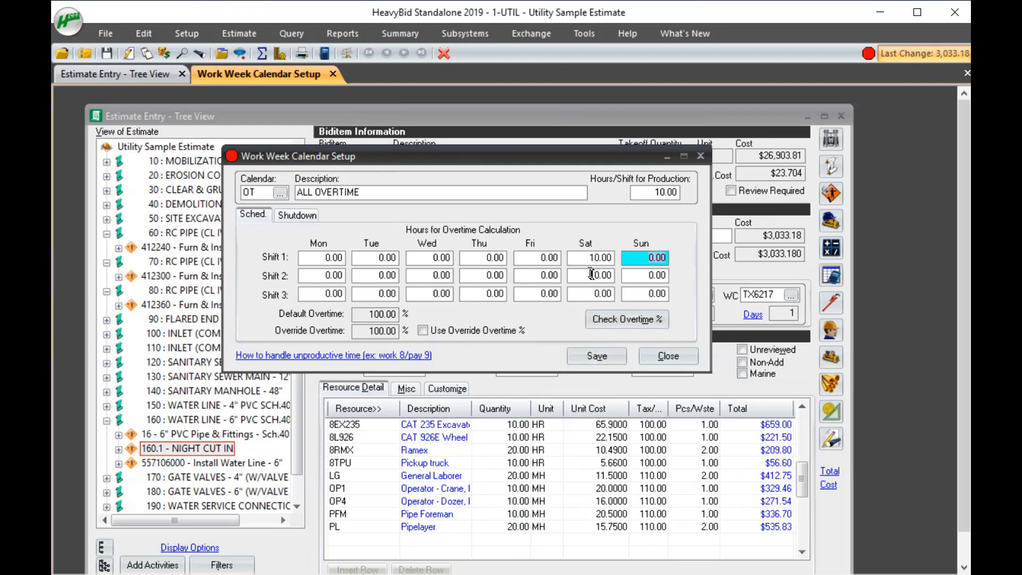
Save the new calendar and accept updating the estimate with it.
click(596, 355)
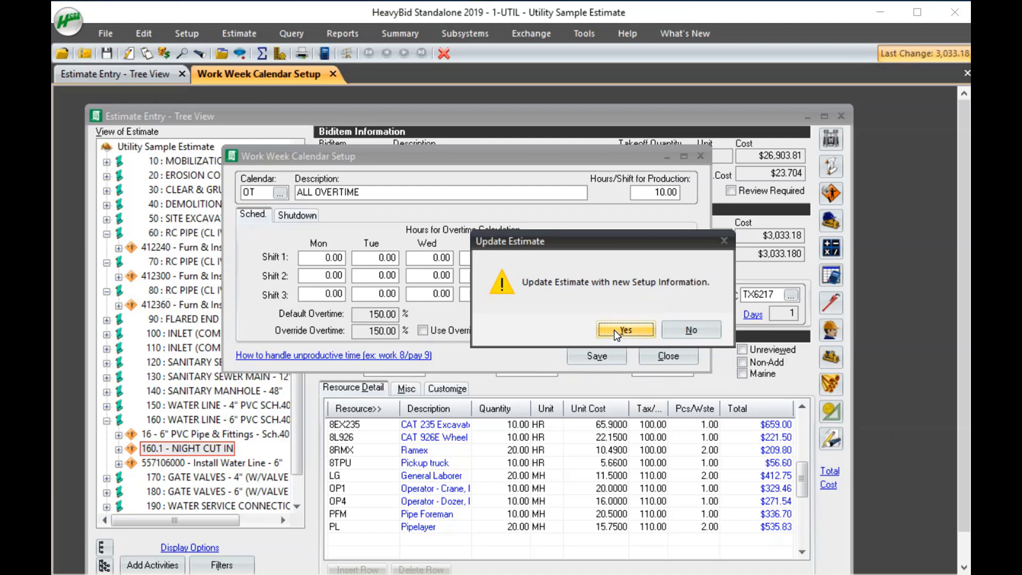
click(626, 330)
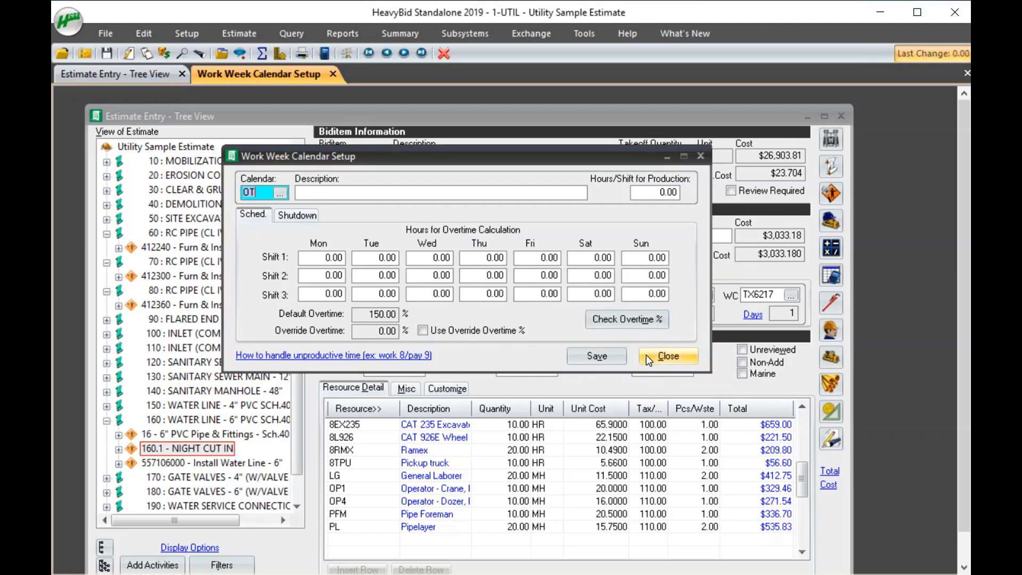
click(668, 356)
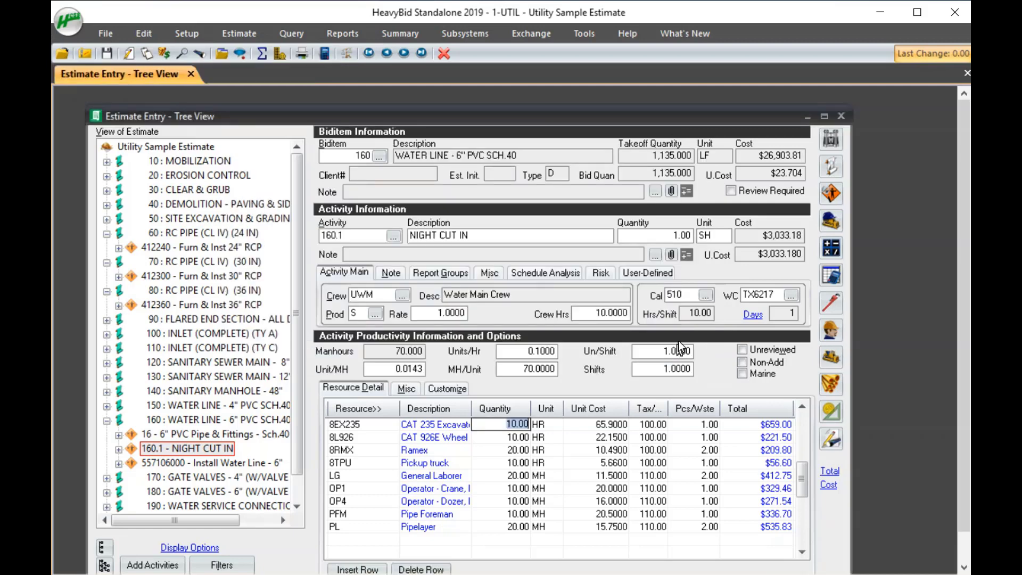
Assign the OT ALL OVERTIME calendar to the NIGHT CUT IN activity.
click(707, 294)
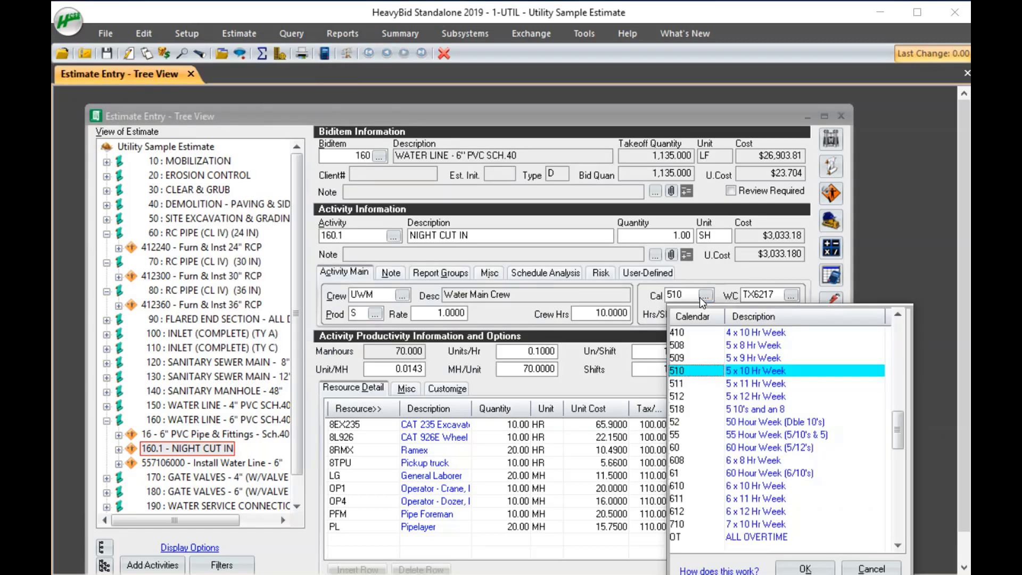
mouse_move(766, 531)
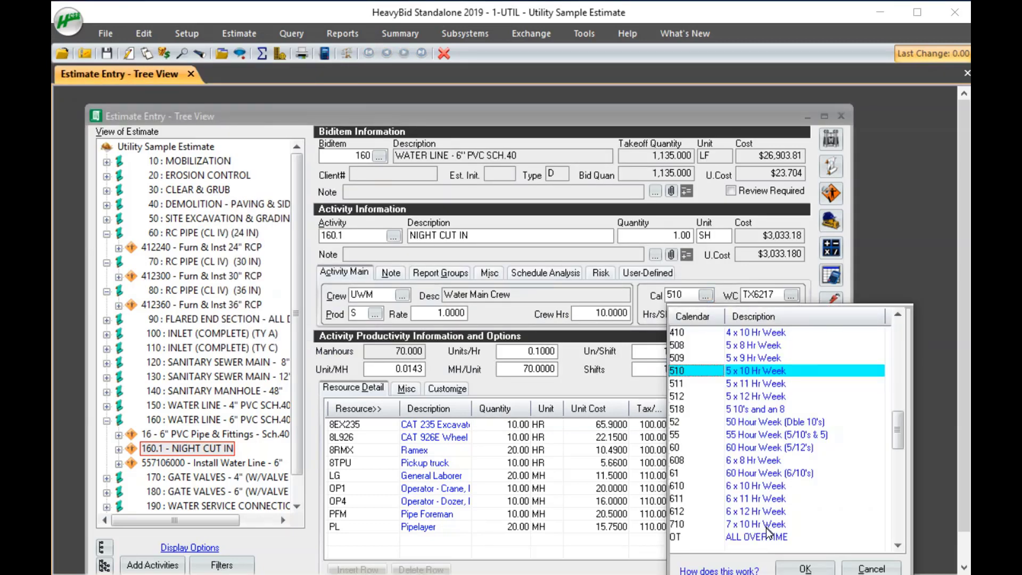
click(755, 344)
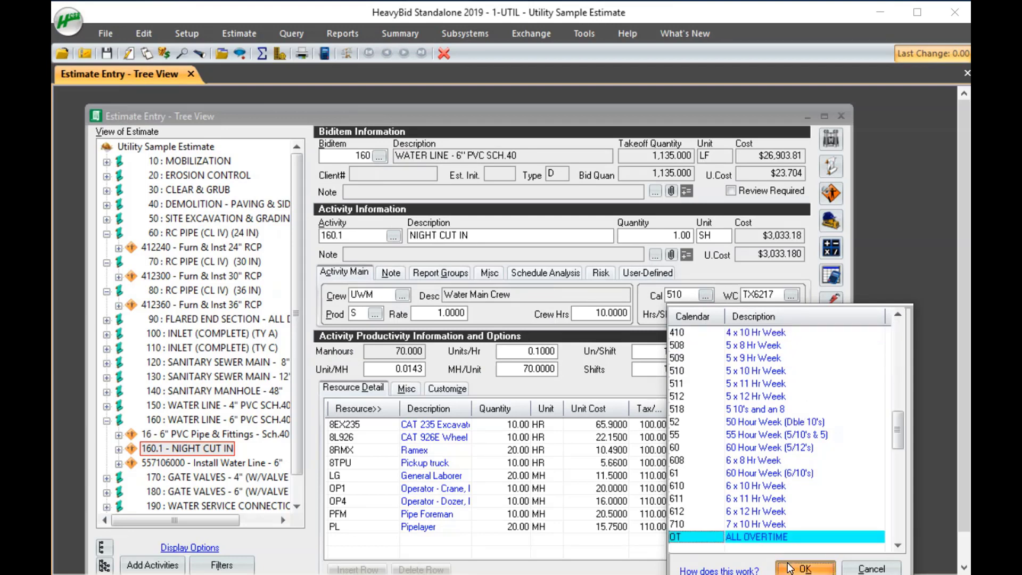
click(807, 568)
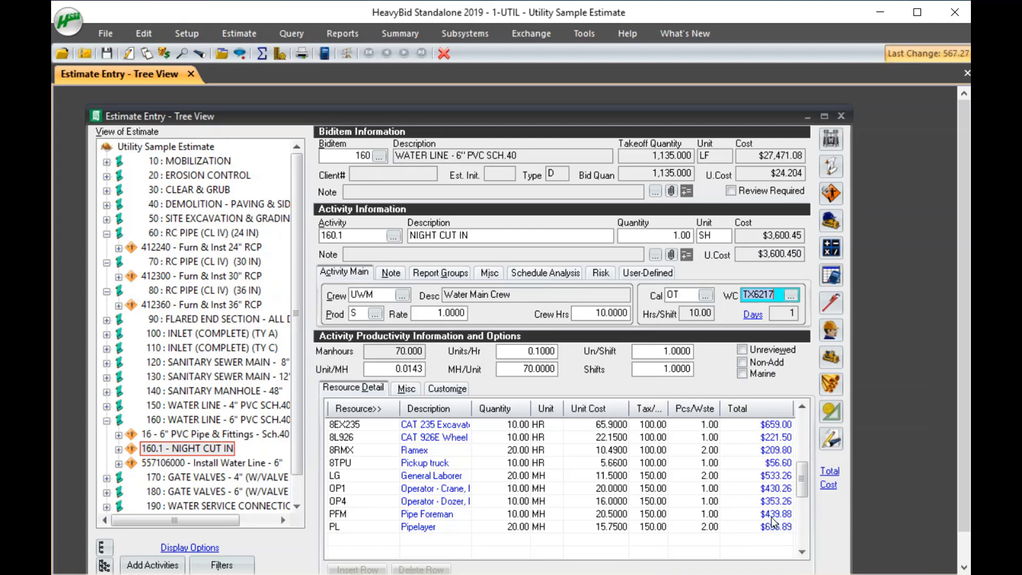
Verify the laborer and operator rows now show a 150% Tax/OT factor.
click(649, 474)
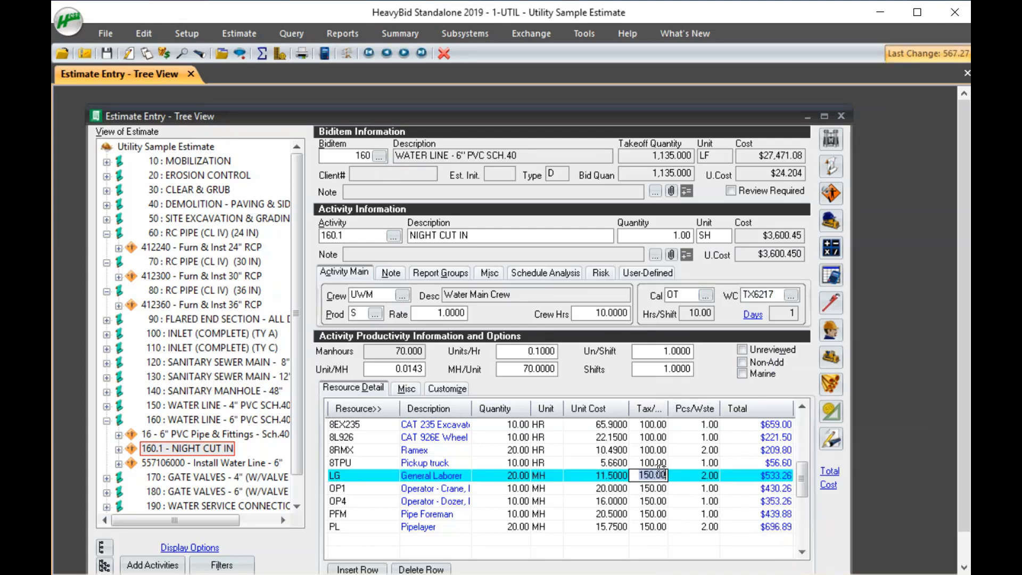
mouse_move(679, 488)
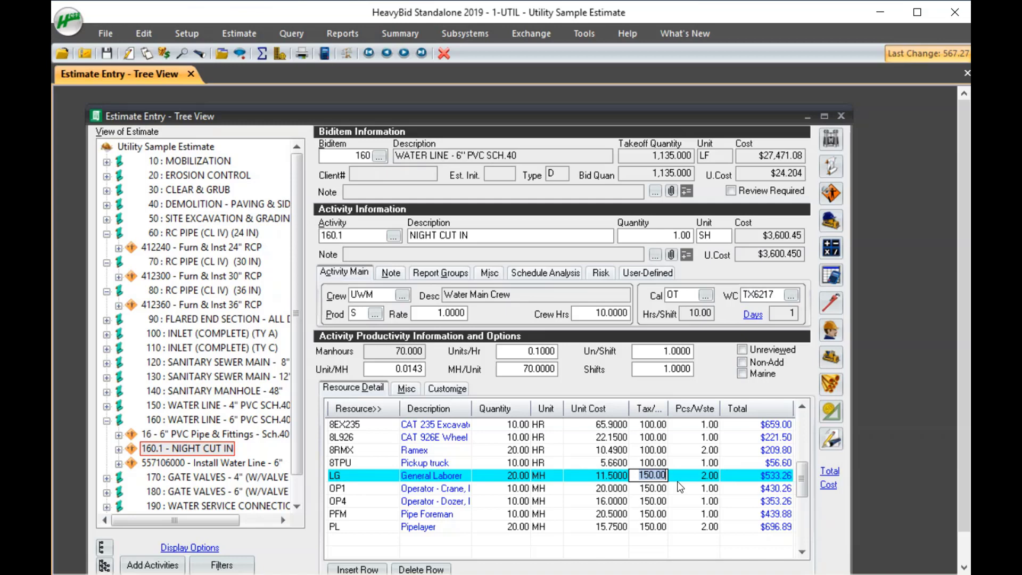
mouse_move(687, 420)
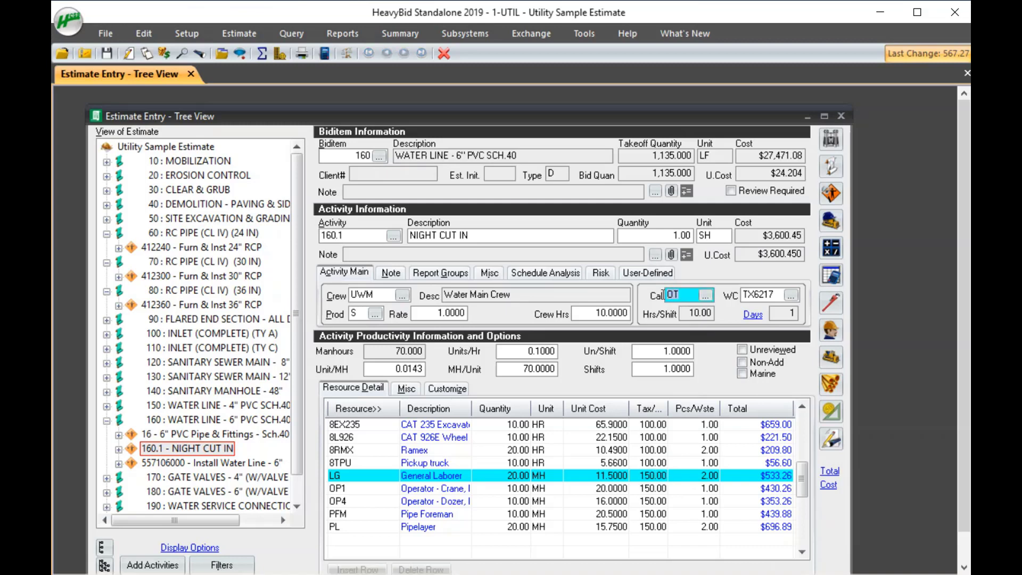
click(649, 501)
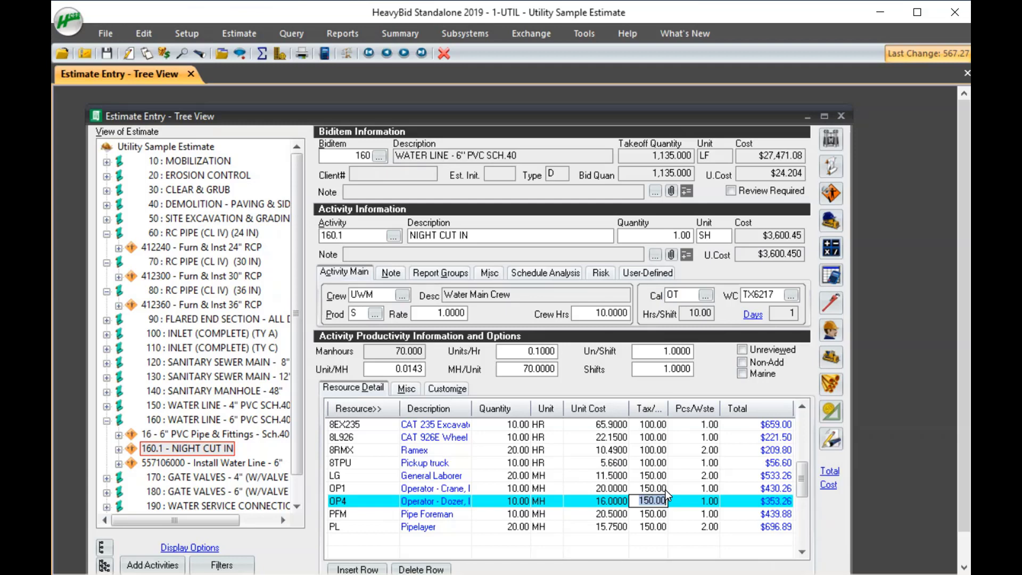
mouse_move(817, 101)
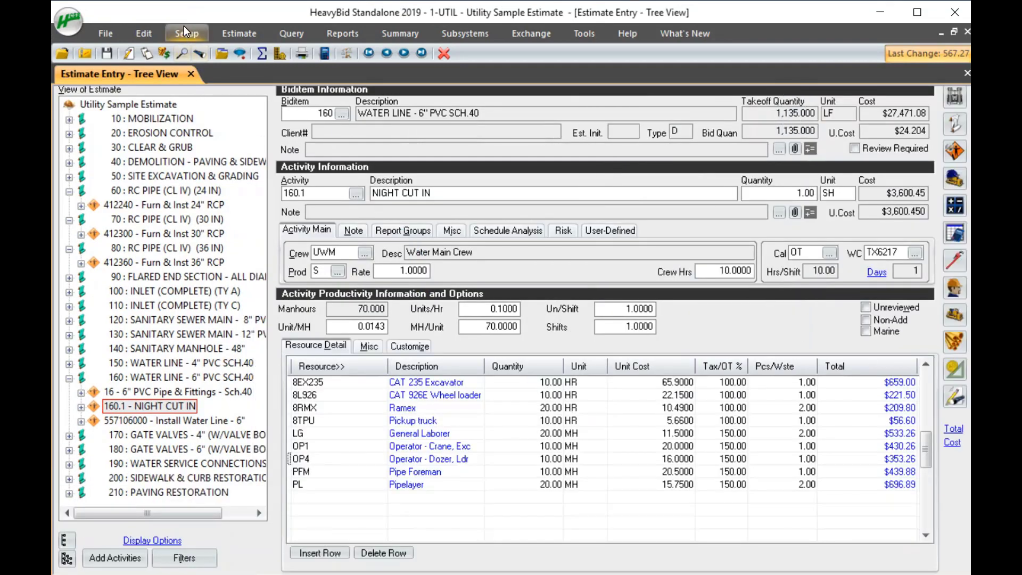
Review the Labor Setup grid, checking the scraper operator's hourly rate, tax and fringes.
click(185, 33)
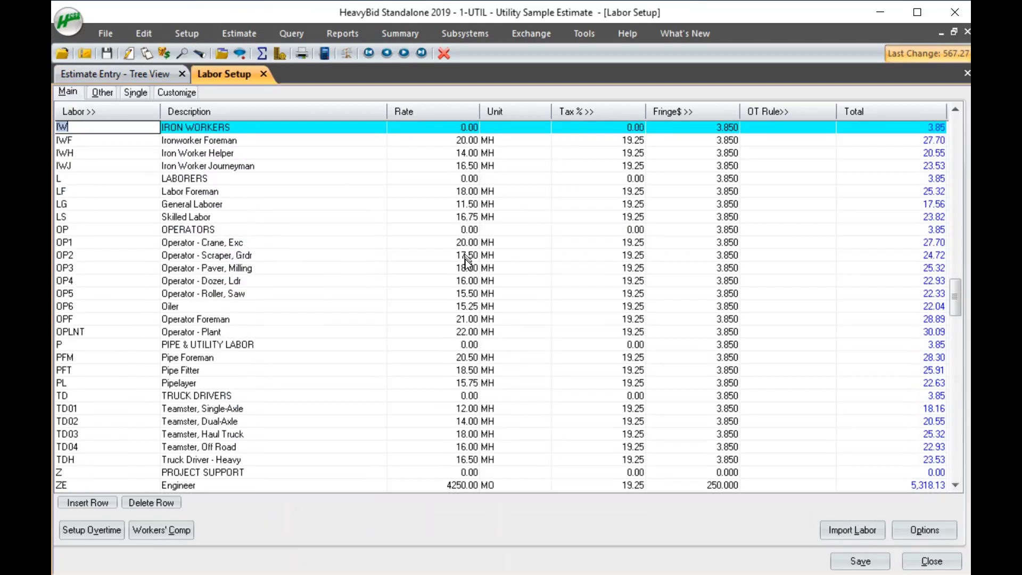
click(466, 255)
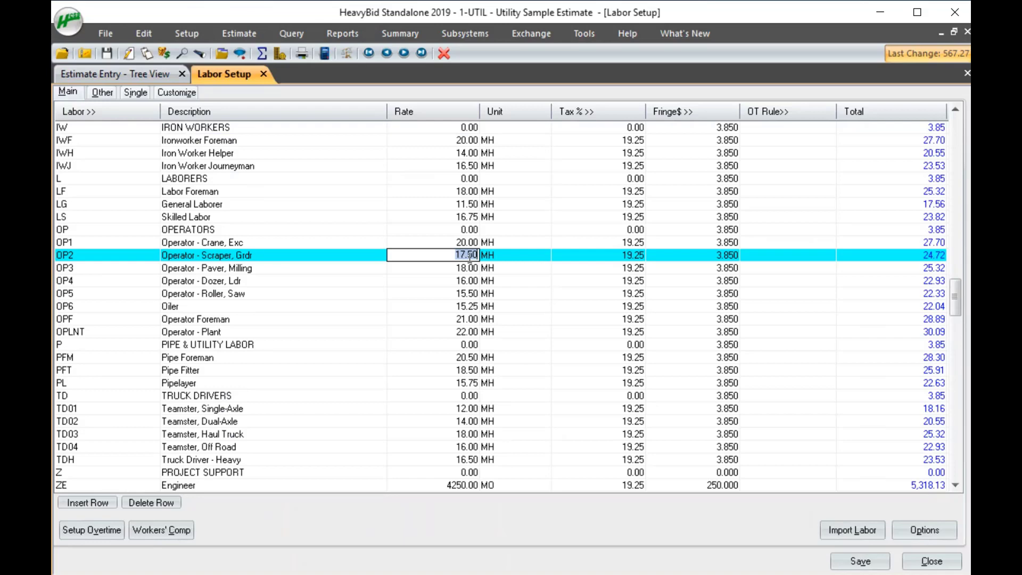
click(186, 33)
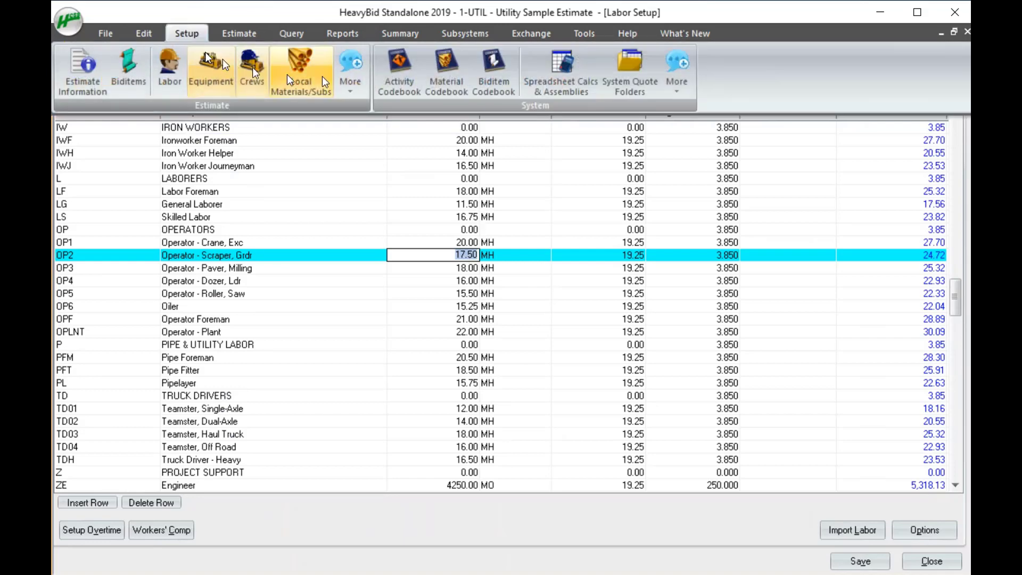
click(93, 530)
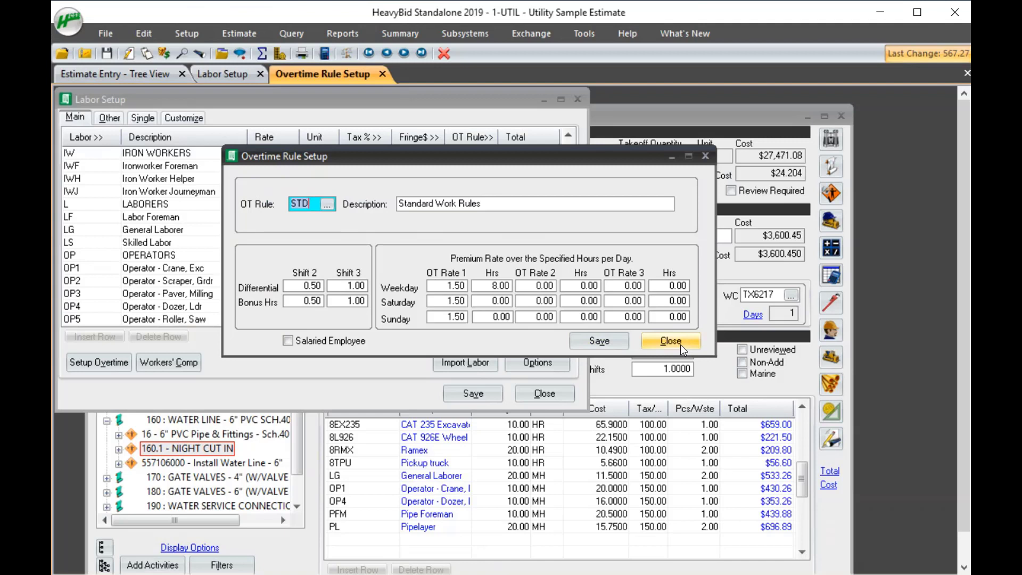
click(536, 285)
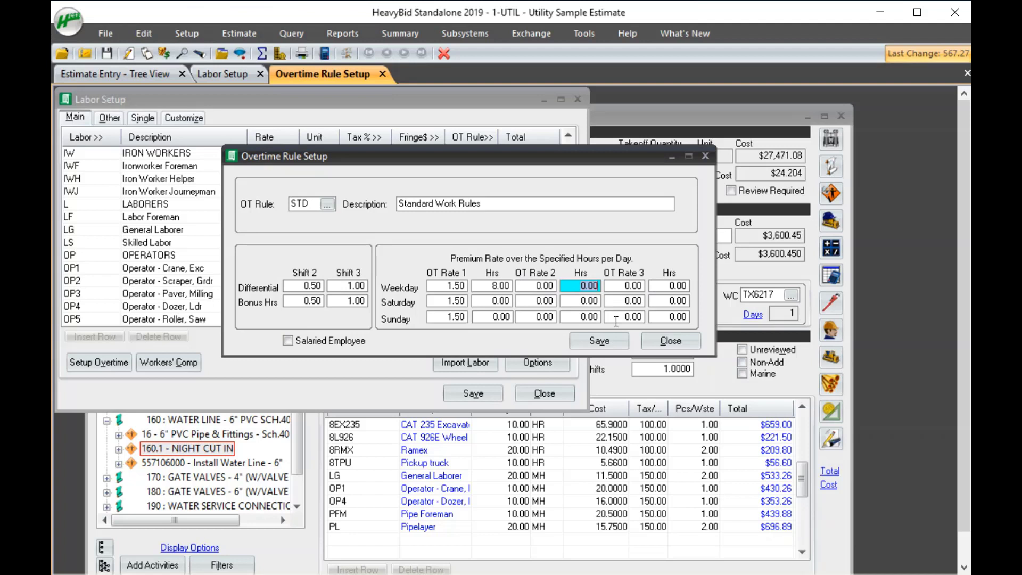
click(671, 340)
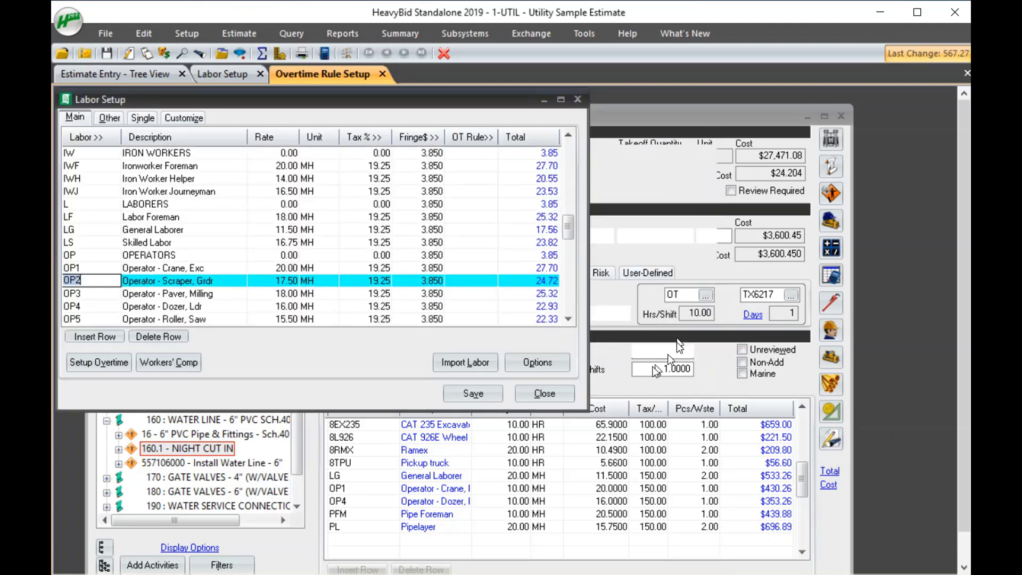